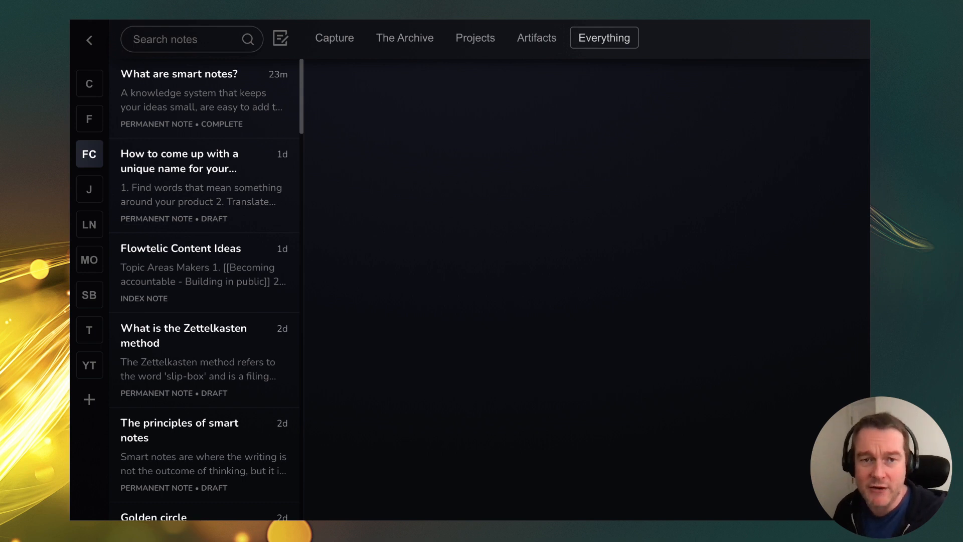
mouse_move(458, 164)
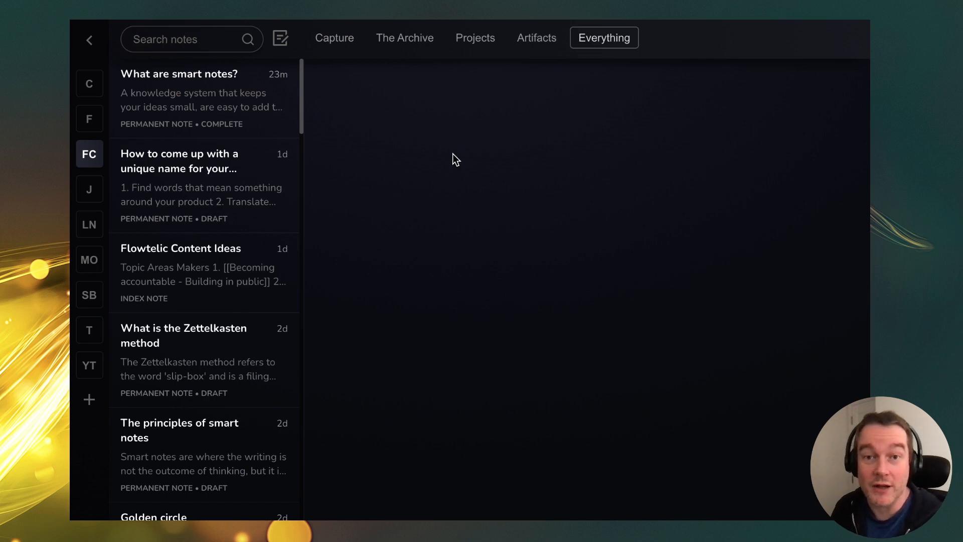
mouse_move(424, 198)
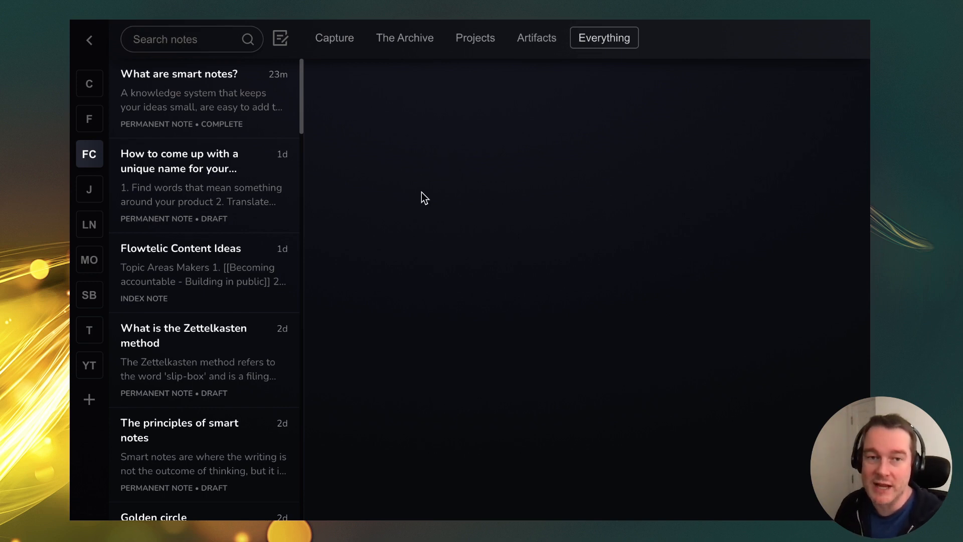
- Open the 'What are smart notes?' note and bring up its type and workflow settings
click(404, 38)
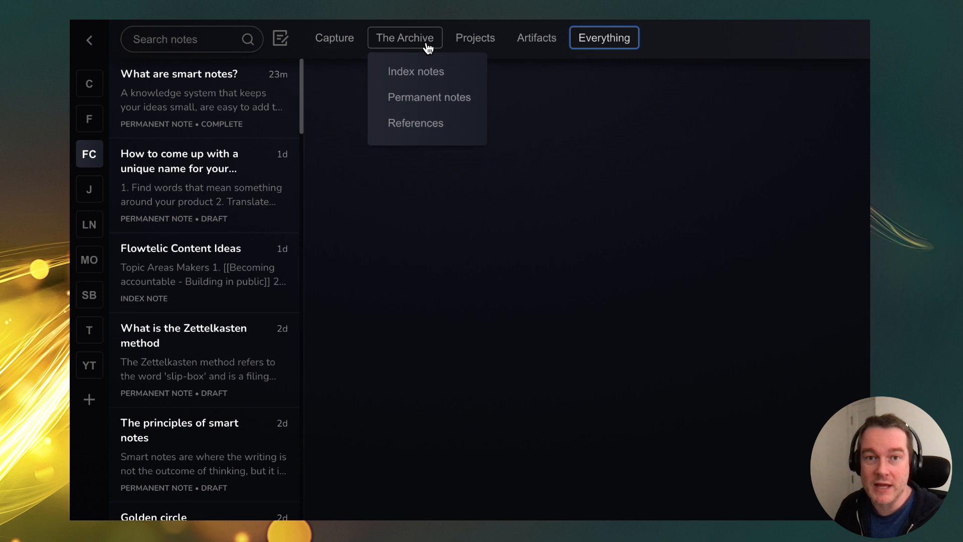
click(535, 37)
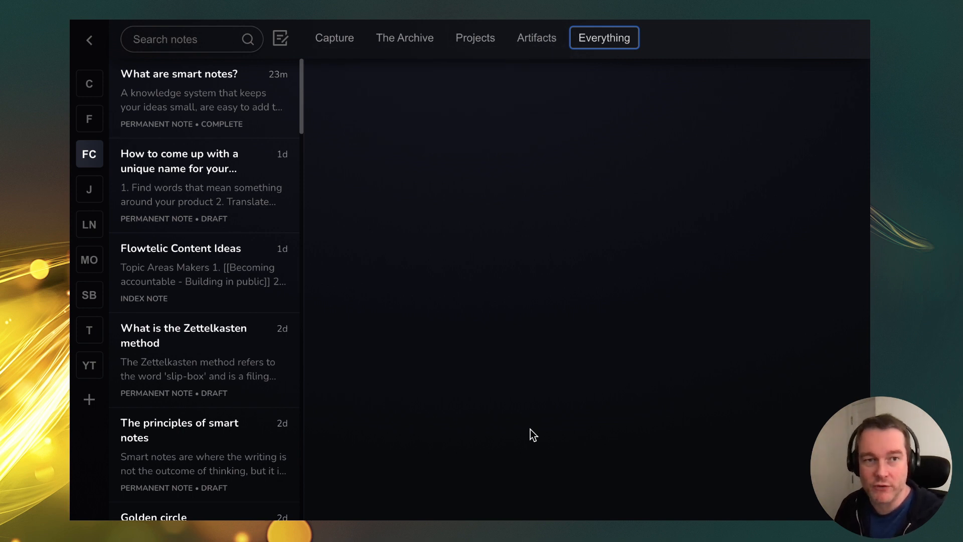
click(179, 74)
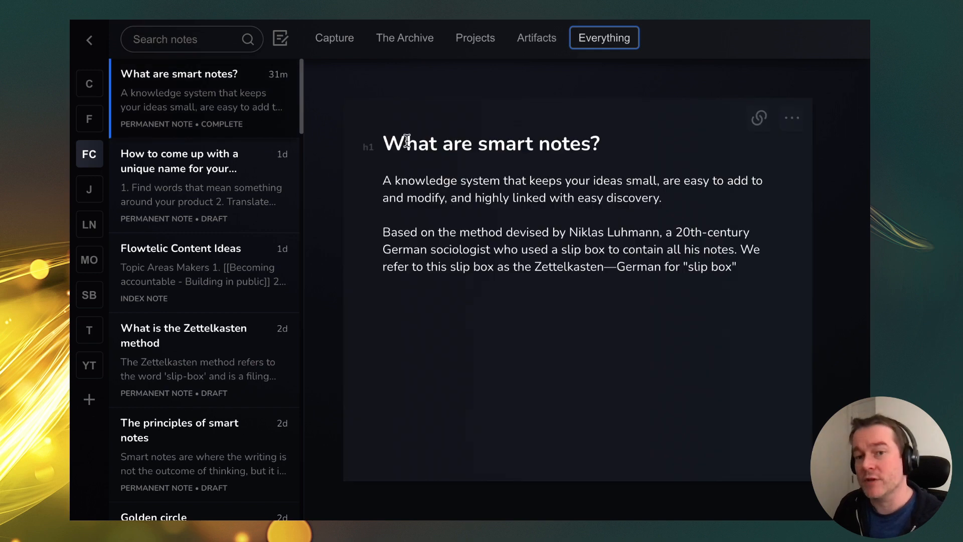
click(791, 118)
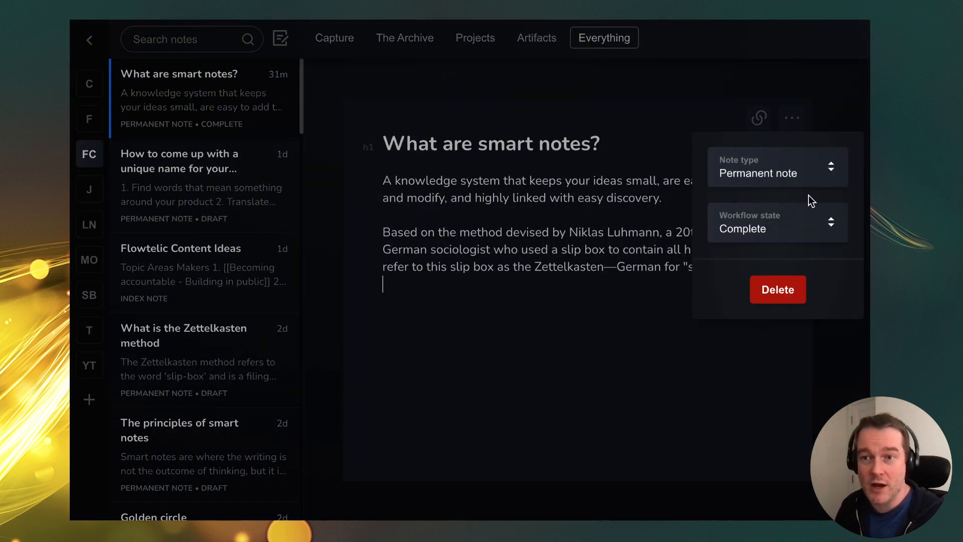
mouse_move(764, 188)
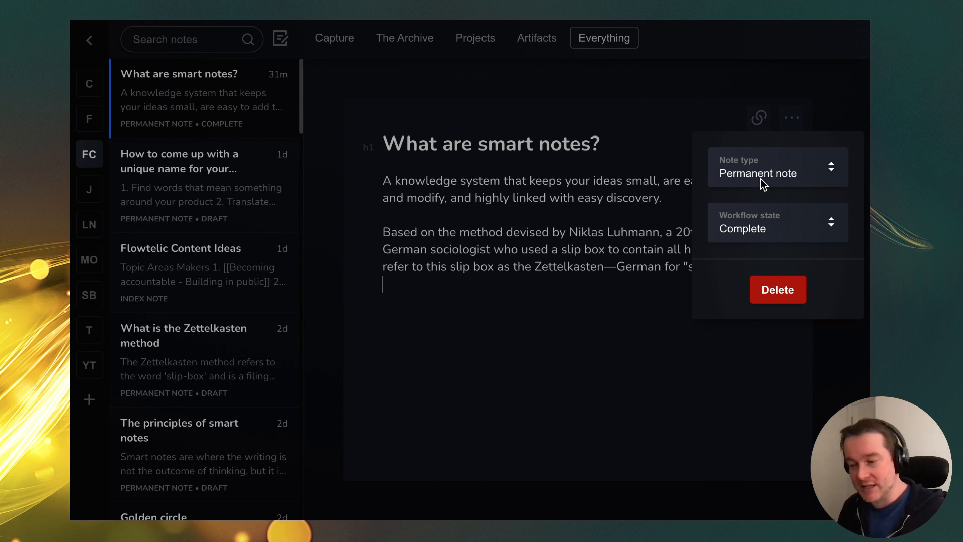
mouse_move(772, 238)
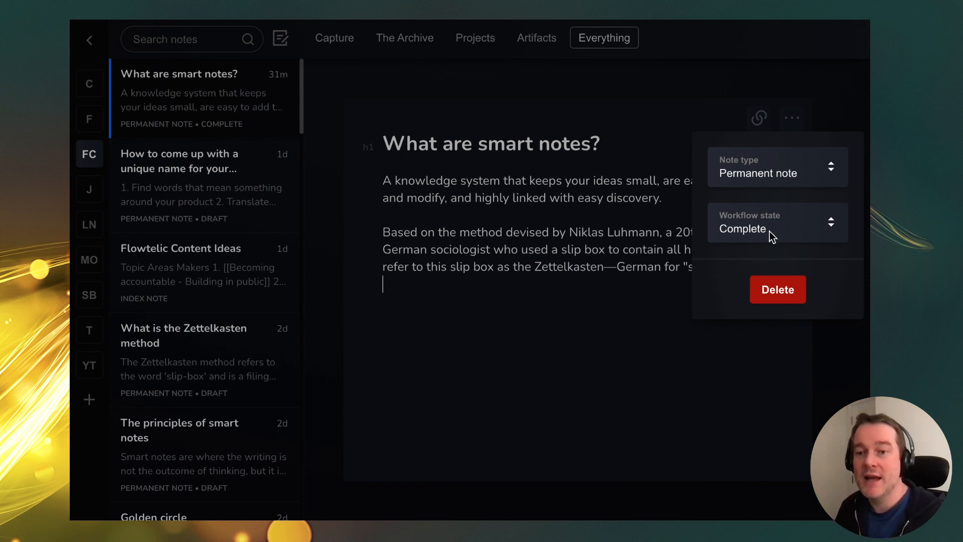
- Review the workflow state choices, then browse the available note types for the note
click(776, 223)
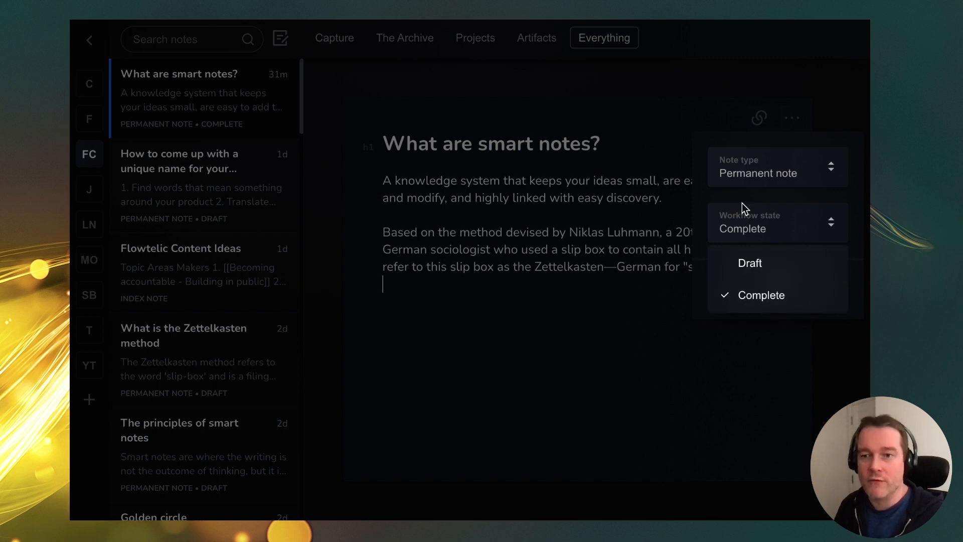
mouse_move(743, 222)
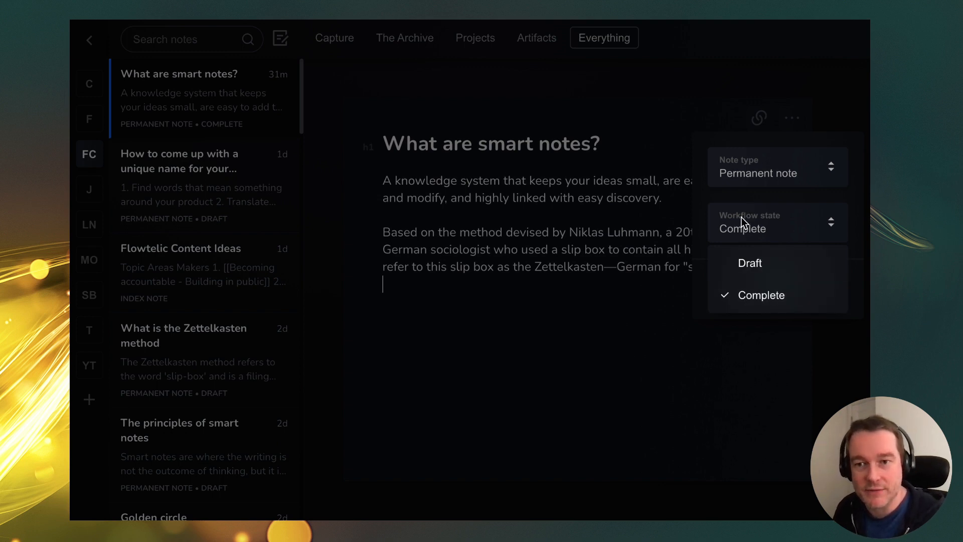
click(776, 167)
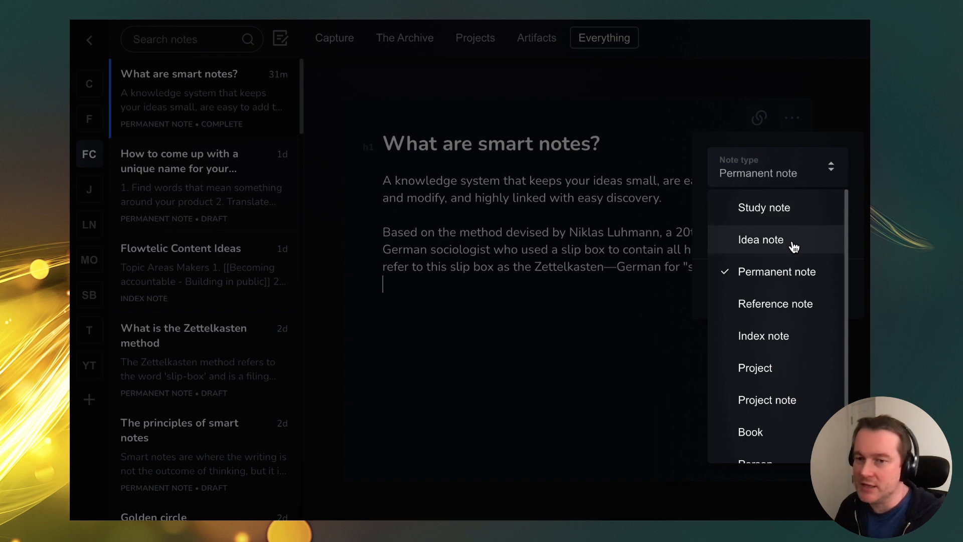
mouse_move(794, 310)
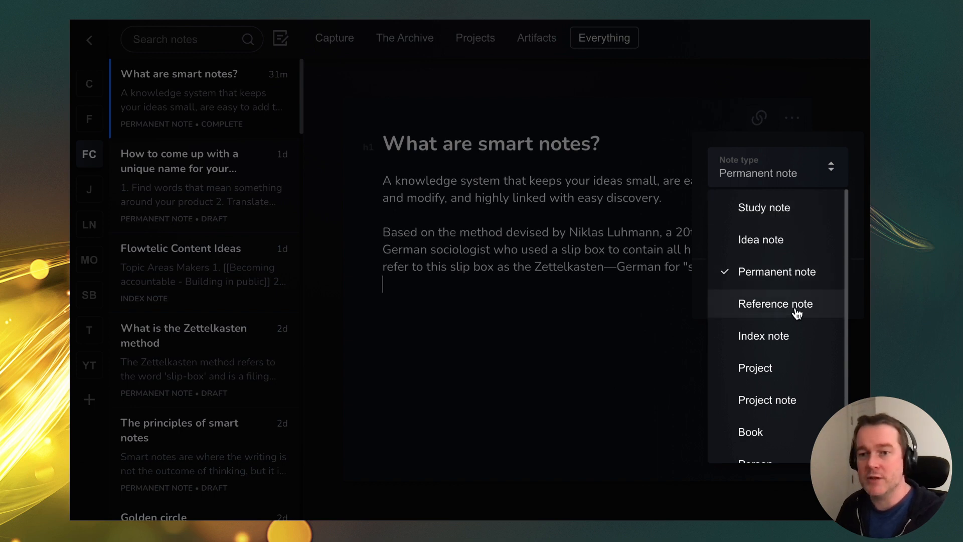
scroll(down, 3)
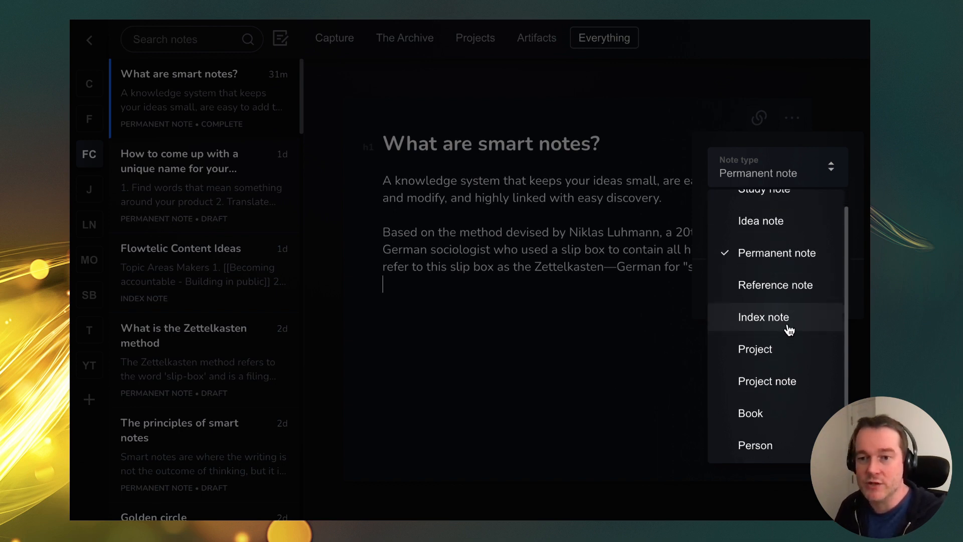
mouse_move(775, 437)
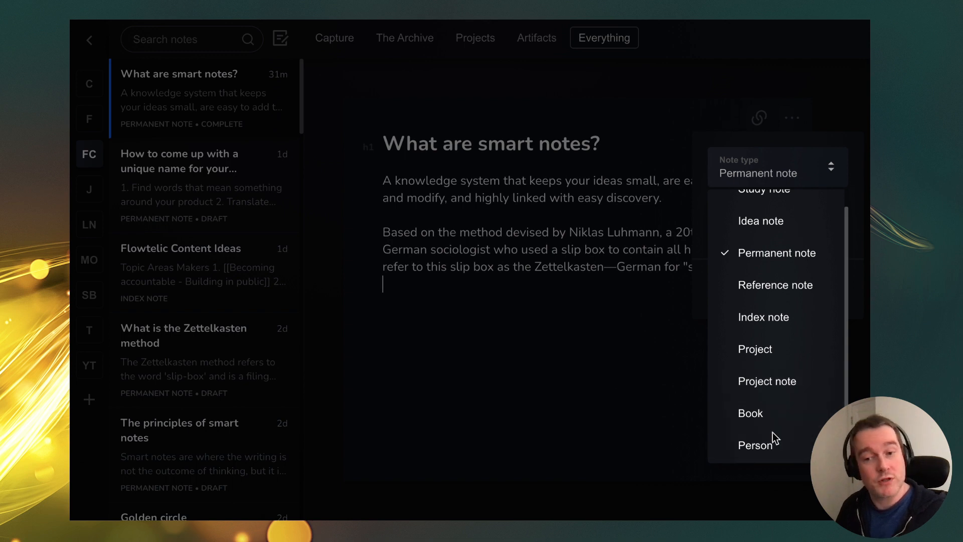
click(775, 252)
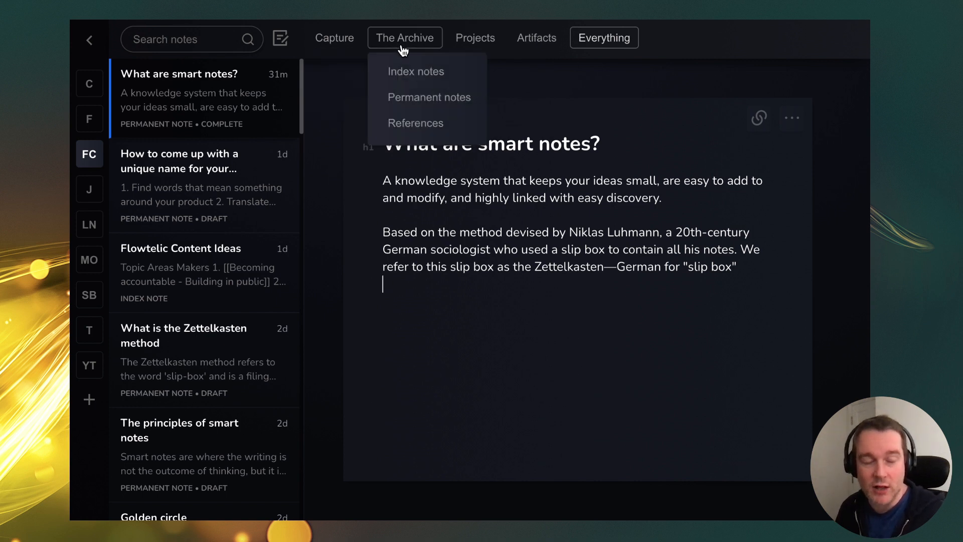
mouse_move(475, 37)
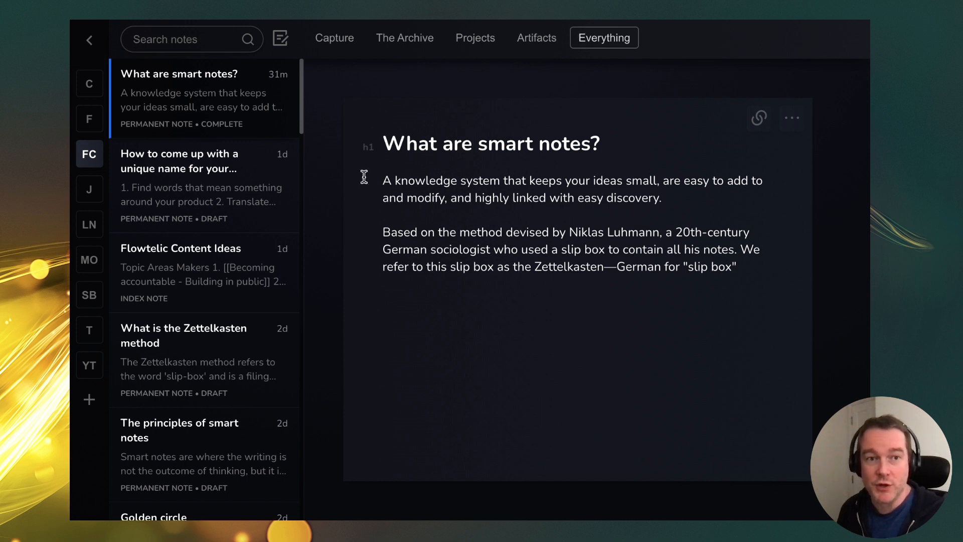
click(791, 118)
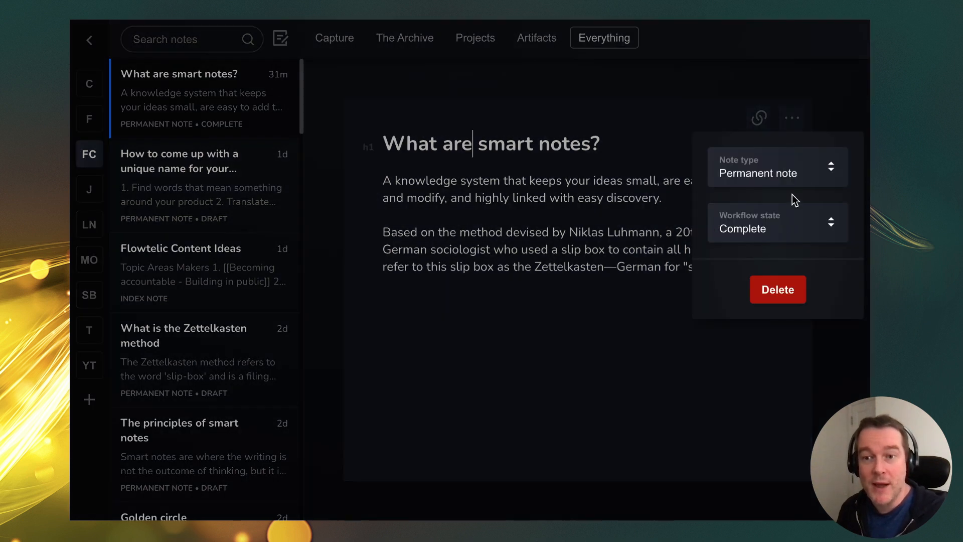
click(776, 166)
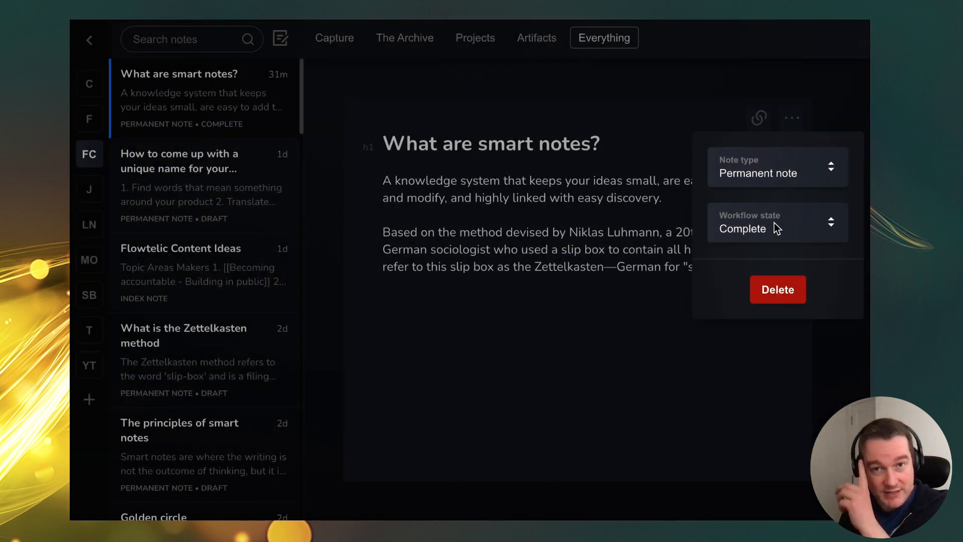
click(404, 38)
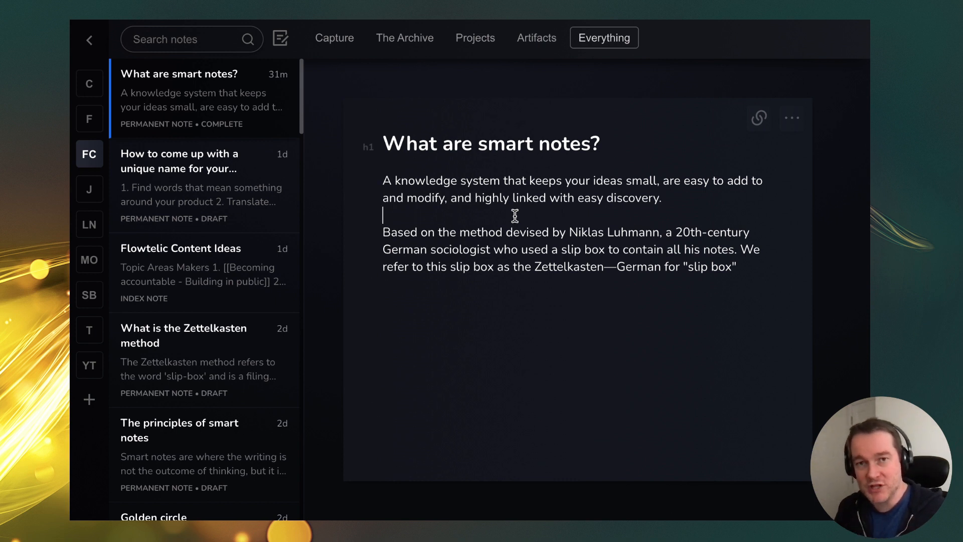
mouse_move(381, 70)
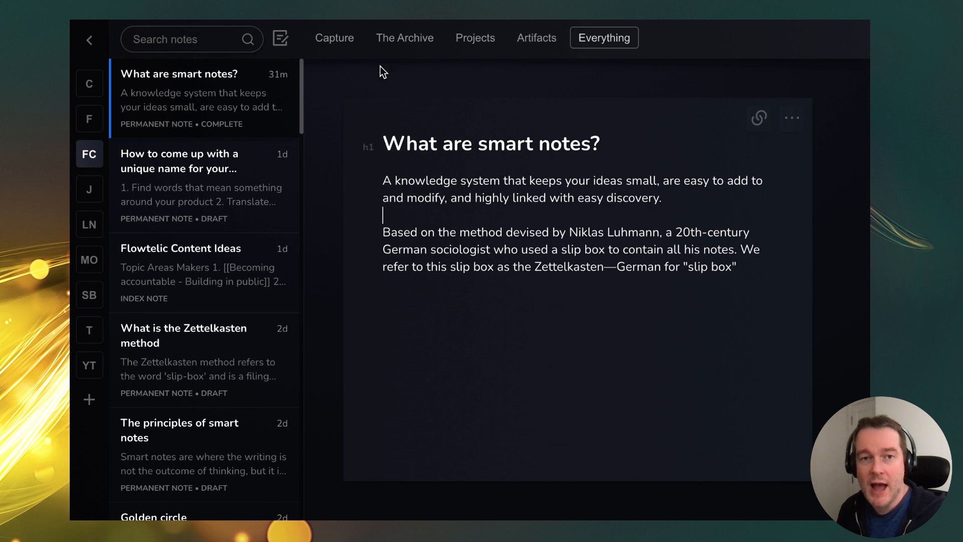
- Capture a new idea note titled 'Different types of note-taking system?'
click(334, 37)
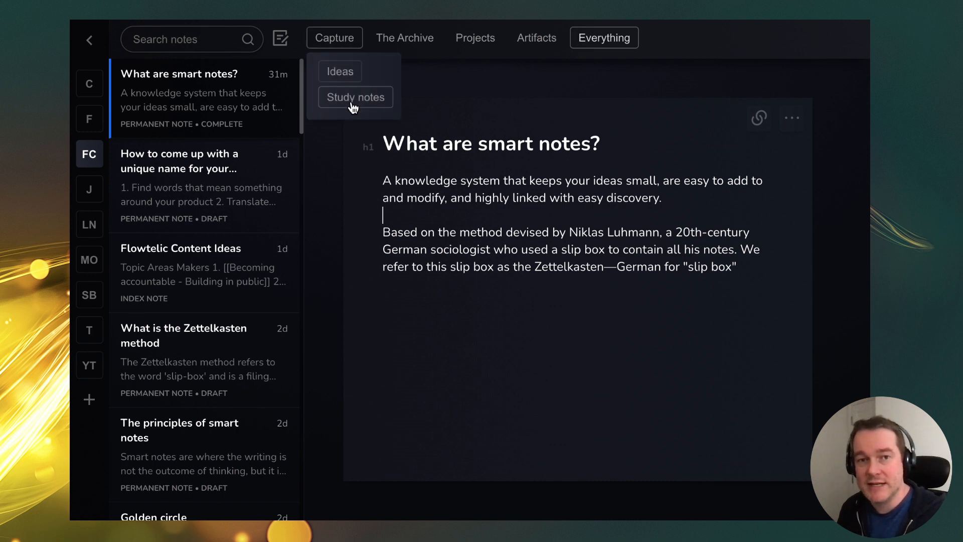
mouse_move(340, 72)
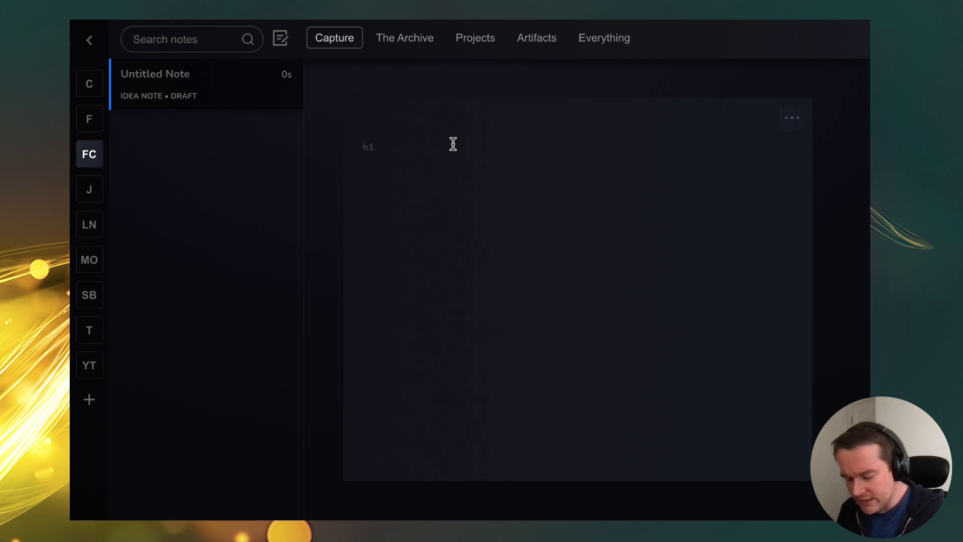
text(Different)
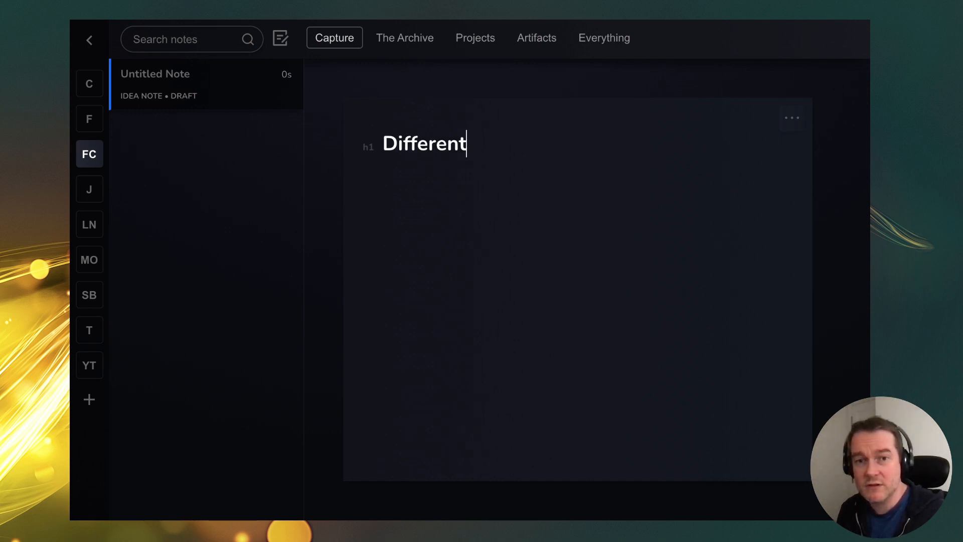
text(types of note)
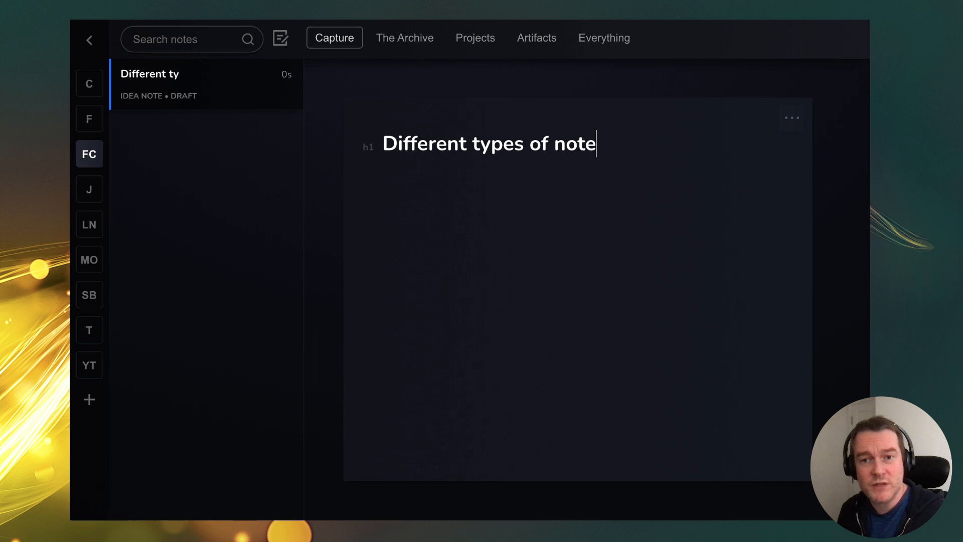
text(-taking system?)
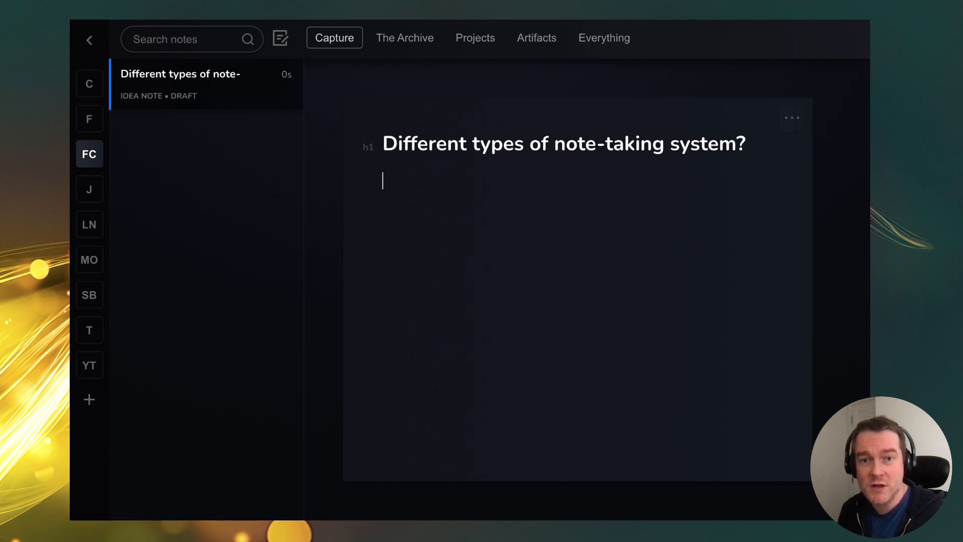
- List Zettelkasten and PARA Method on separate lines in the note body
text(Zettelkasten)
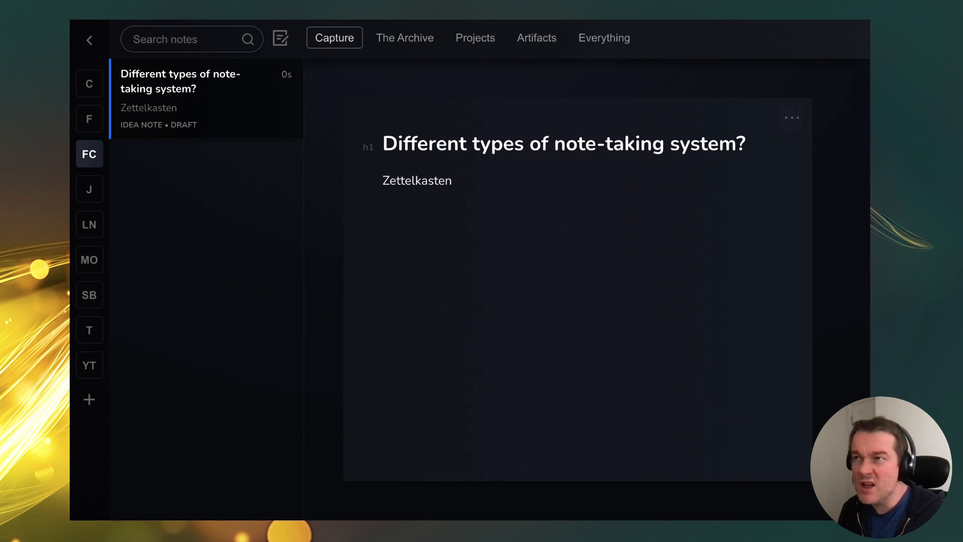
text(PARA)
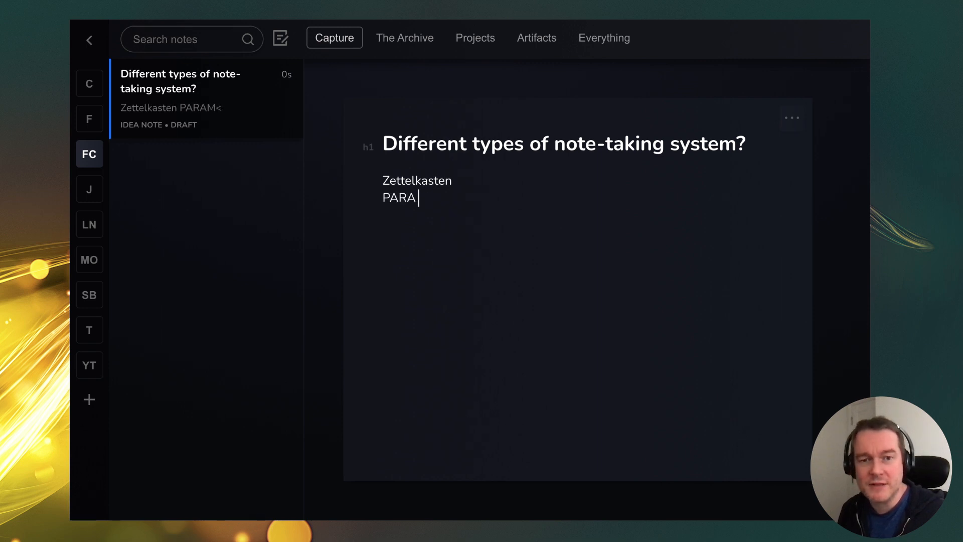
text(Method)
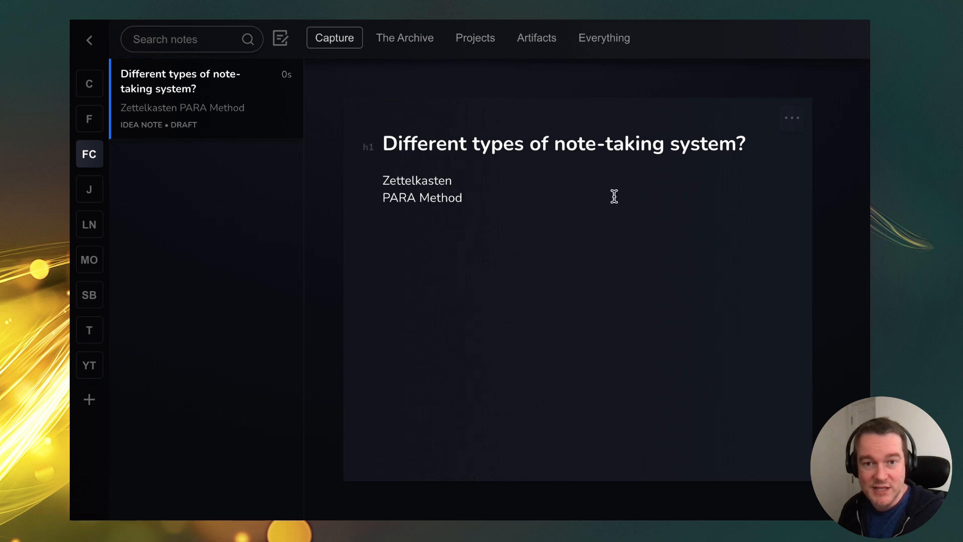
mouse_move(457, 215)
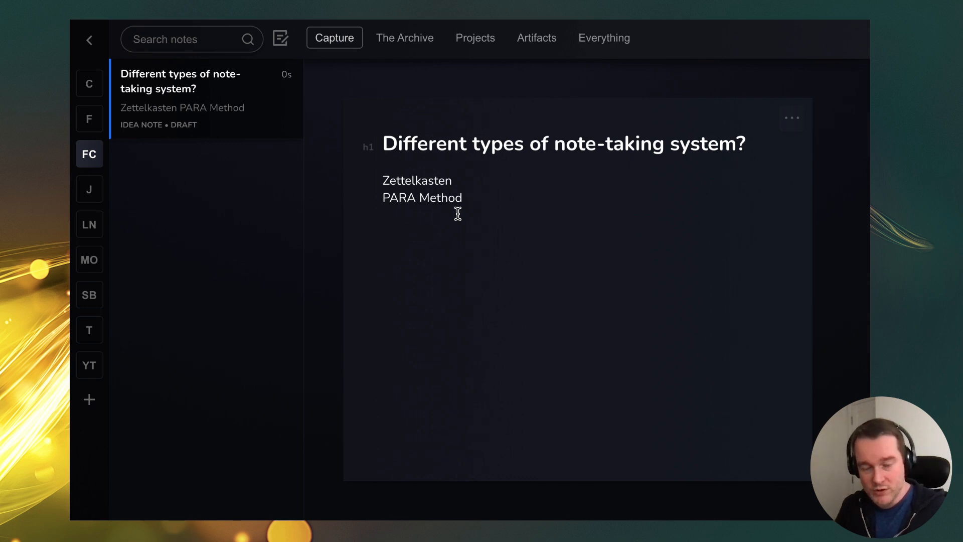
mouse_move(734, 132)
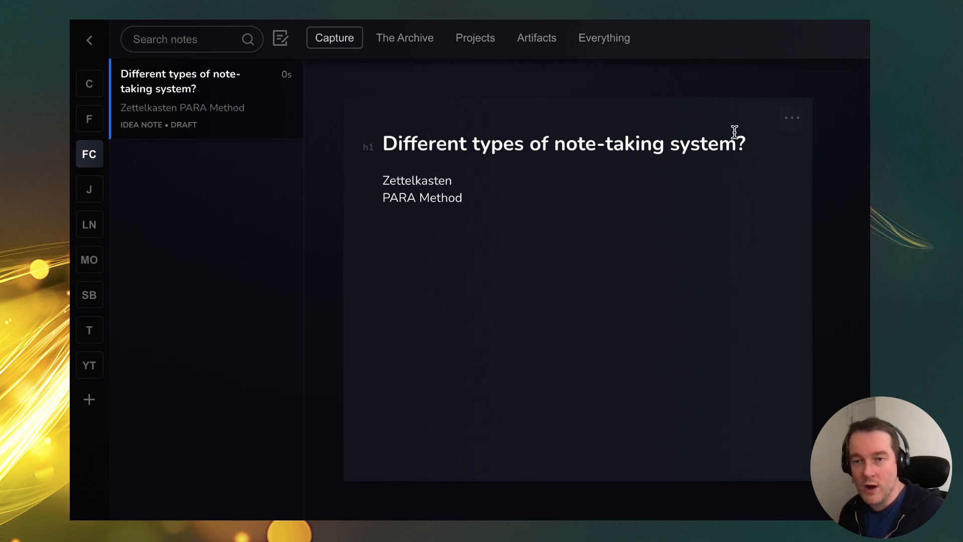
- Set the idea note's workflow state to Ready to process and reopen its settings
click(791, 118)
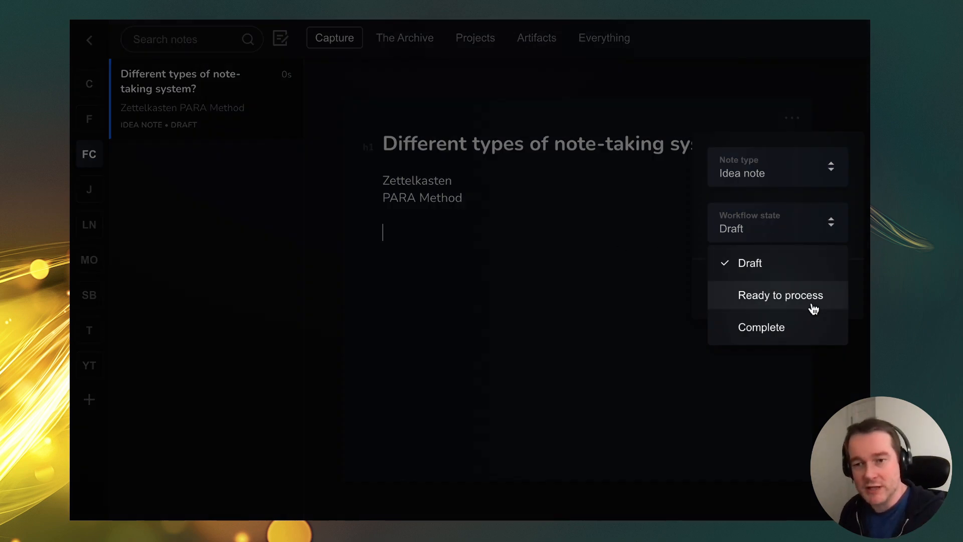
mouse_move(808, 302)
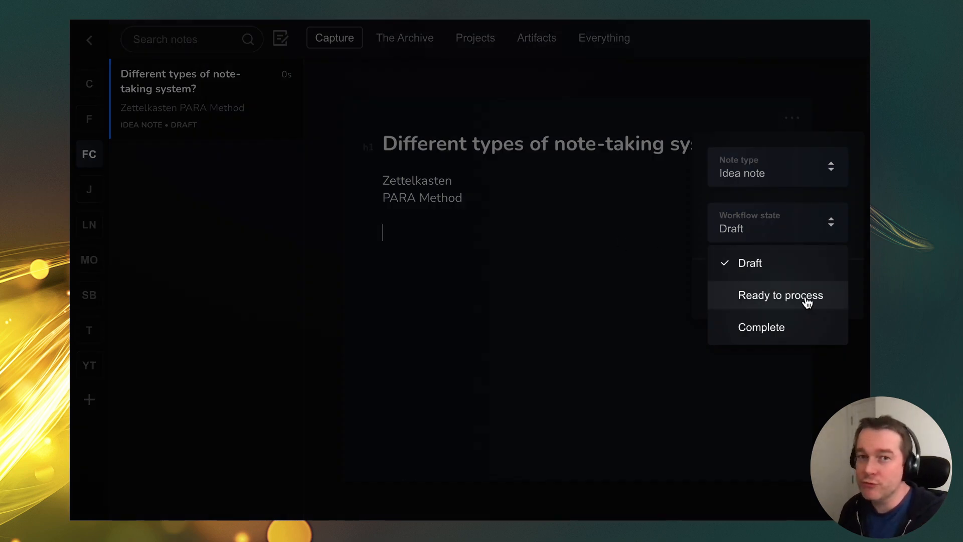
click(780, 295)
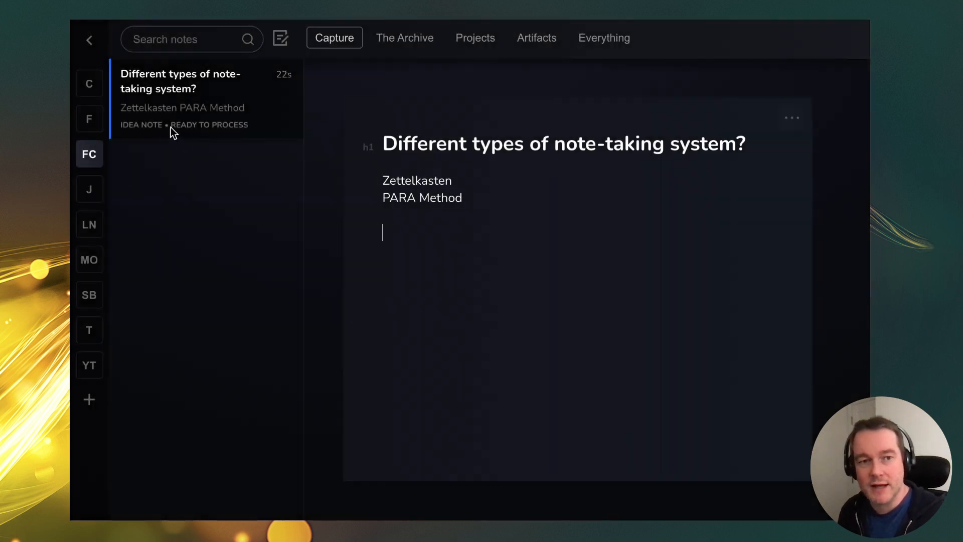
click(792, 118)
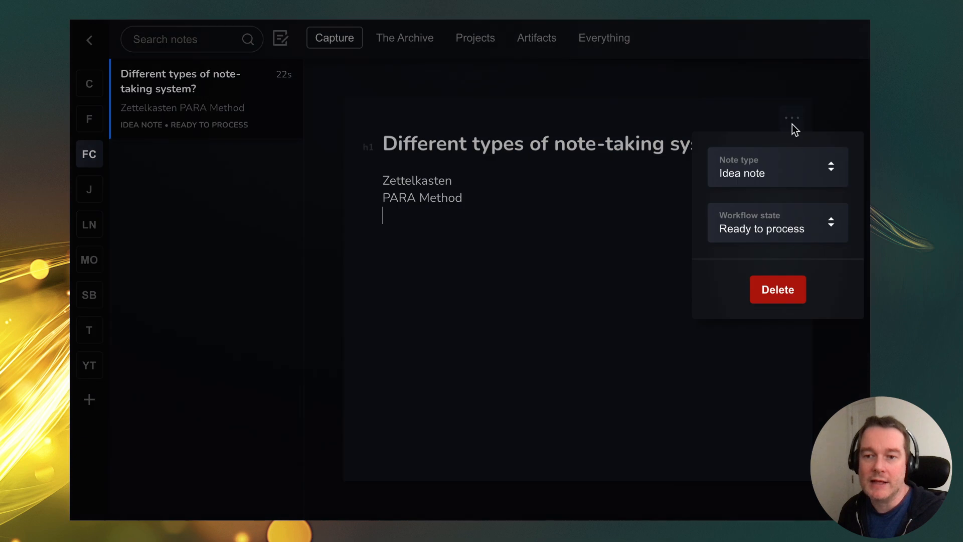
mouse_move(505, 190)
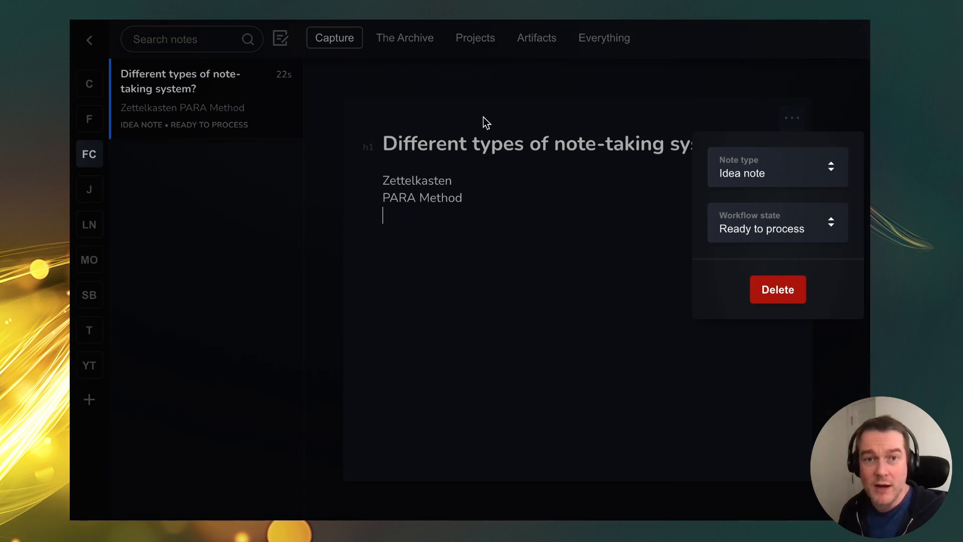
mouse_move(529, 200)
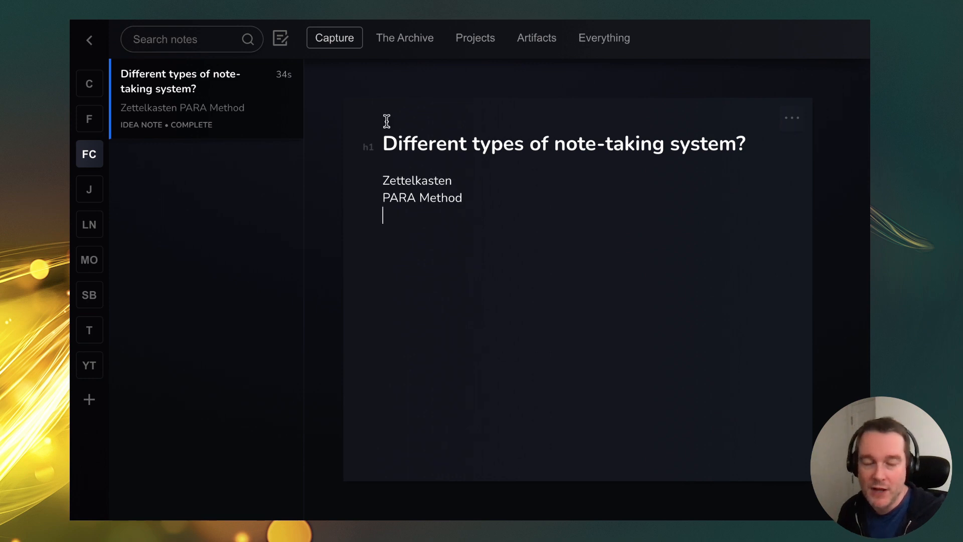
mouse_move(458, 194)
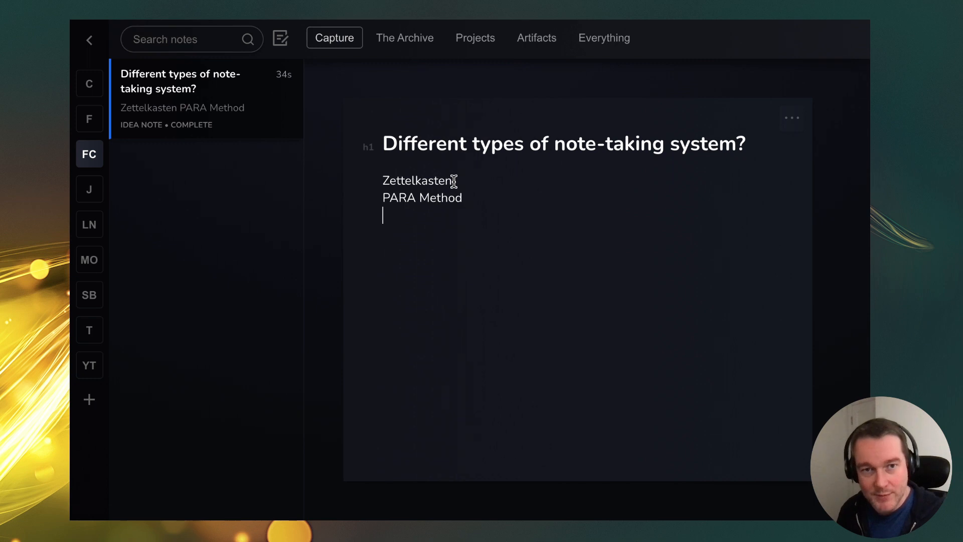
mouse_move(360, 97)
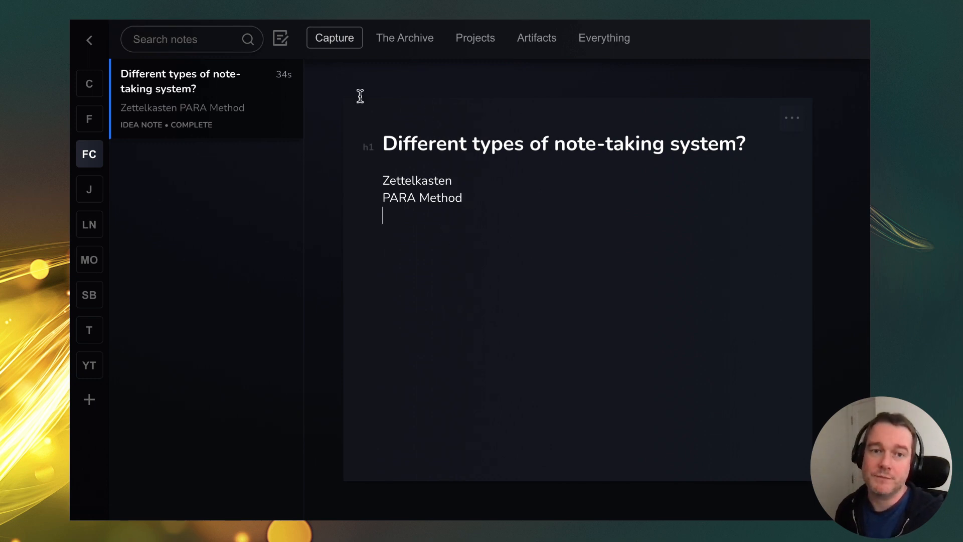
- Create a new note titled 'Study note' containing the meda.io http link
click(334, 37)
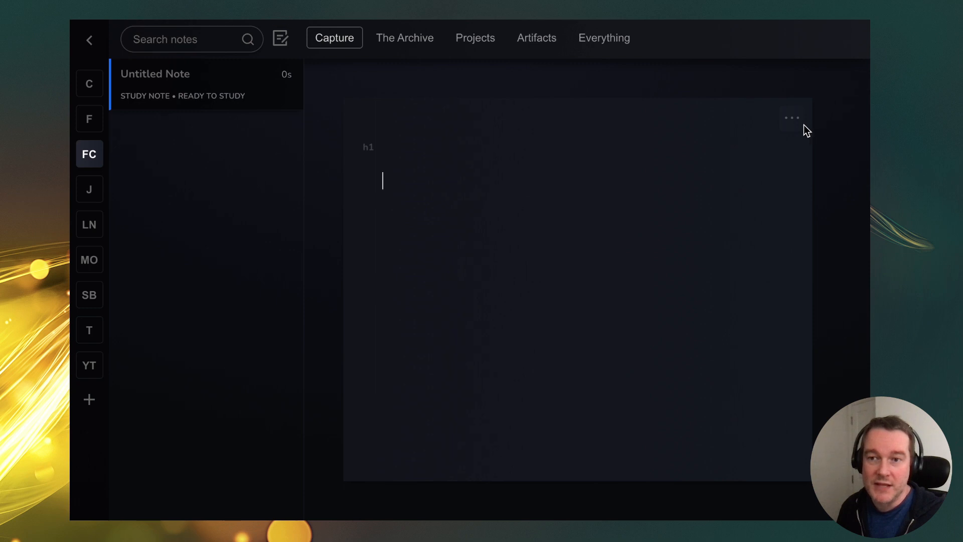
click(791, 117)
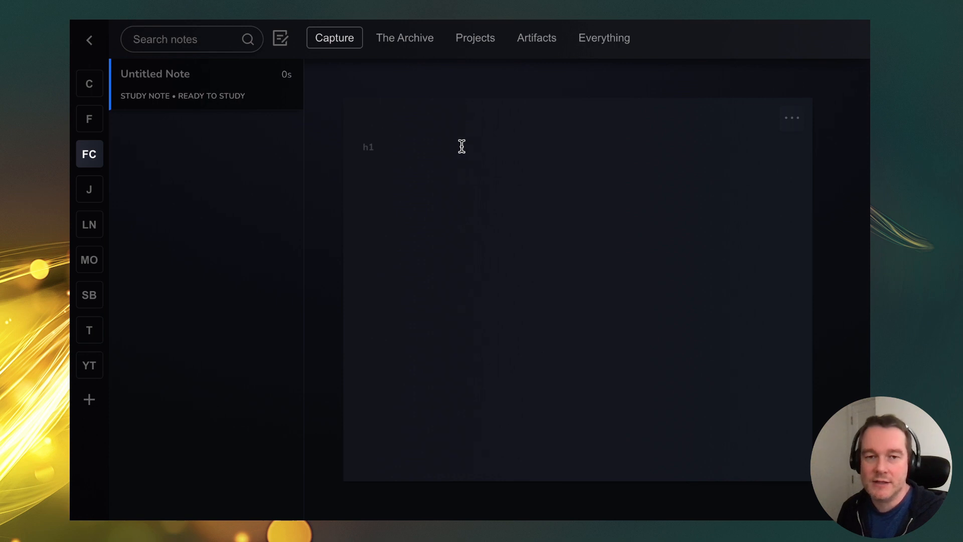
text(Study note)
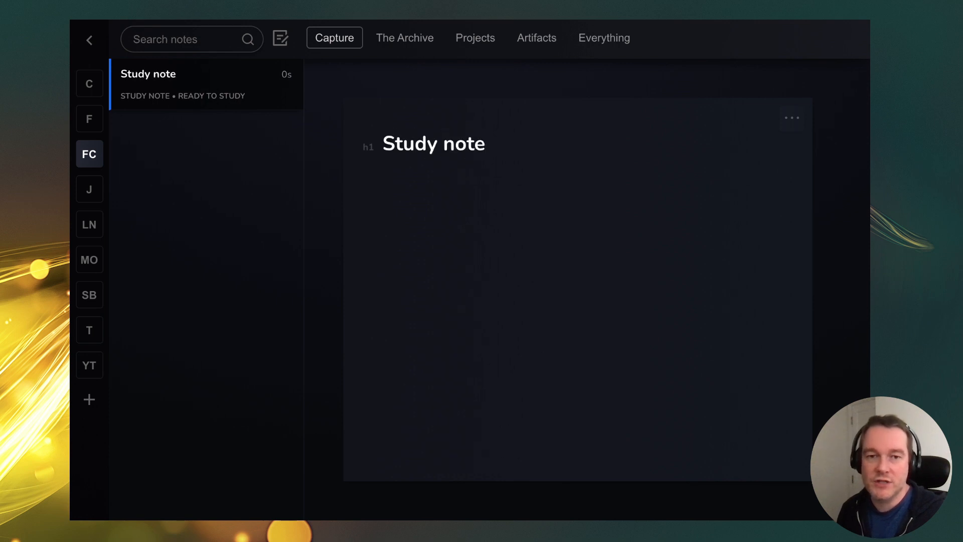
text(https://meda.io)
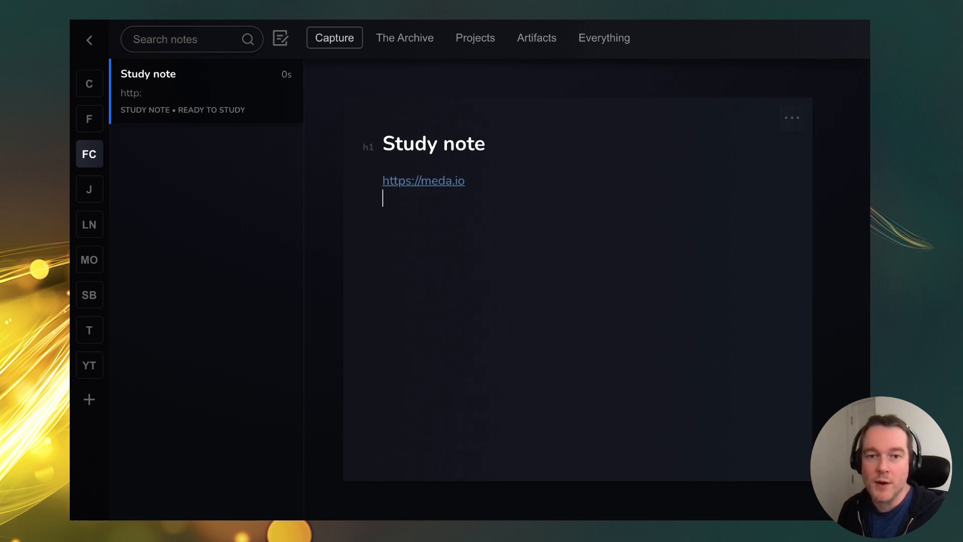
- Preview the meda.io page beside the note and mark it Ready to process
click(424, 179)
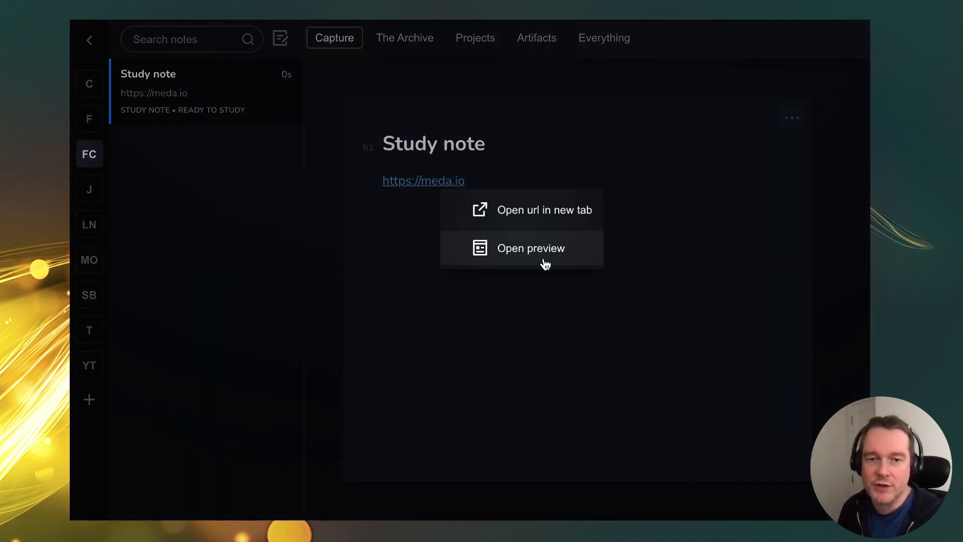
click(529, 248)
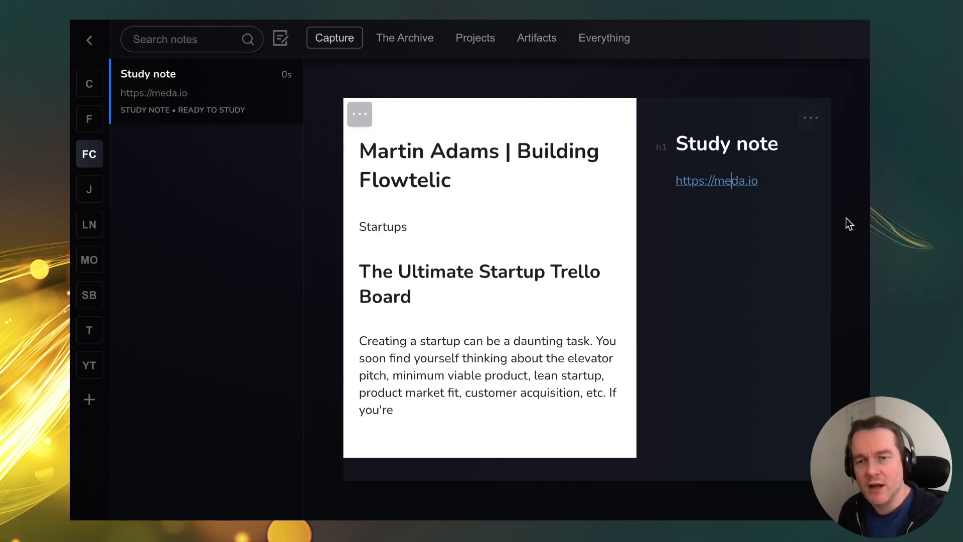
click(809, 117)
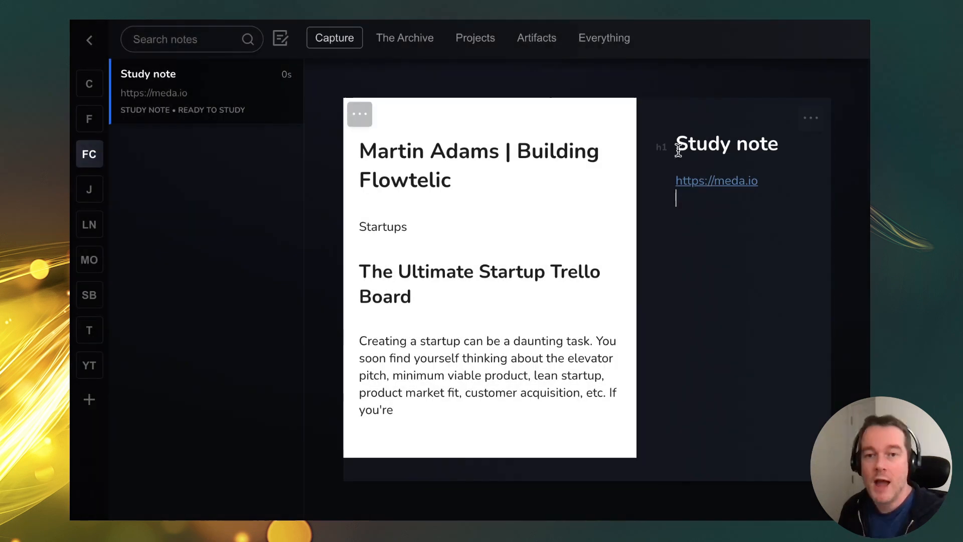
click(810, 118)
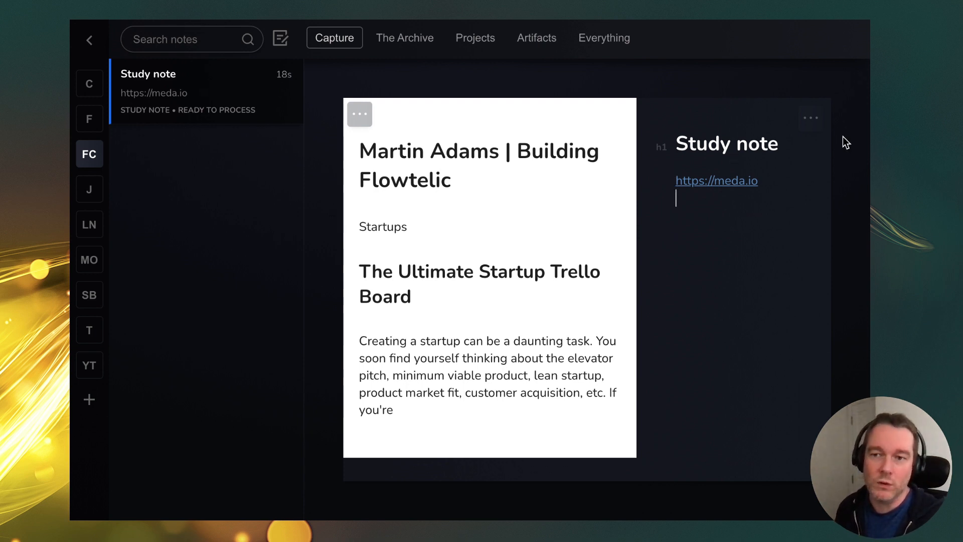
click(810, 118)
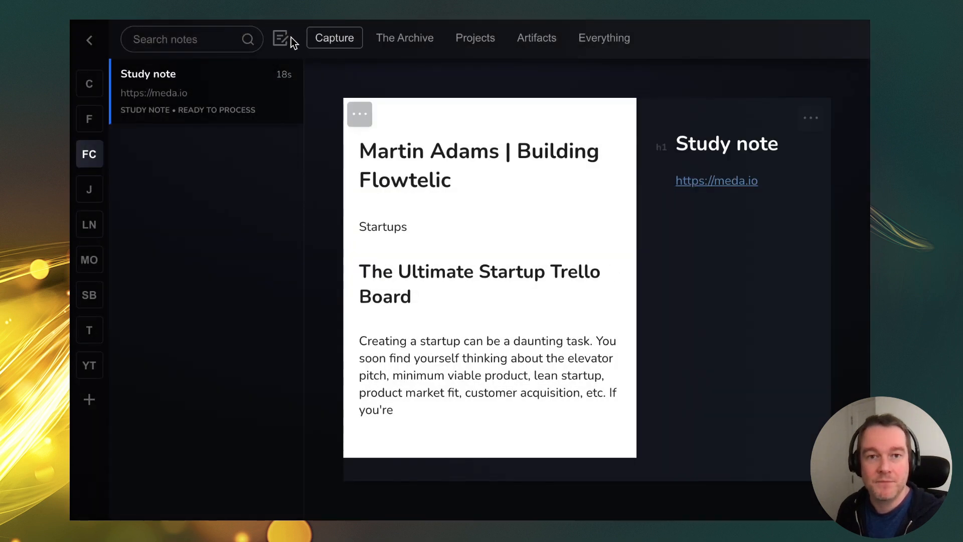
- Browse the Archive's index notes, peek at the Roam Research note and return to Flowtelic Content Ideas
click(404, 37)
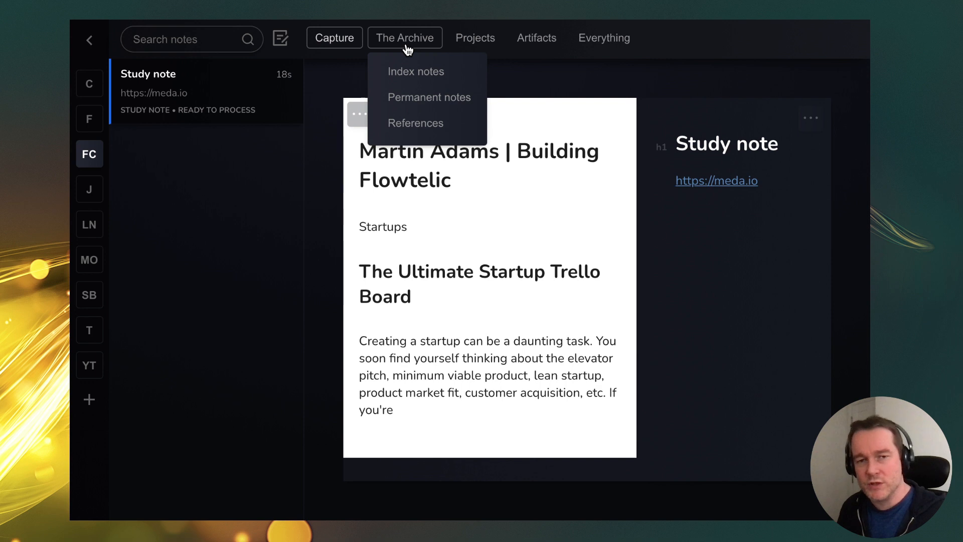
click(415, 71)
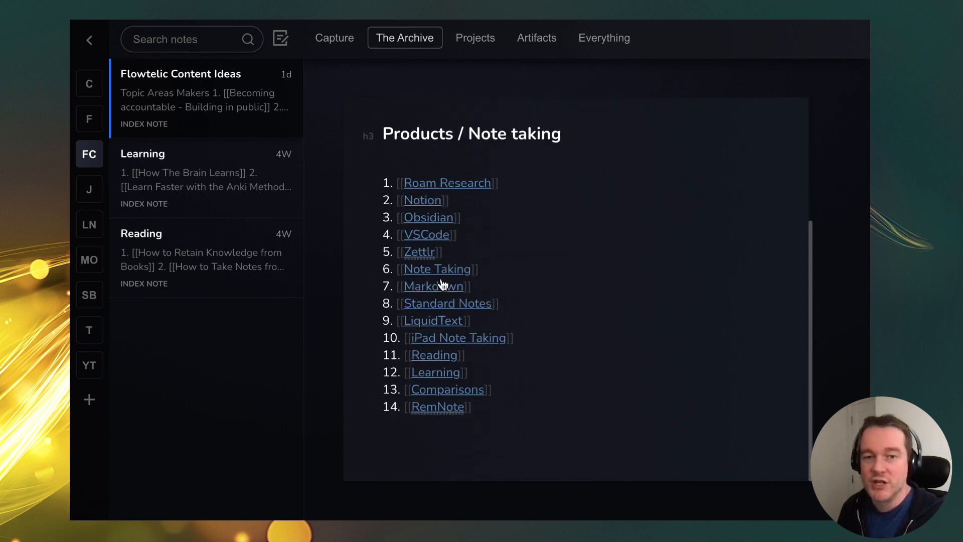
scroll(down, 3)
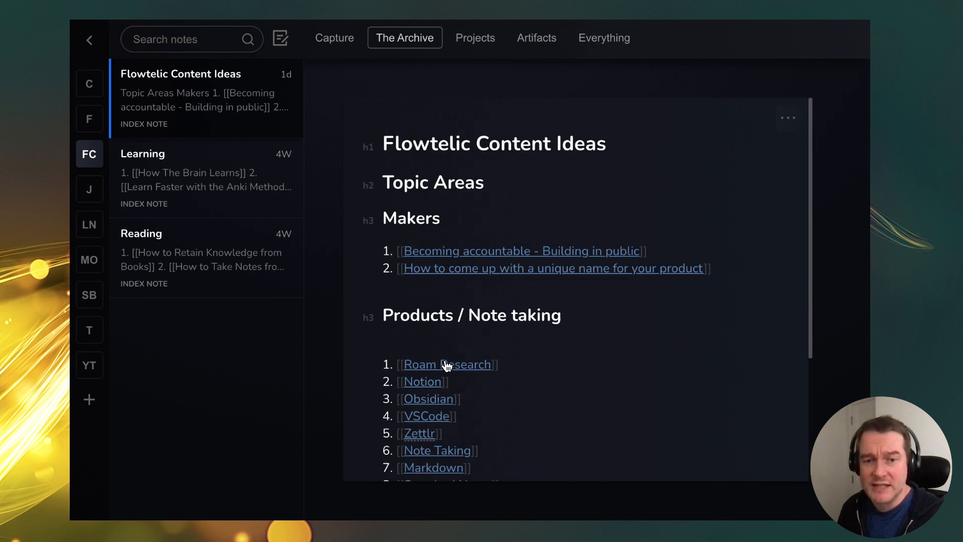
click(448, 364)
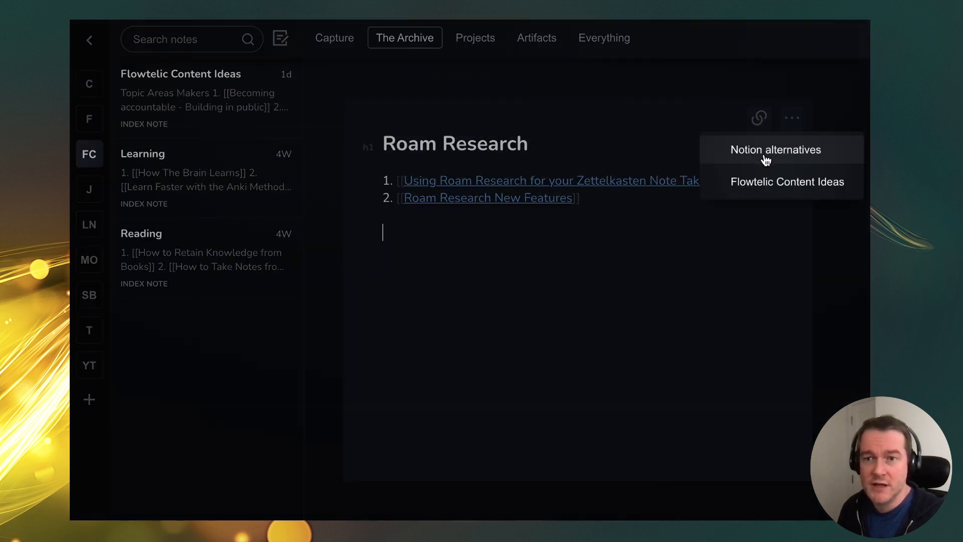
click(786, 181)
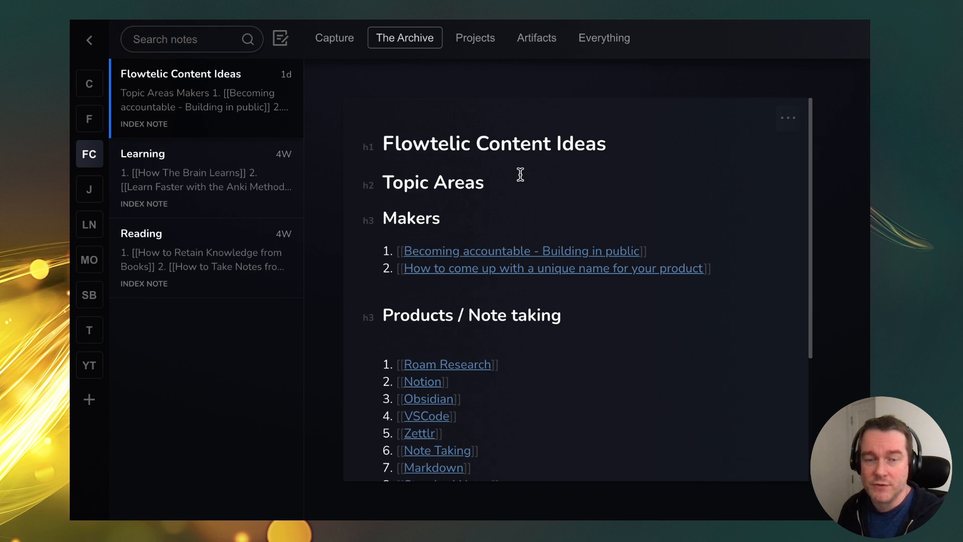
mouse_move(337, 171)
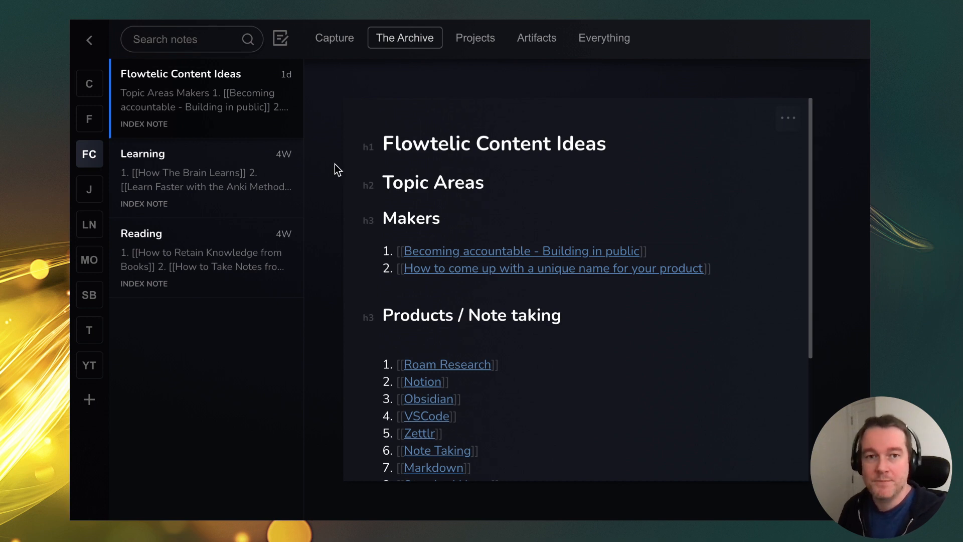
- Open the Content Publishing index note from the Archive's index notes
click(404, 37)
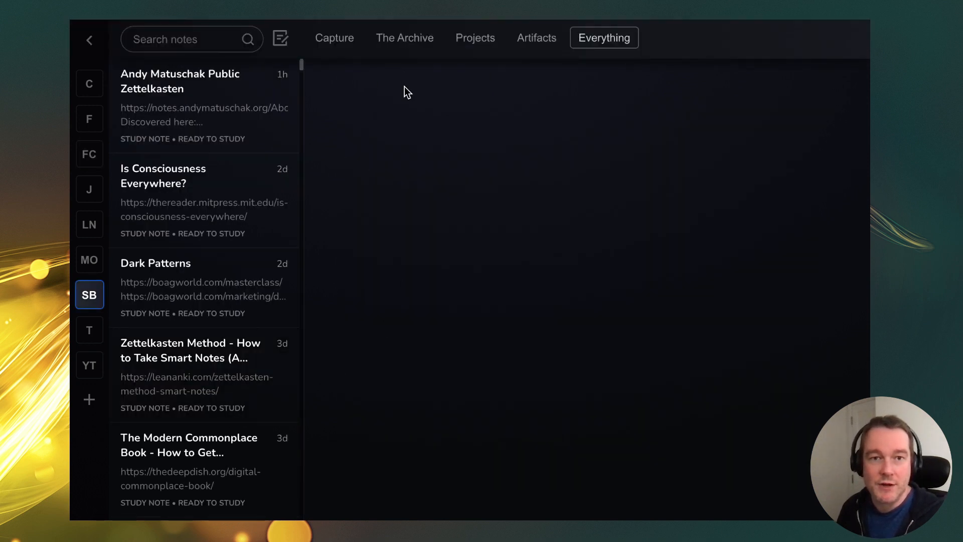
click(404, 37)
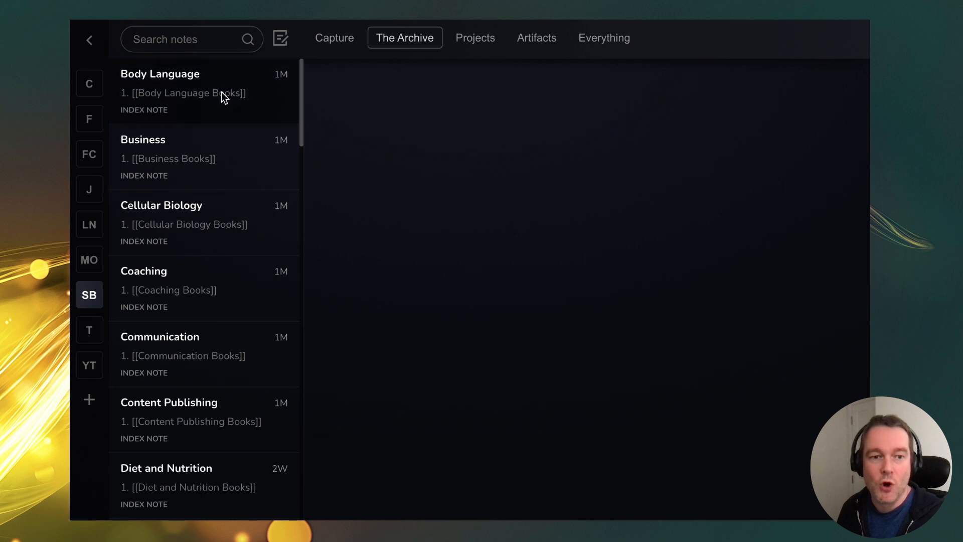
scroll(down, 3)
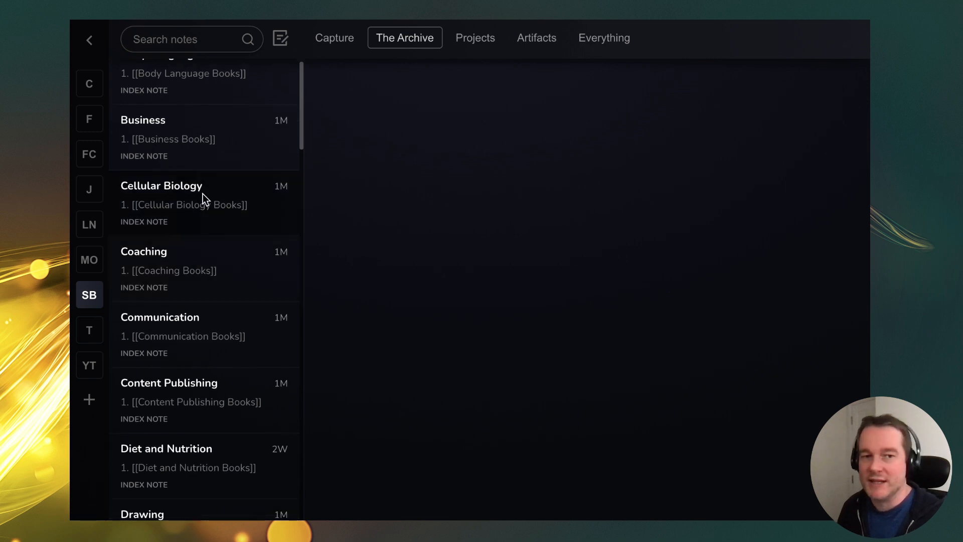
click(169, 382)
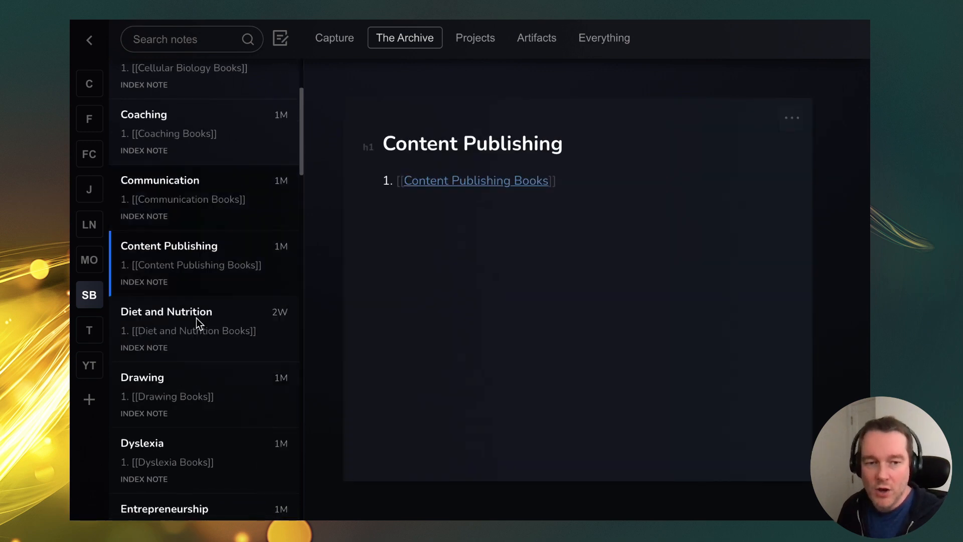
scroll(down, 3)
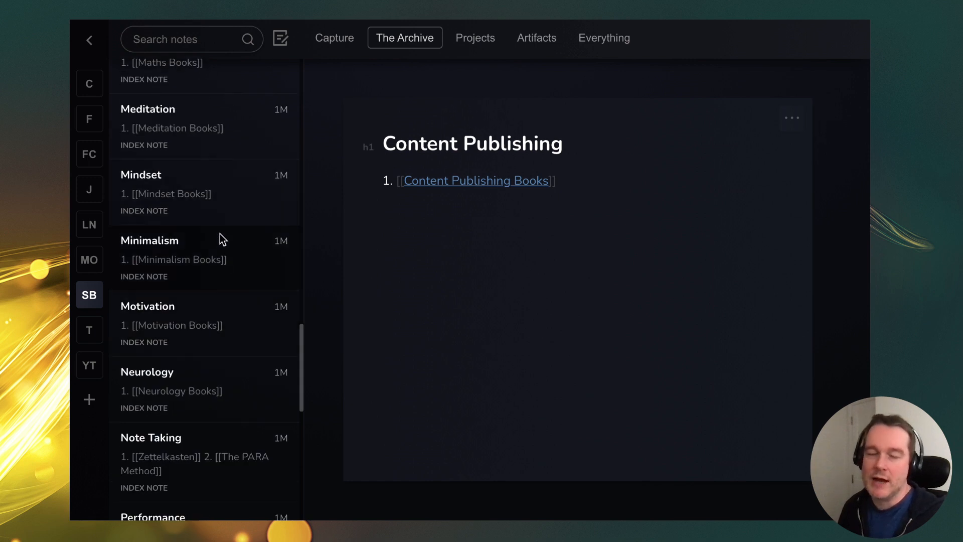
mouse_move(202, 233)
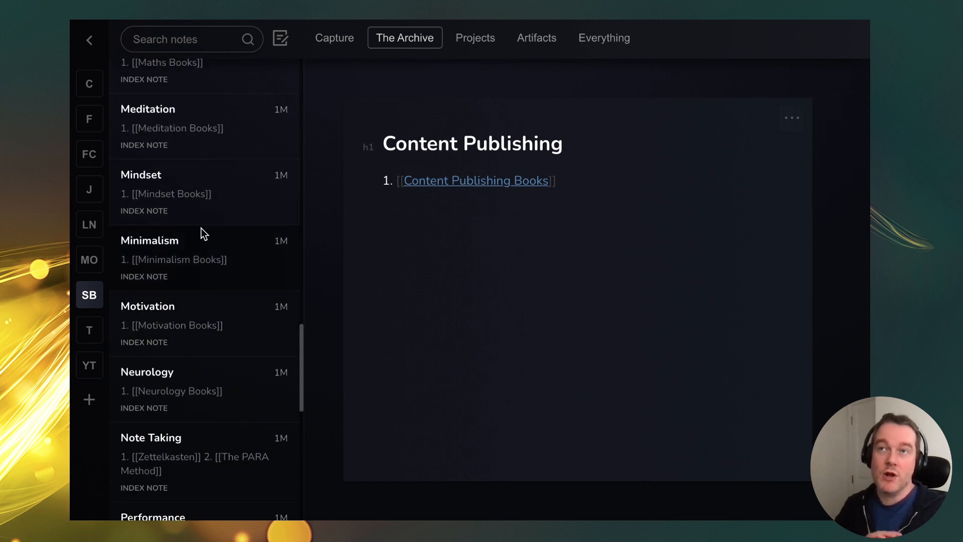
mouse_move(188, 223)
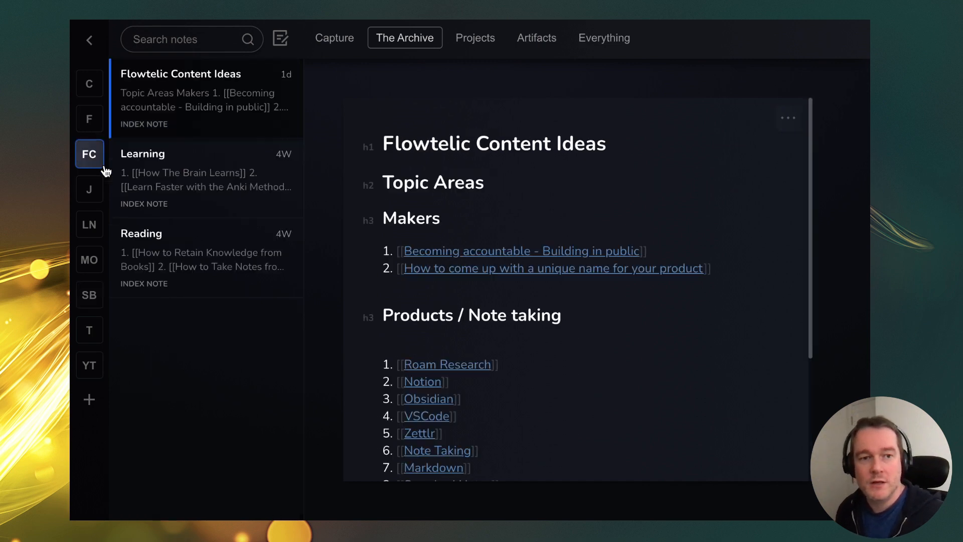
- Show the Archive's permanent notes, then switch to an Archive category with no notes
click(404, 37)
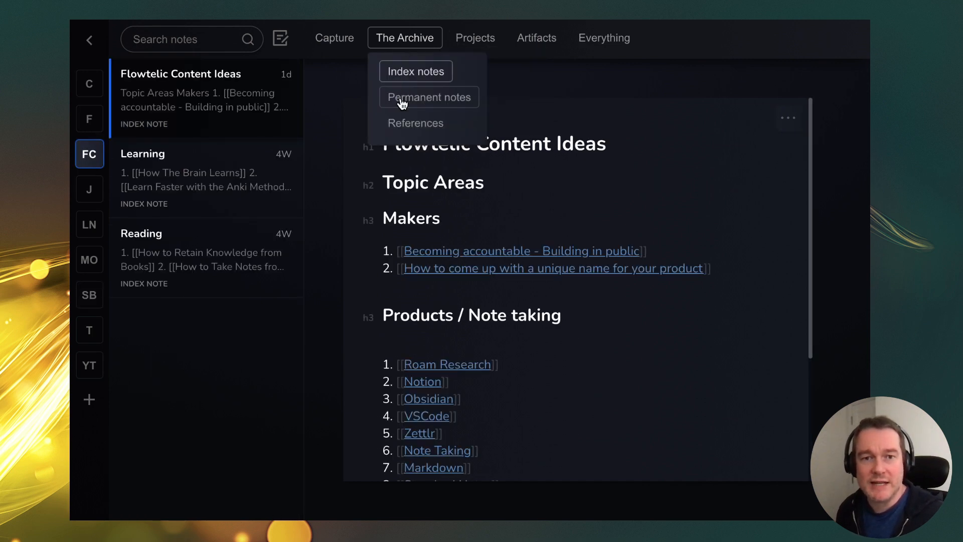
click(428, 97)
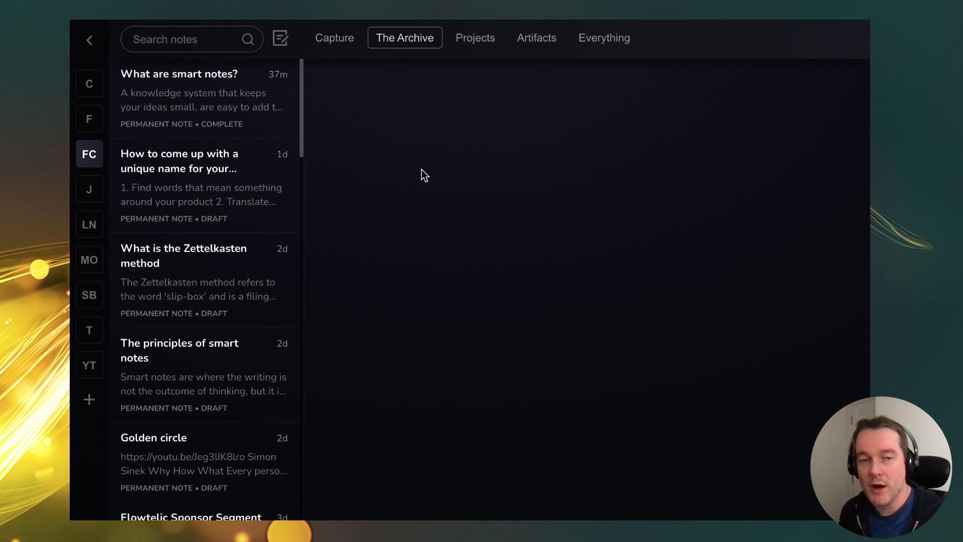
click(474, 37)
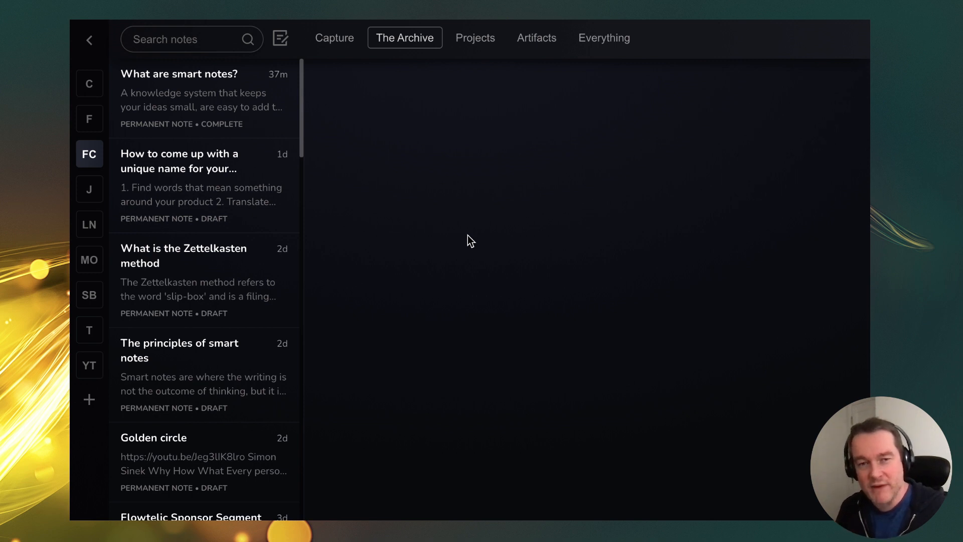
mouse_move(445, 196)
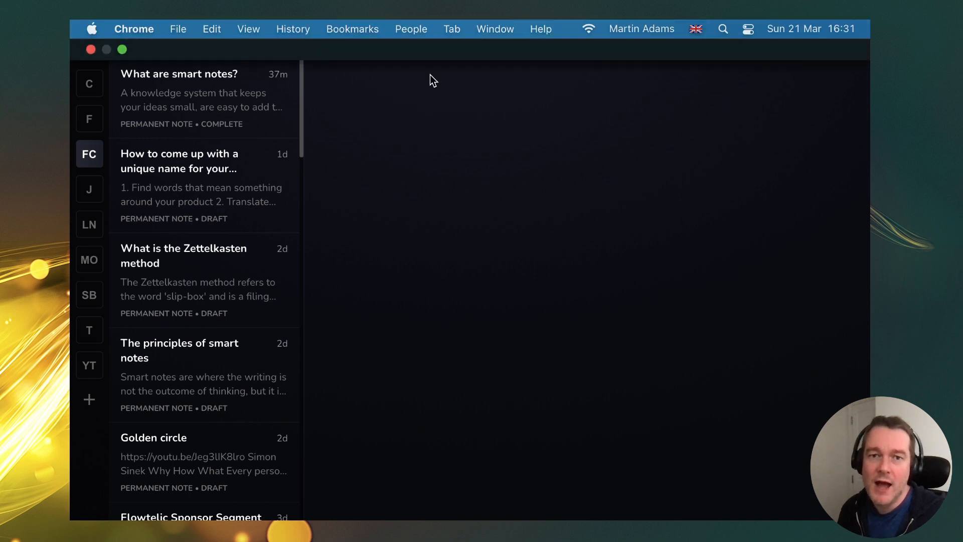
mouse_move(414, 108)
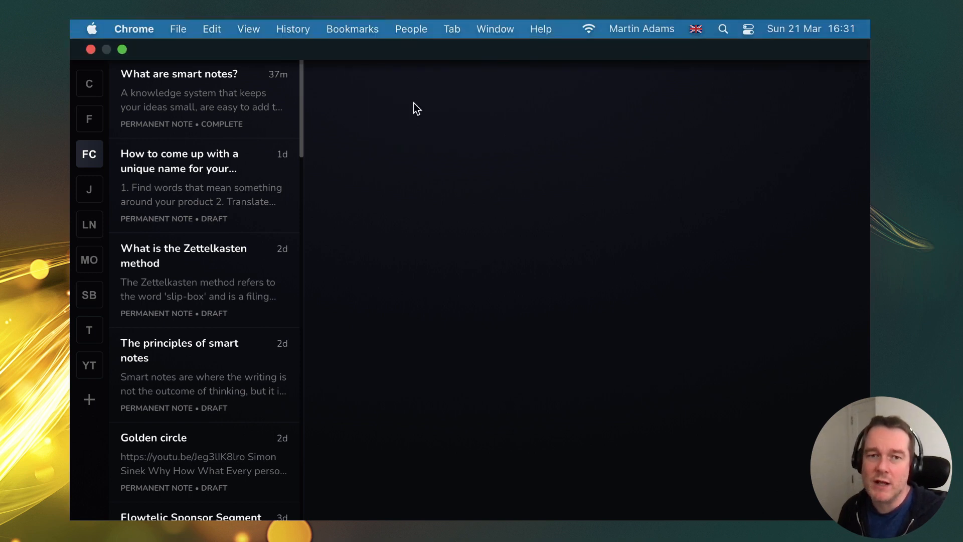
click(404, 37)
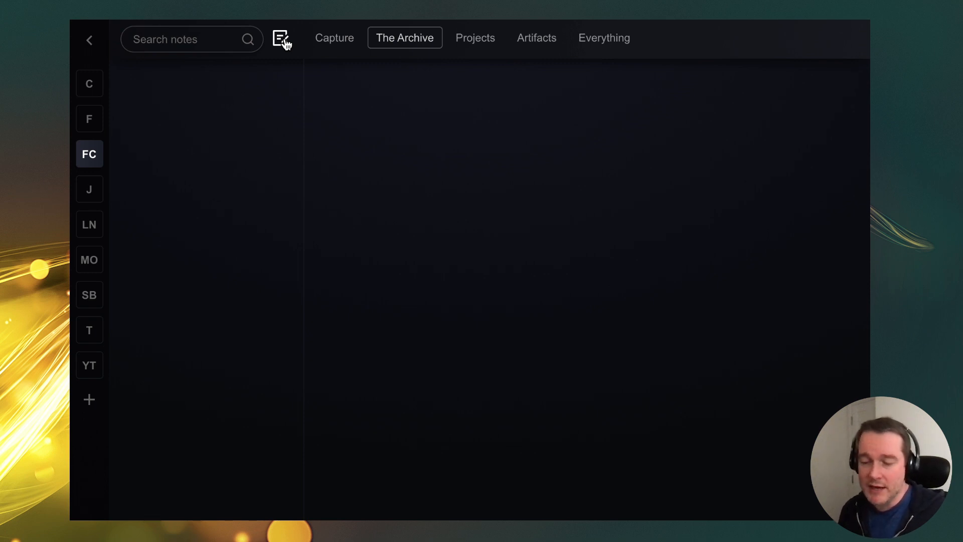
mouse_move(426, 118)
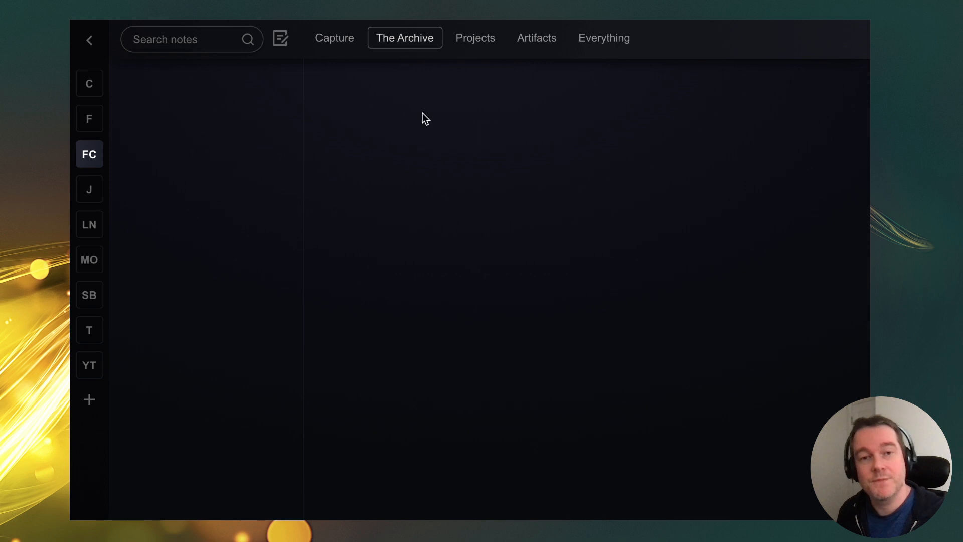
- Show the Projects backlog listing Becoming accountable and the smart notes introduction
click(334, 37)
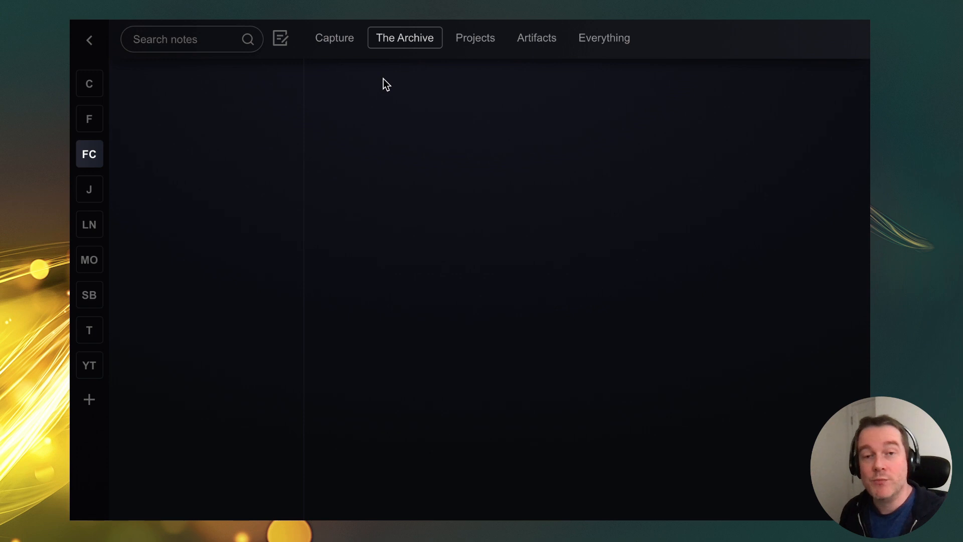
click(475, 37)
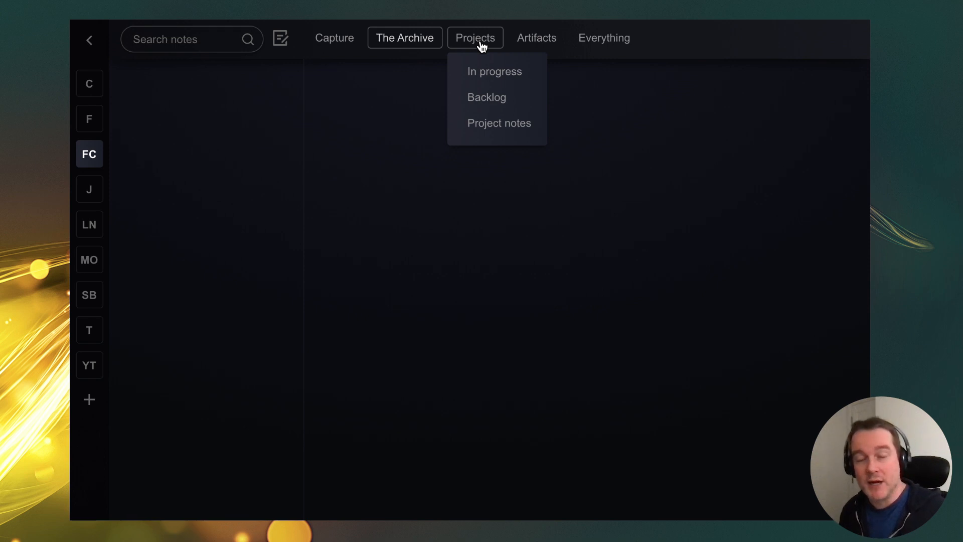
mouse_move(483, 58)
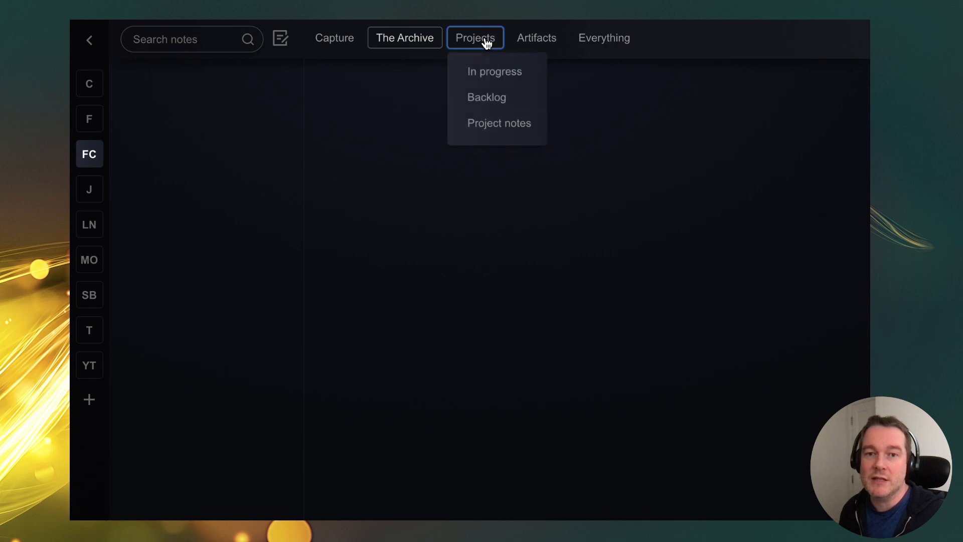
click(475, 37)
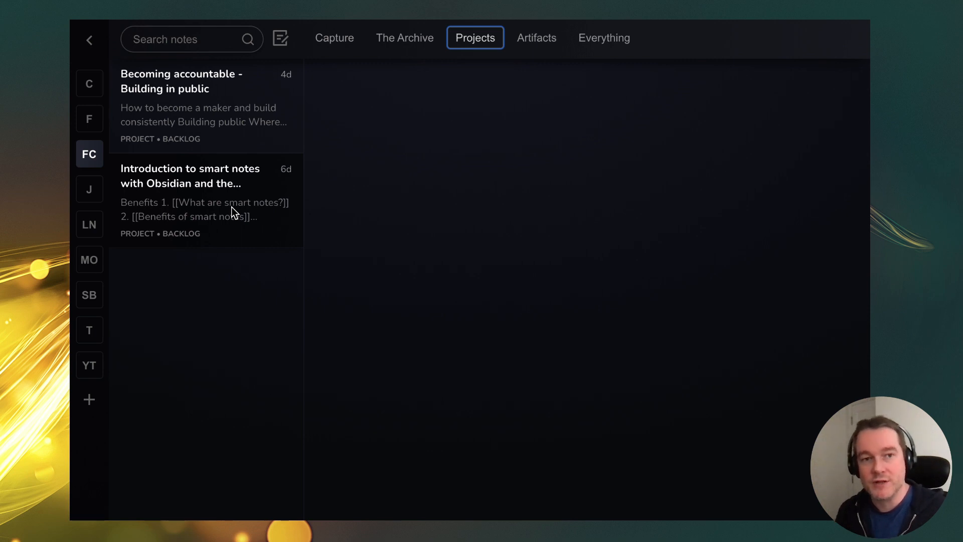
- Open the 'Becoming accountable - Building in public' project note and glance at its settings and title
click(202, 81)
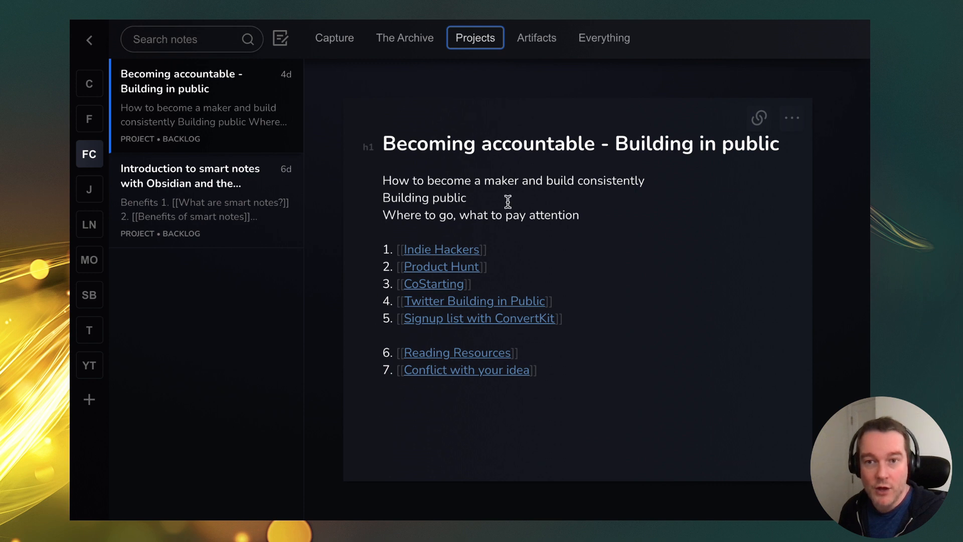
click(791, 119)
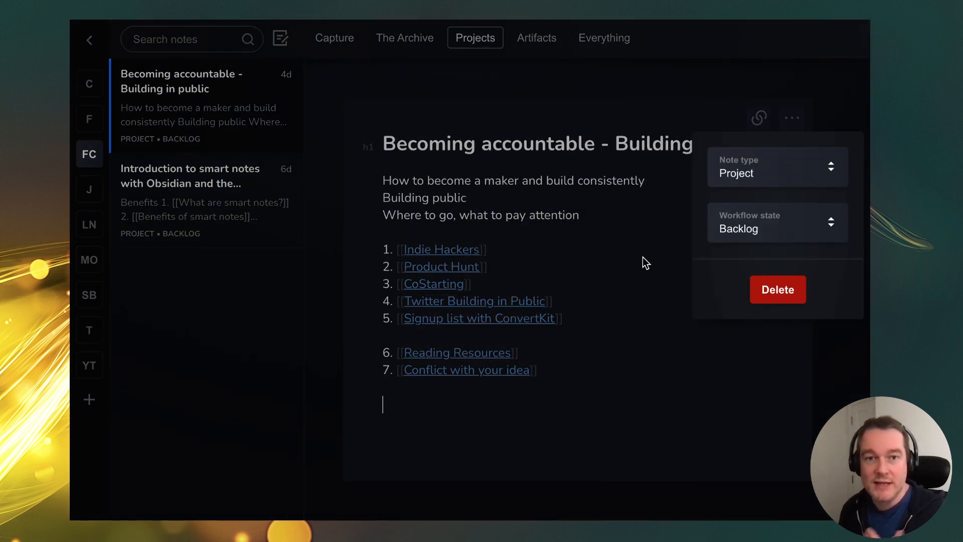
click(488, 262)
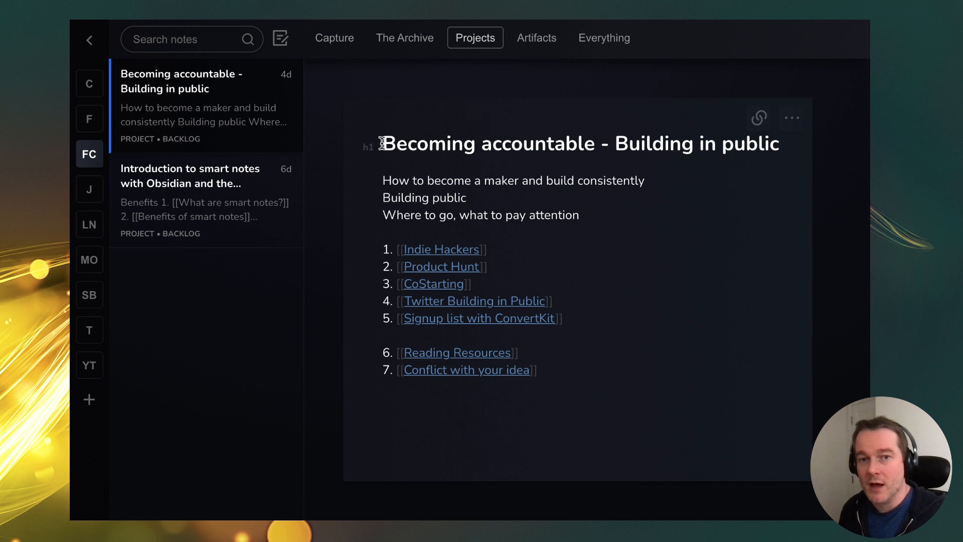
drag(382, 143, 600, 143)
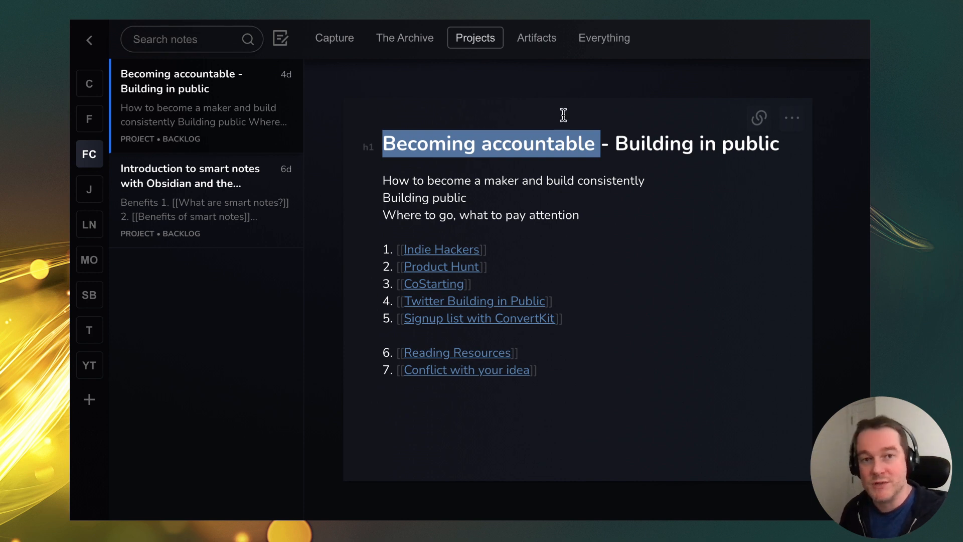
click(485, 249)
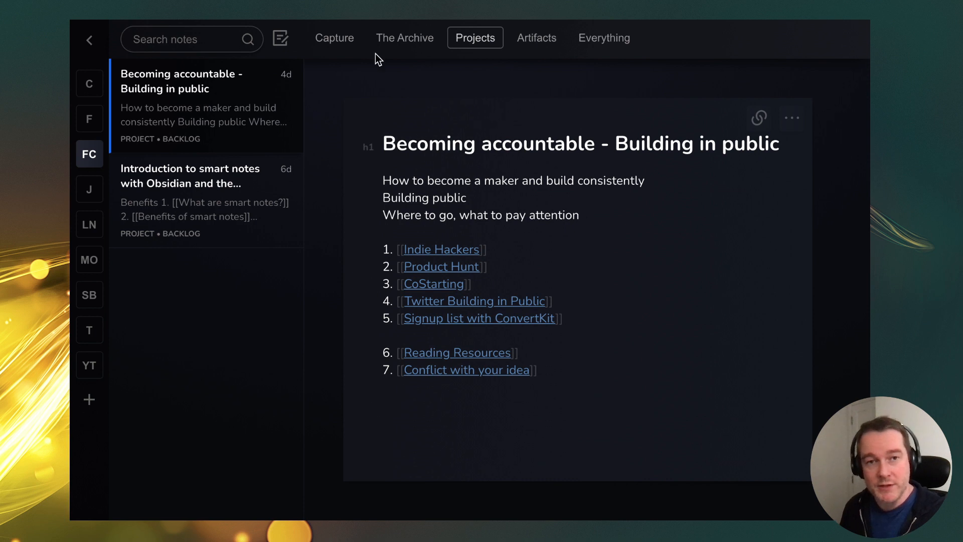
click(568, 369)
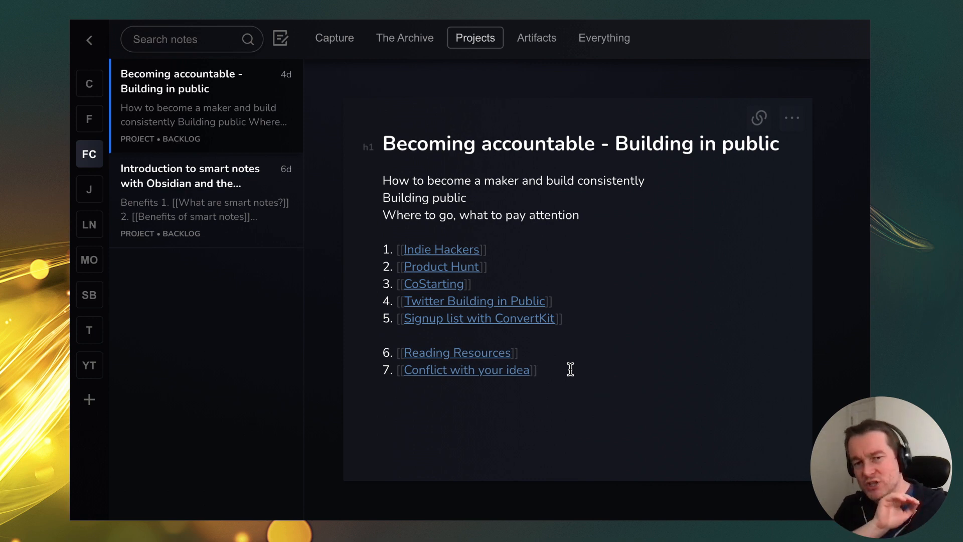
mouse_move(465, 299)
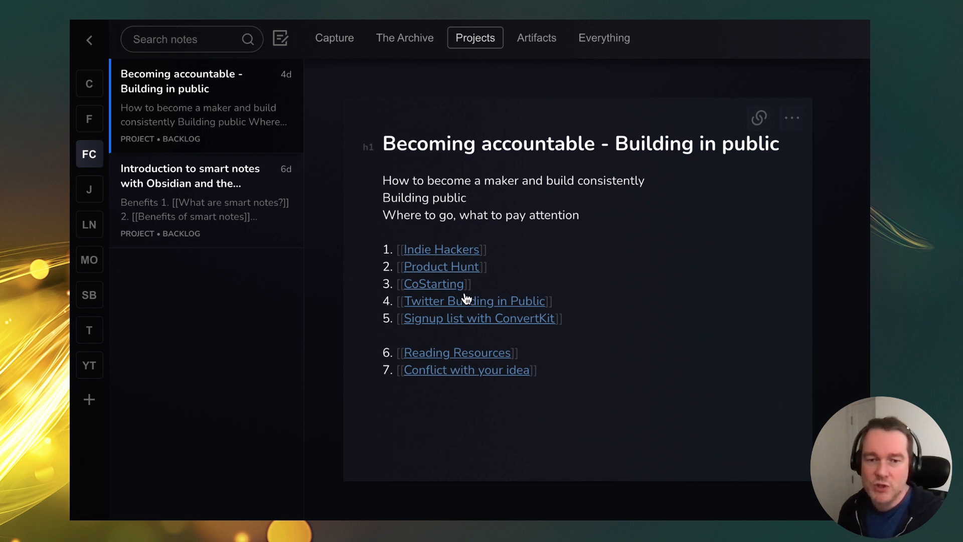
mouse_move(468, 325)
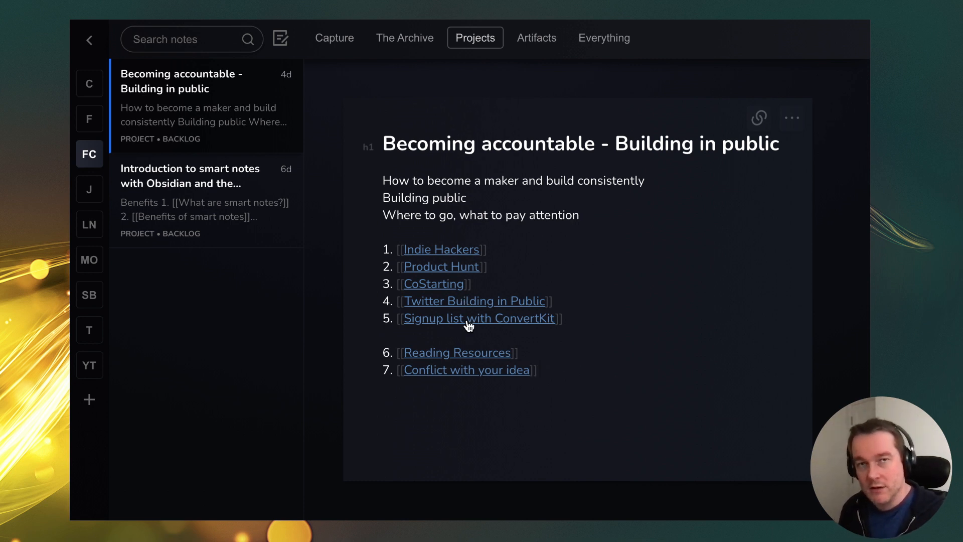
mouse_move(481, 369)
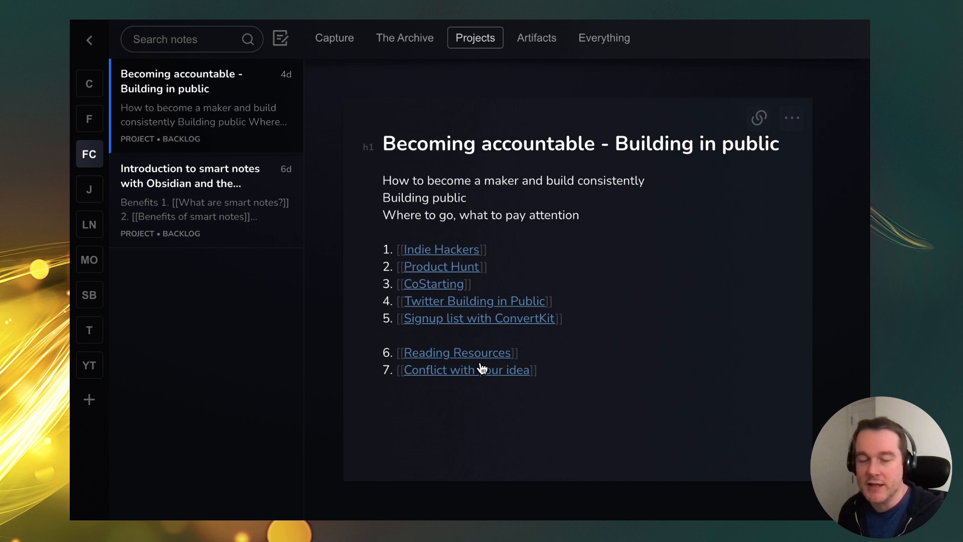
mouse_move(470, 358)
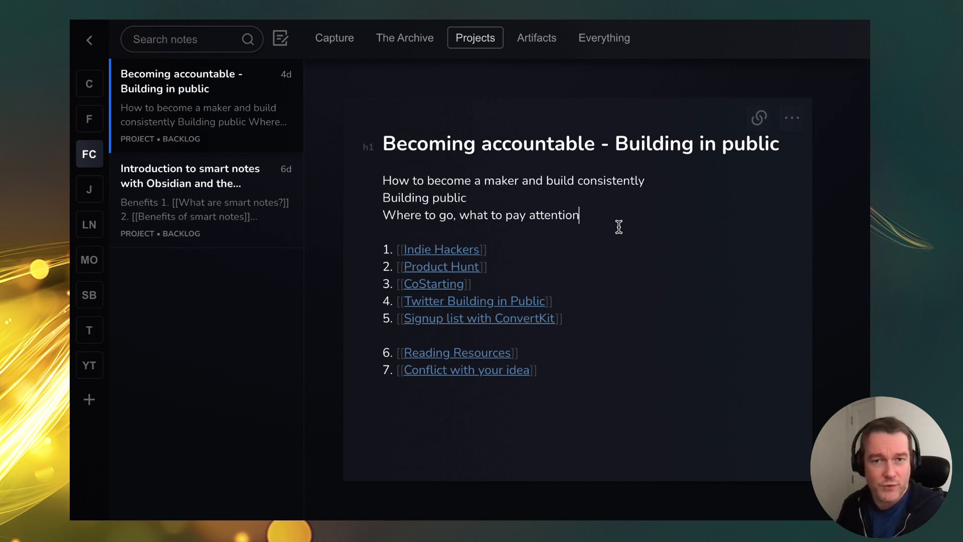
- Check the project's workflow states and browse the Backlog and Project notes categories, then return
click(791, 117)
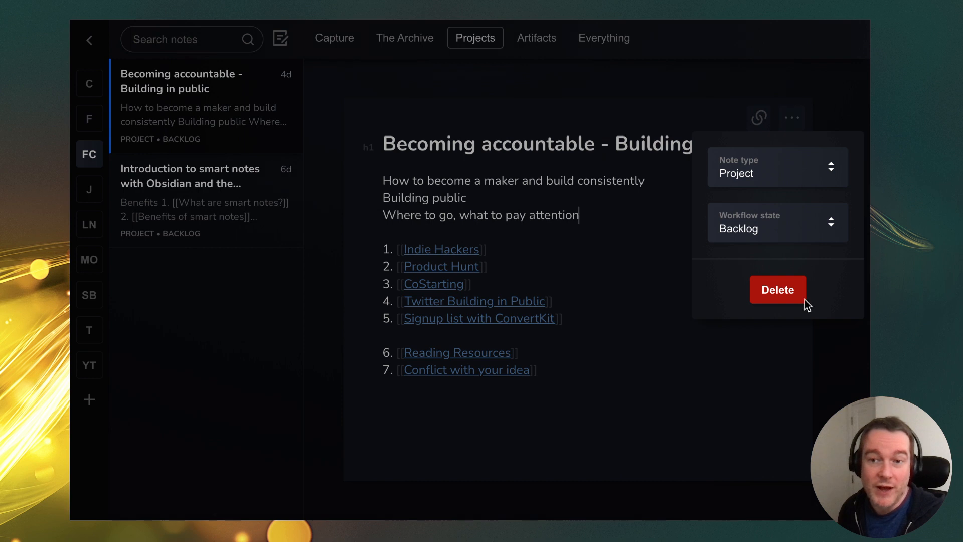
click(775, 228)
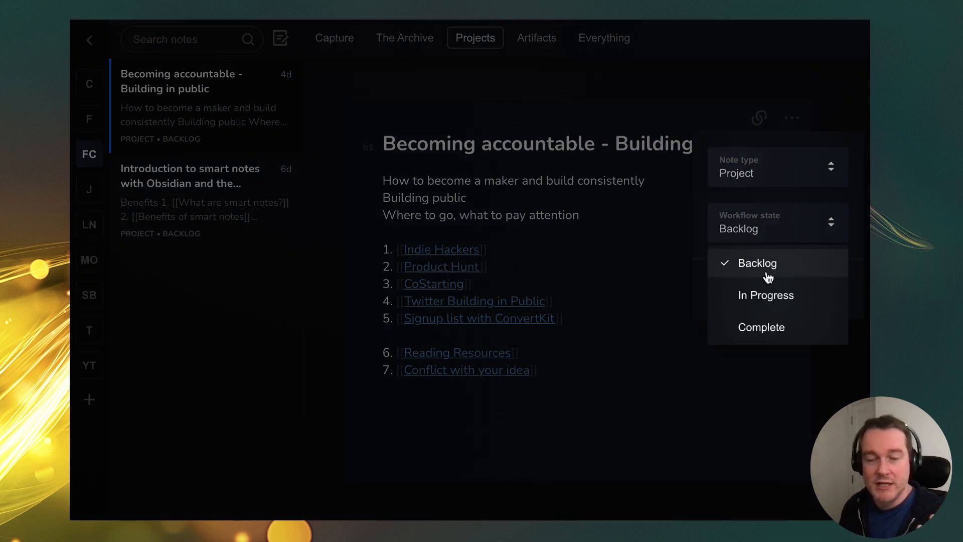
mouse_move(765, 295)
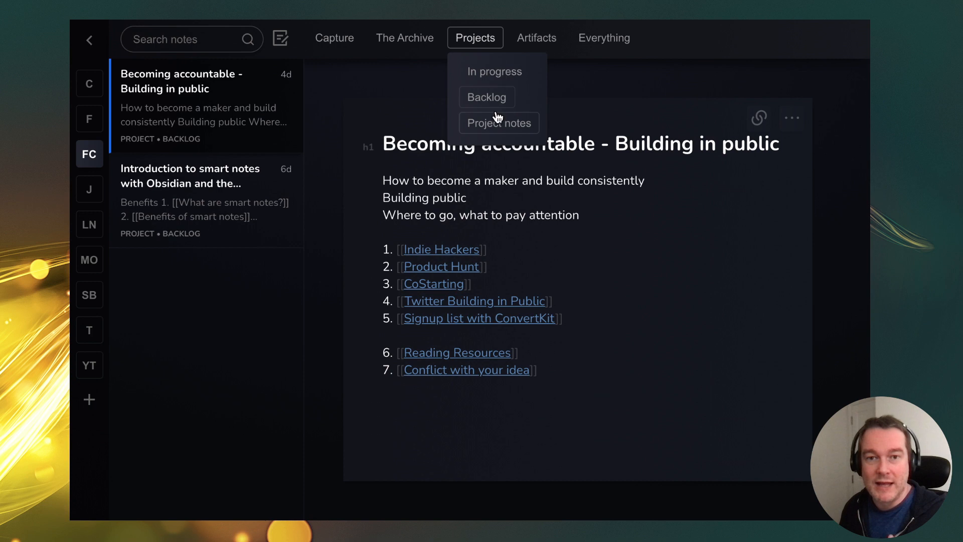
mouse_move(495, 71)
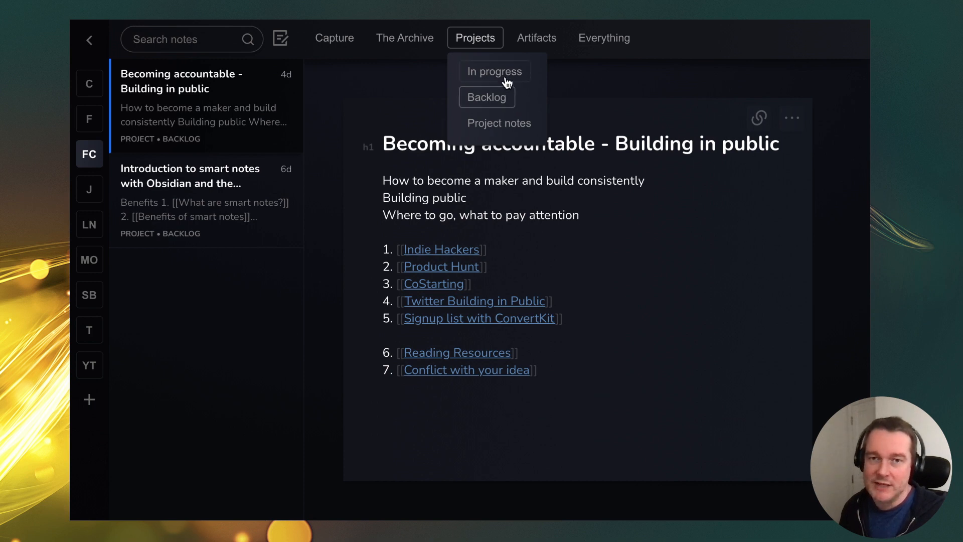
click(486, 98)
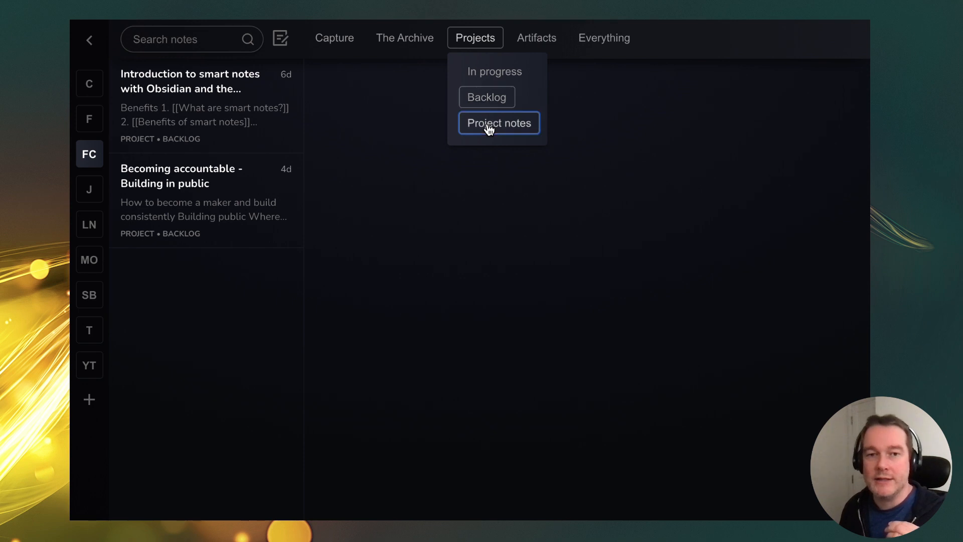
click(498, 122)
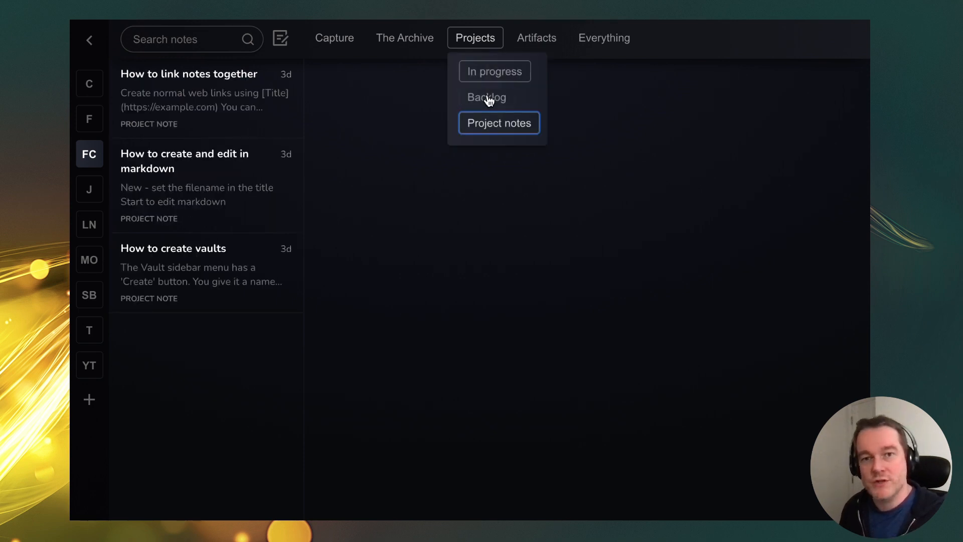
click(485, 97)
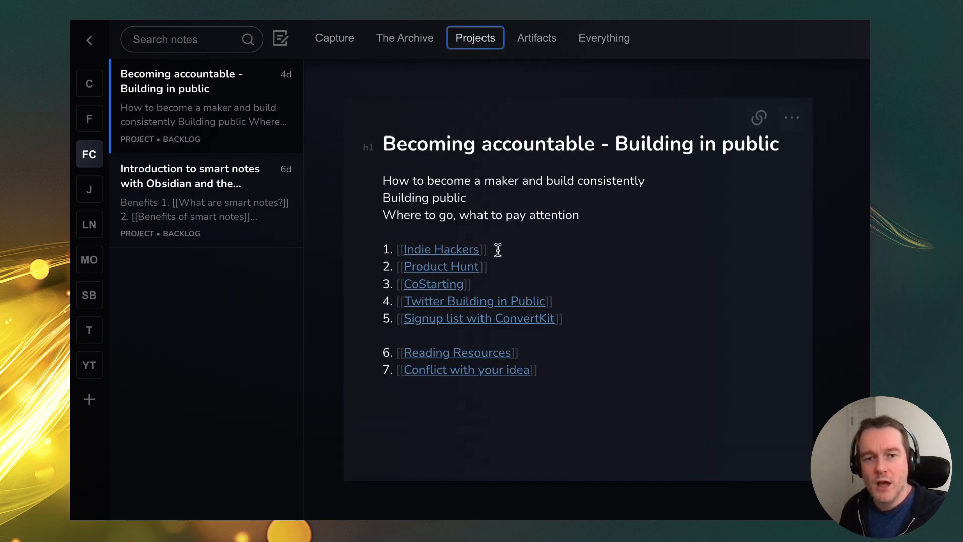
- Look over the note type choices without changes, then open the linked Indie Hackers note
click(399, 232)
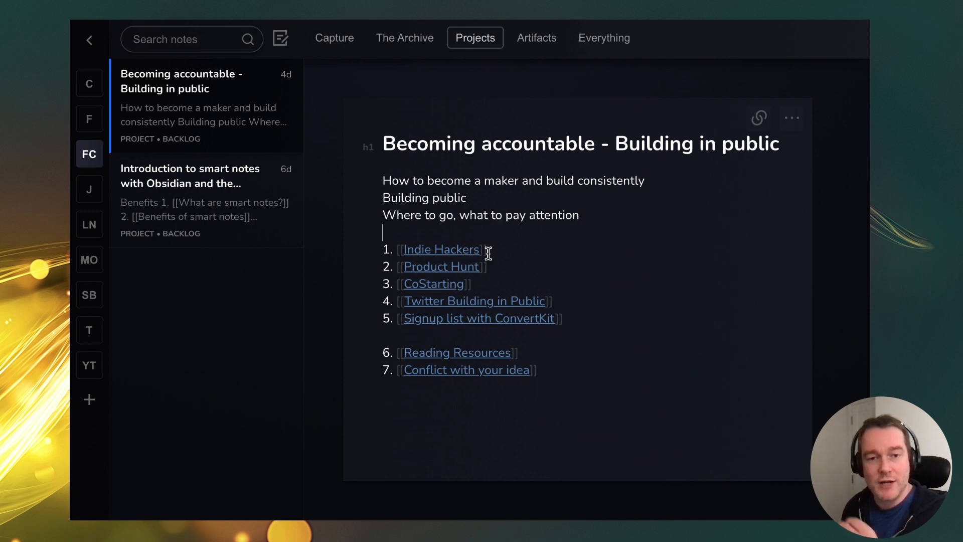
click(791, 118)
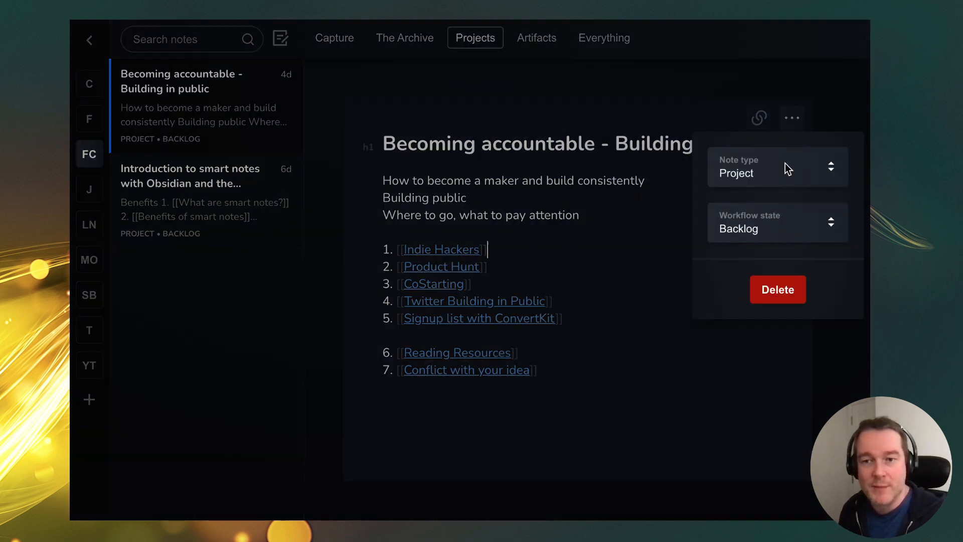
click(776, 167)
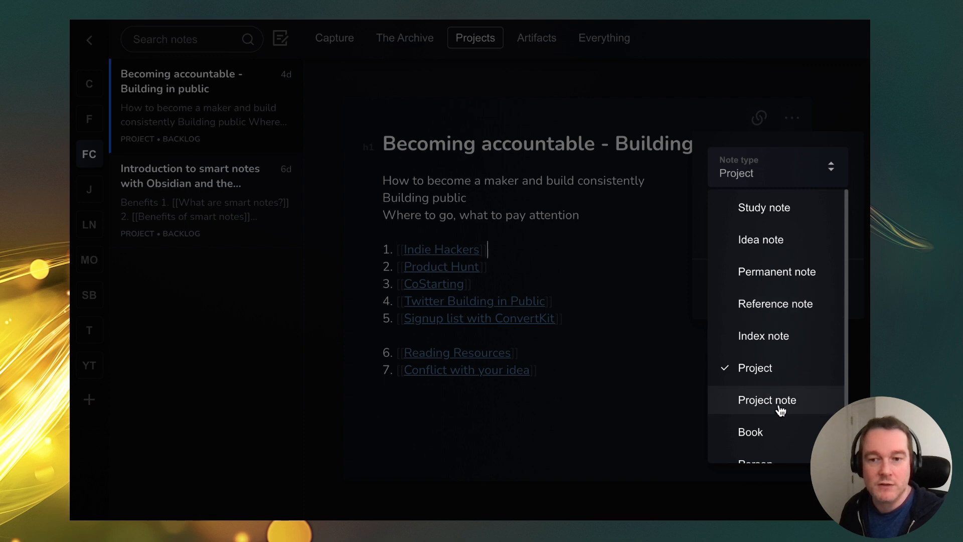
click(753, 367)
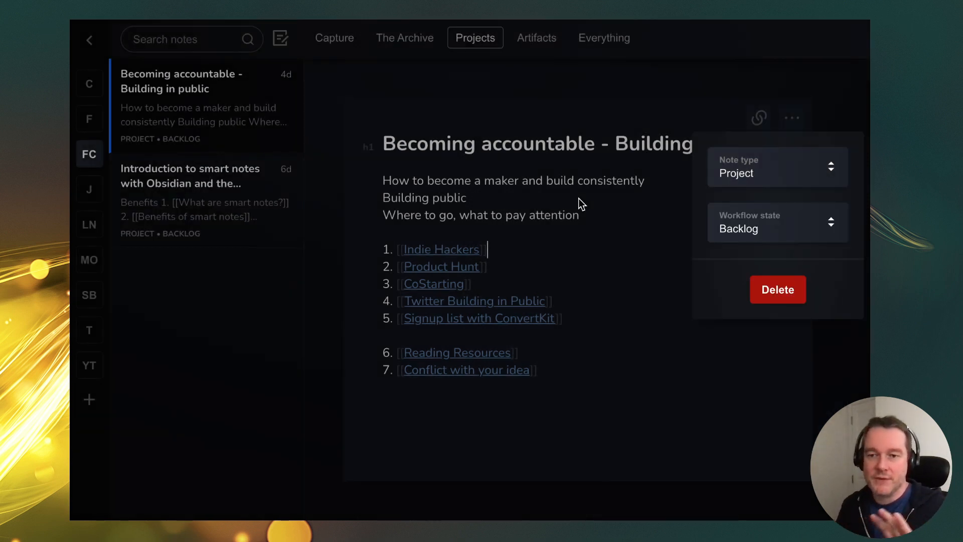
mouse_move(622, 213)
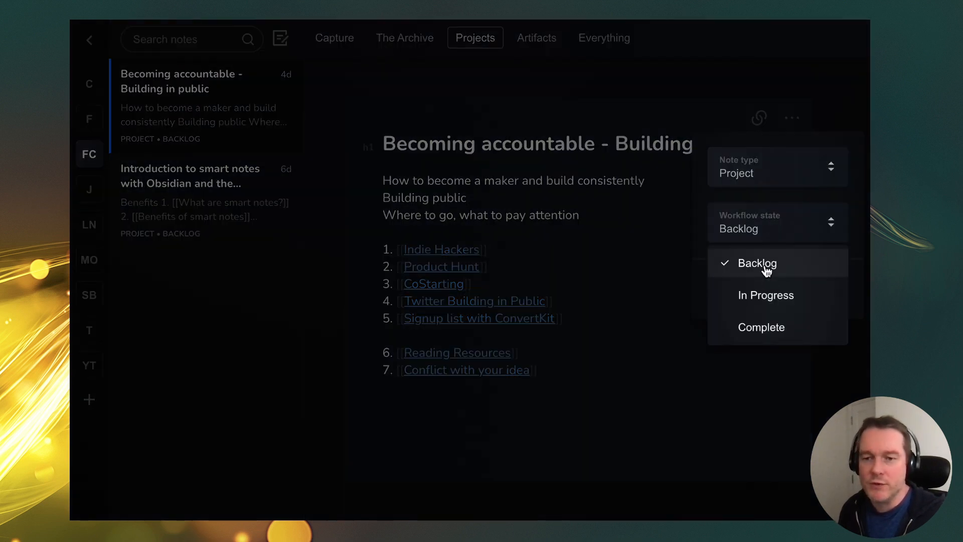
mouse_move(762, 326)
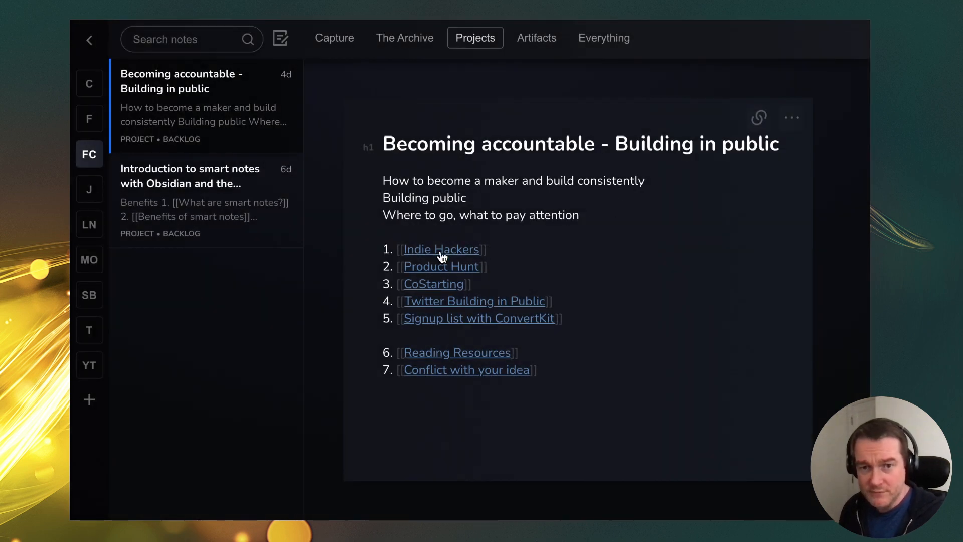
click(440, 248)
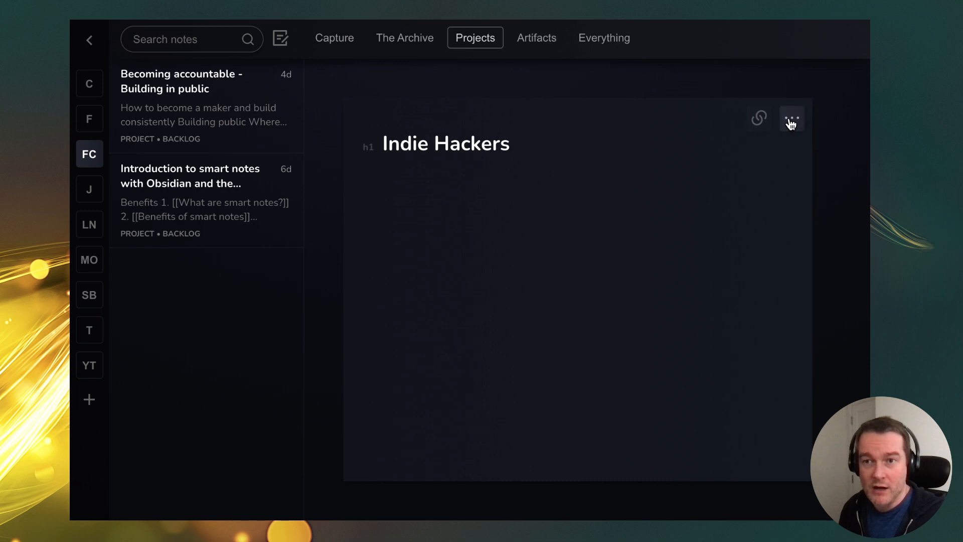
- Make Indie Hackers a project note under 'Becoming accountable - Building in public' and return to that project
click(791, 118)
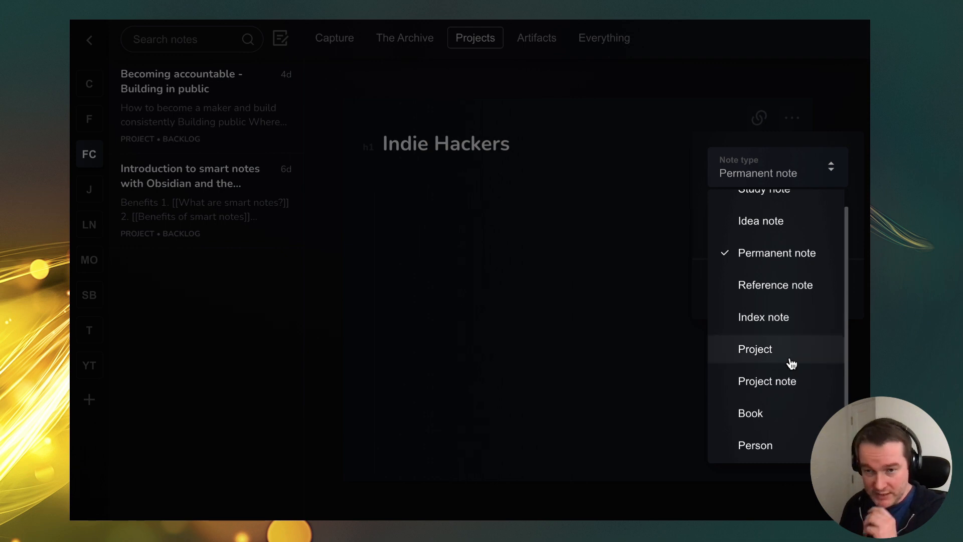
click(766, 381)
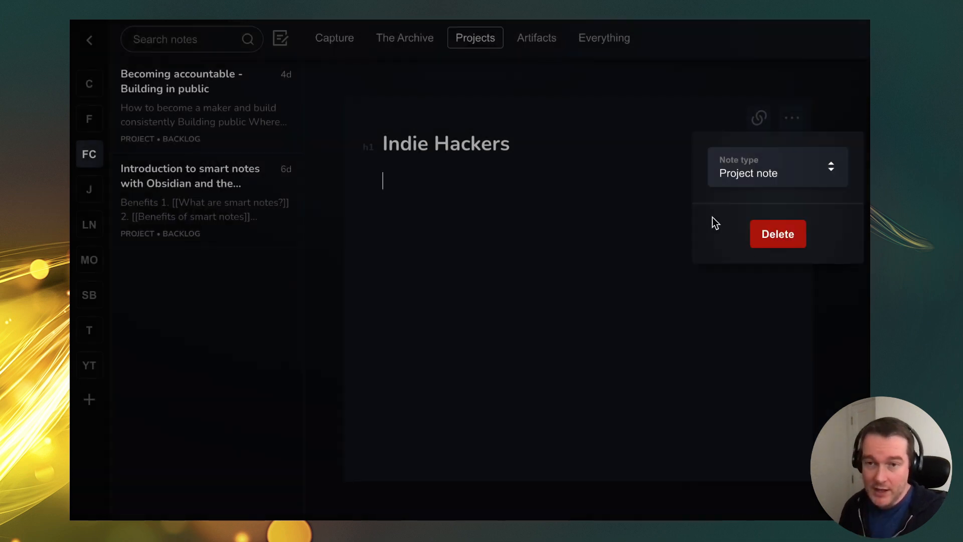
mouse_move(542, 264)
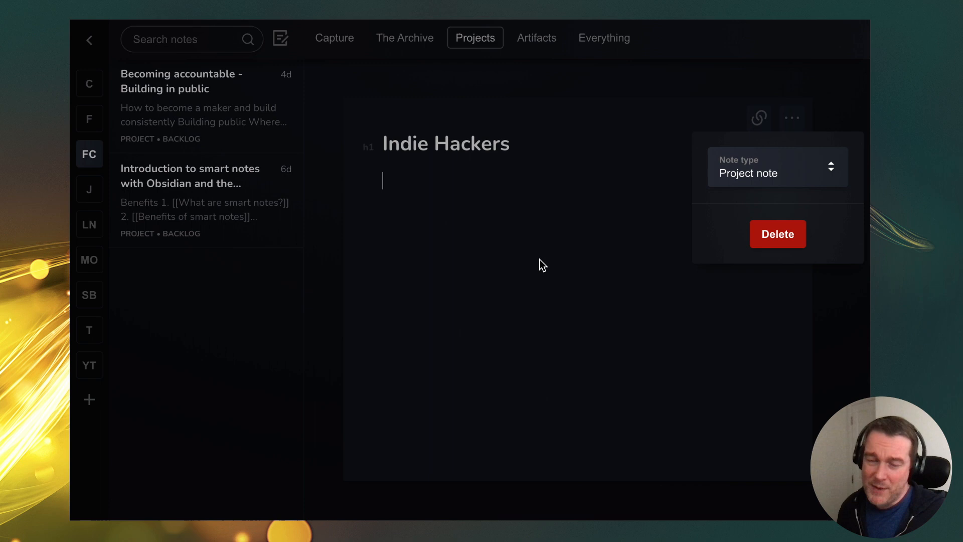
mouse_move(543, 217)
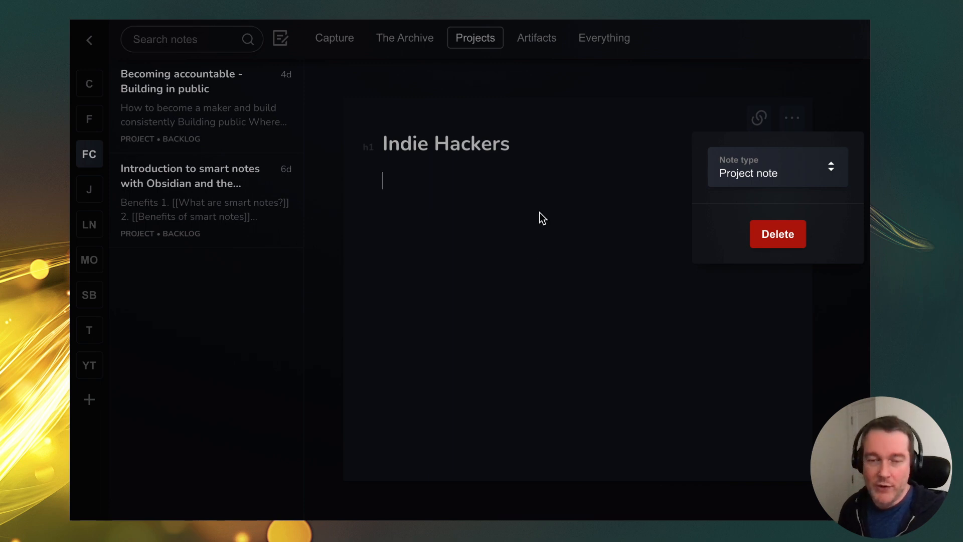
click(538, 209)
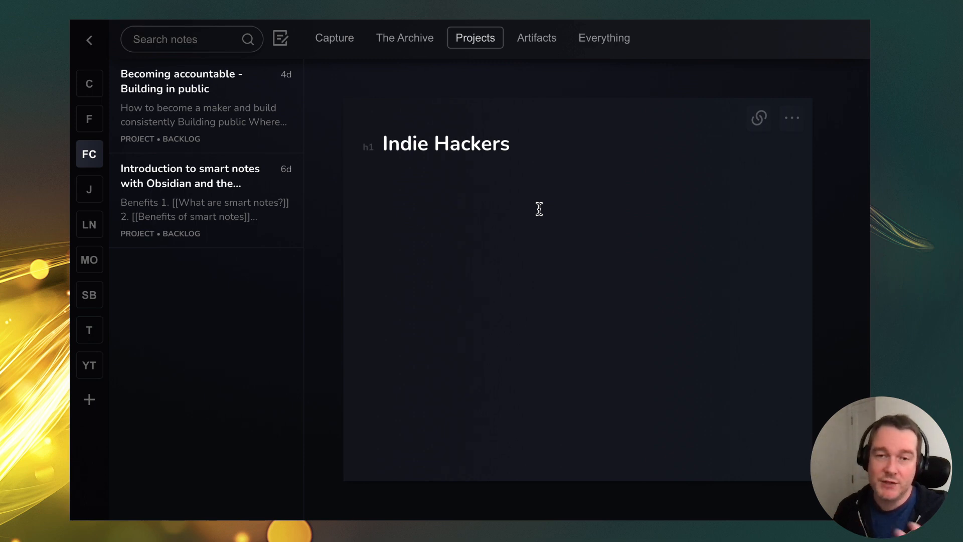
mouse_move(757, 145)
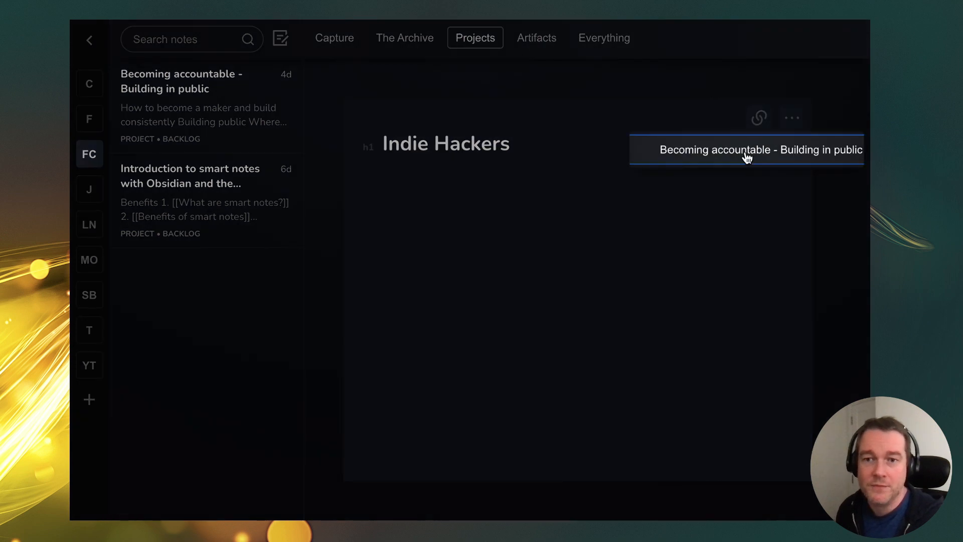
click(474, 37)
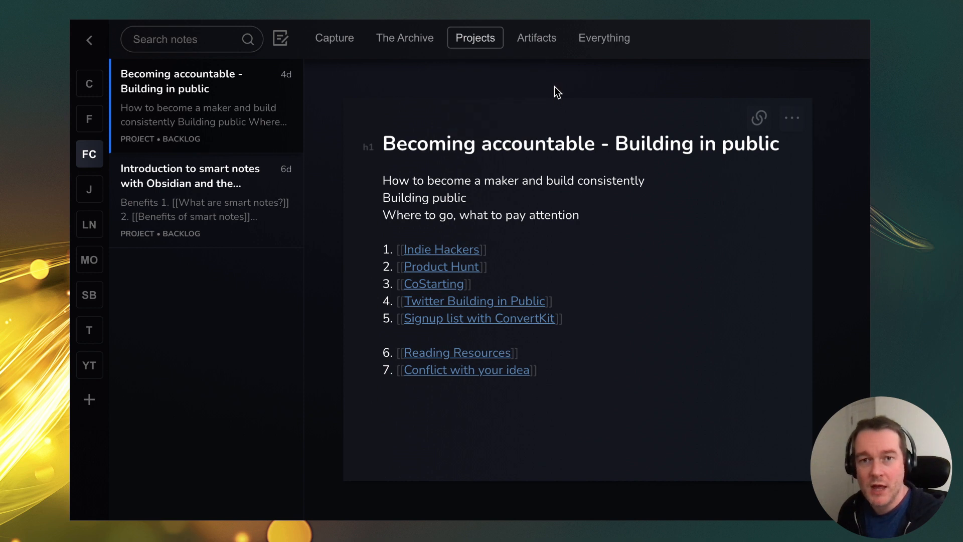
- Open the Low Content Publishing note from the Artifacts section
click(536, 37)
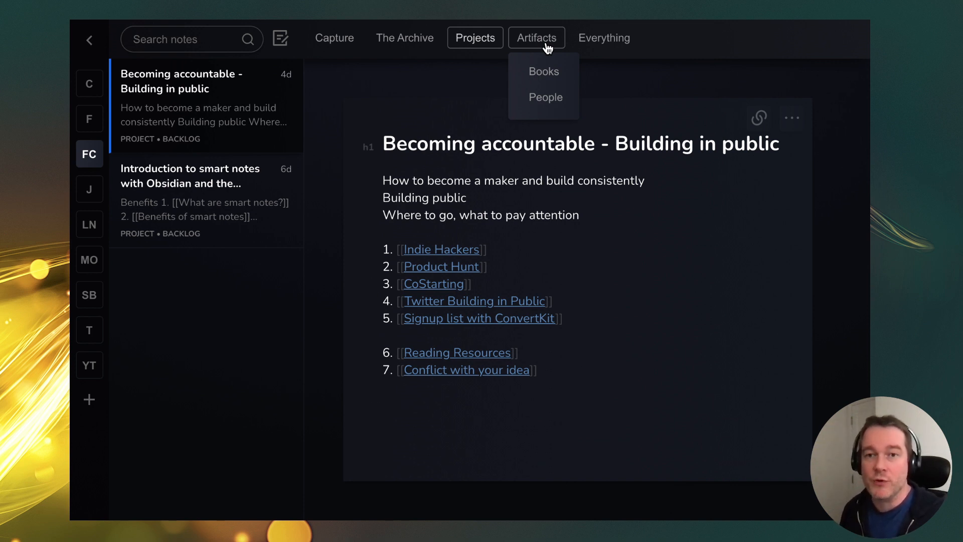
click(536, 37)
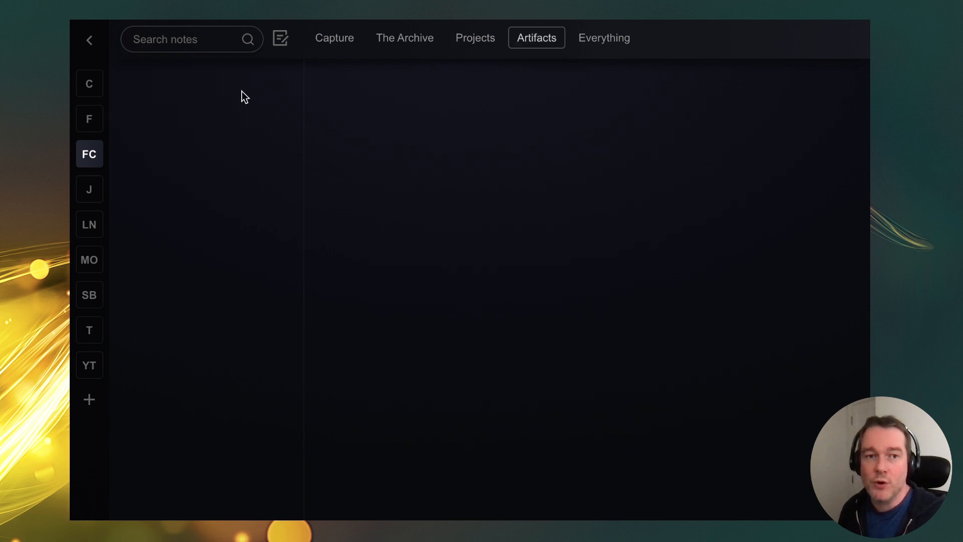
mouse_move(90, 294)
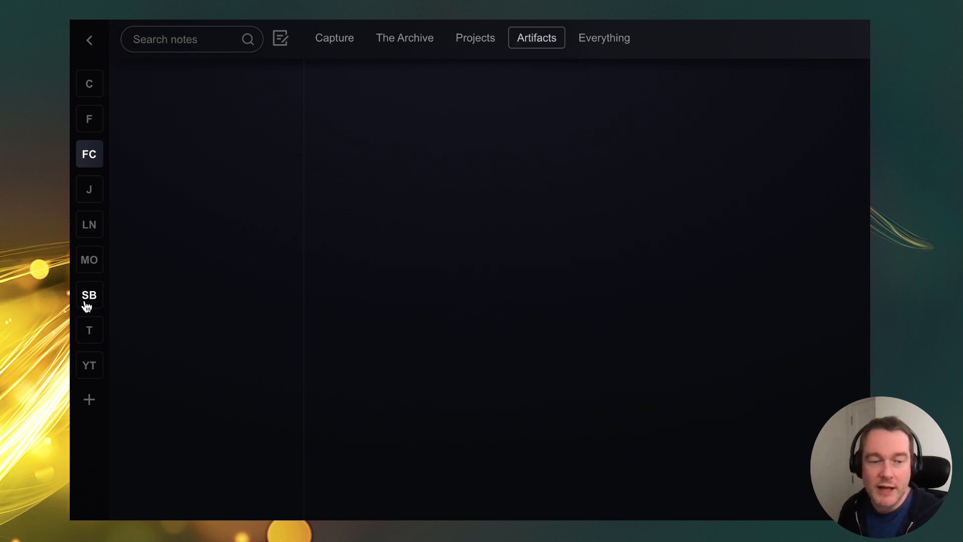
mouse_move(180, 198)
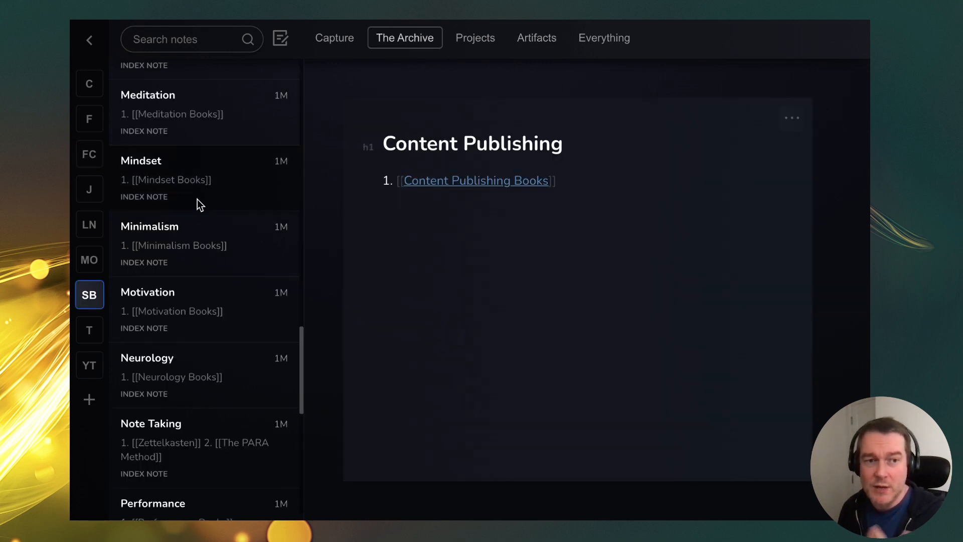
click(475, 179)
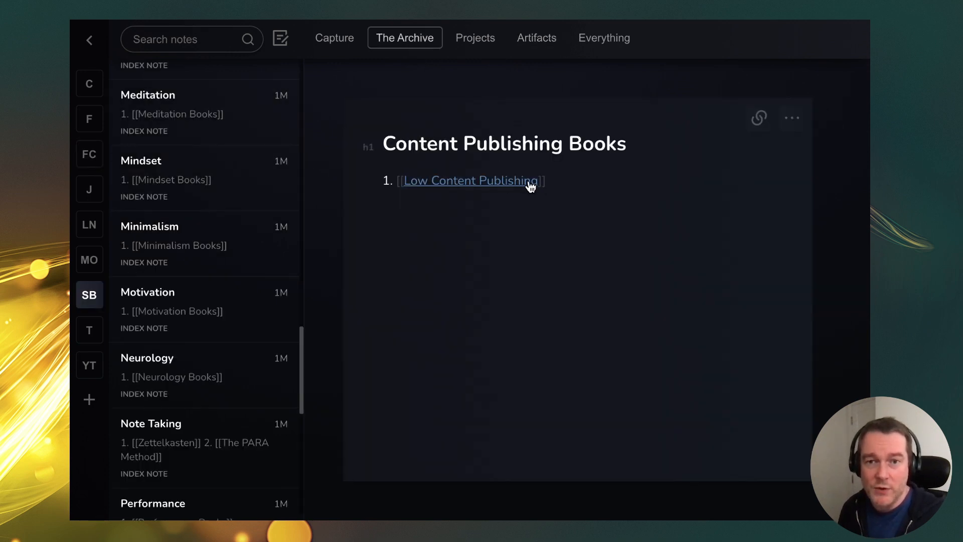
click(470, 179)
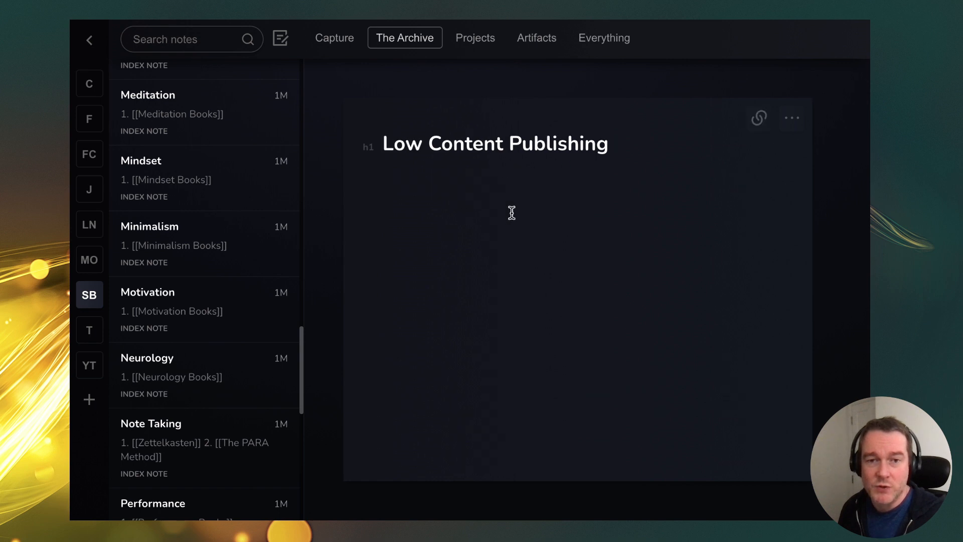
- Change the note's type from Permanent note to Book via its ⋯ settings
click(791, 118)
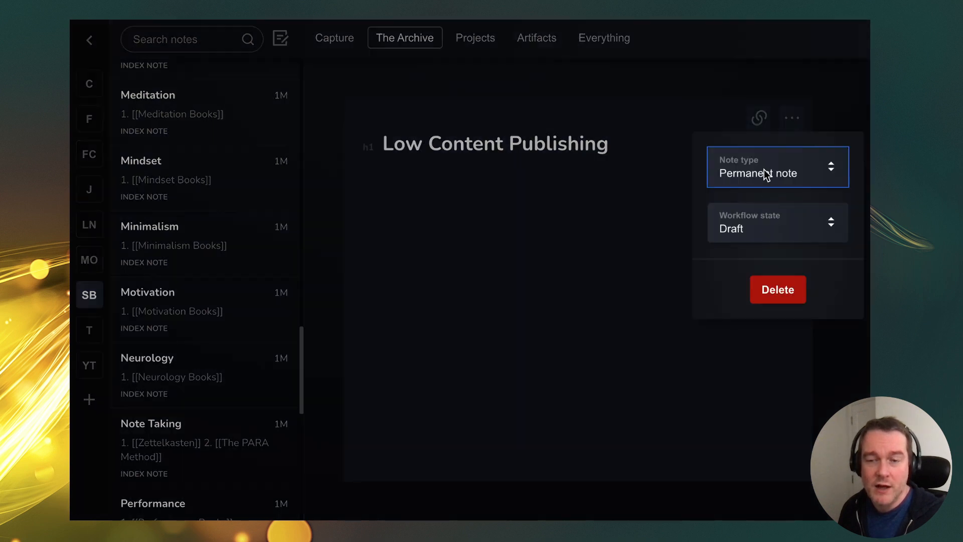
click(776, 167)
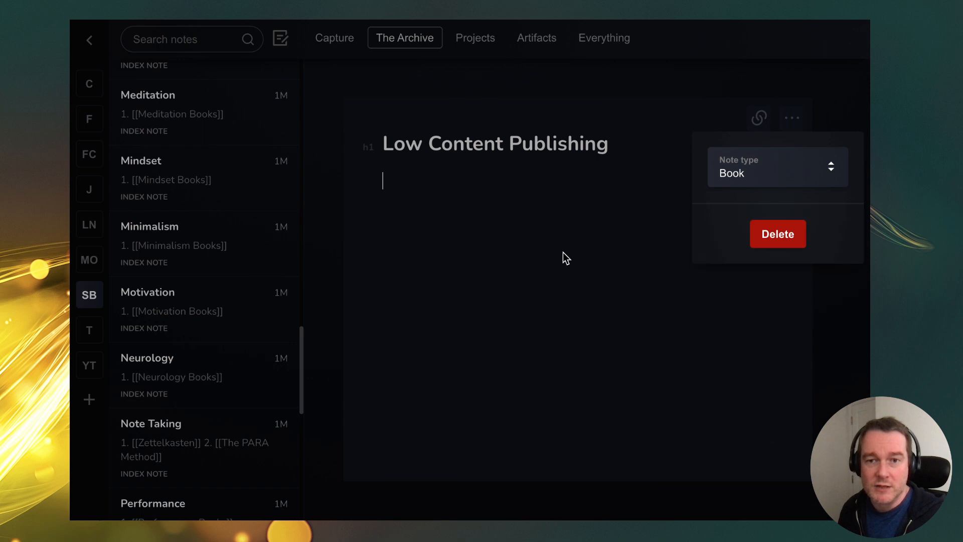
click(536, 37)
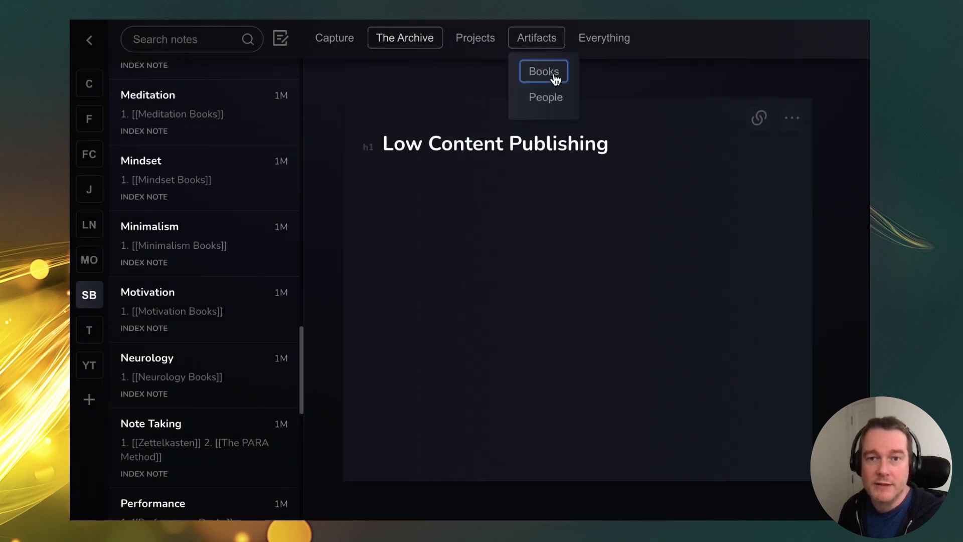
- Show the Artifacts Books collection listing Low Content Publishing as a book
click(542, 71)
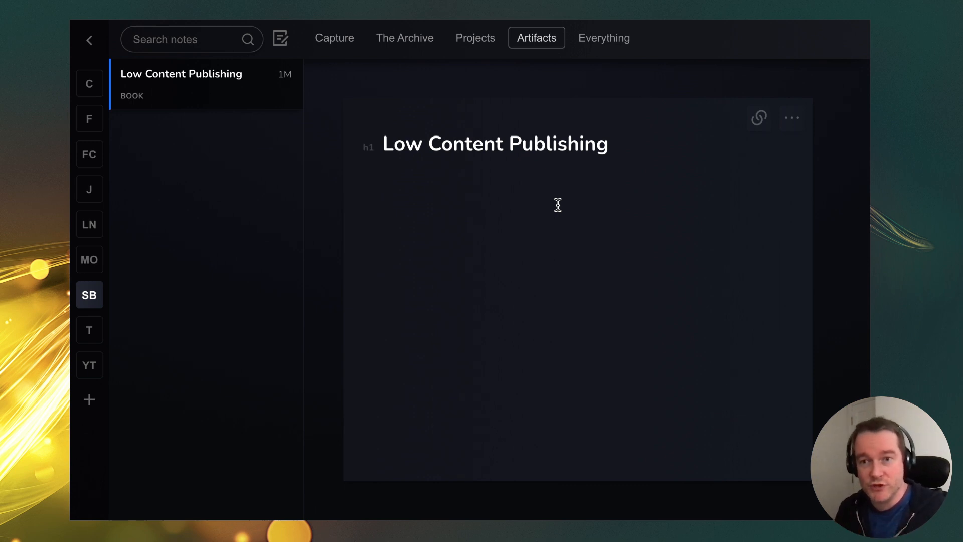
mouse_move(663, 176)
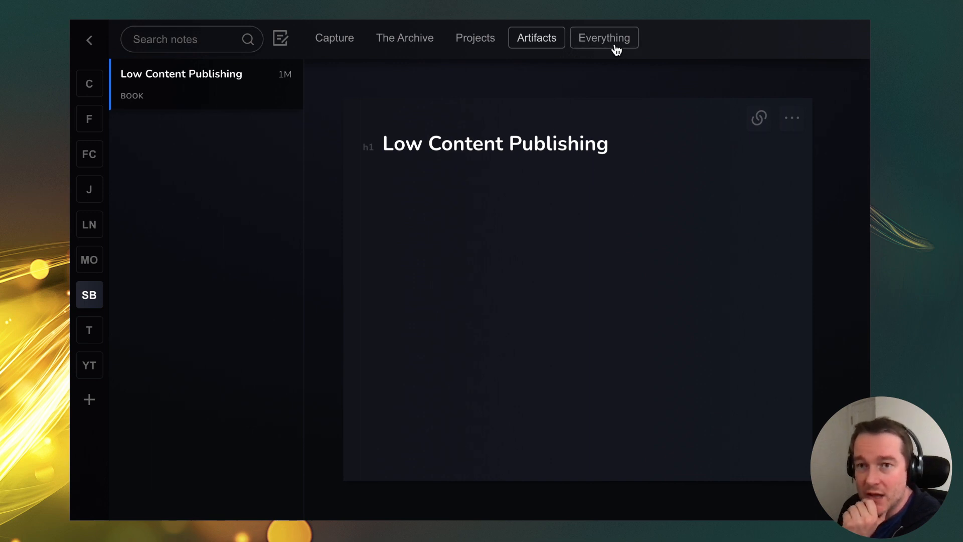
- View Everything, then switch to the empty Flowtelic Content (FC) workspace
click(603, 37)
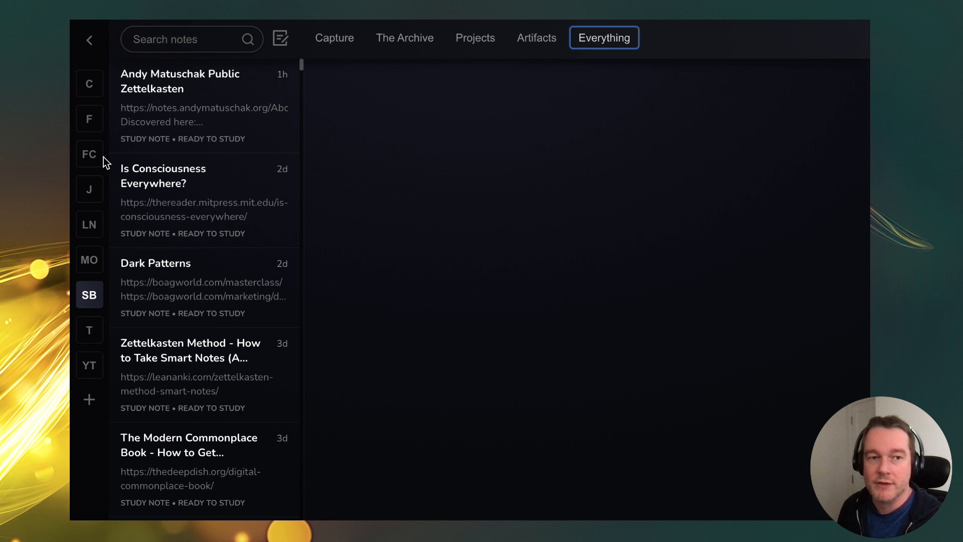
mouse_move(90, 153)
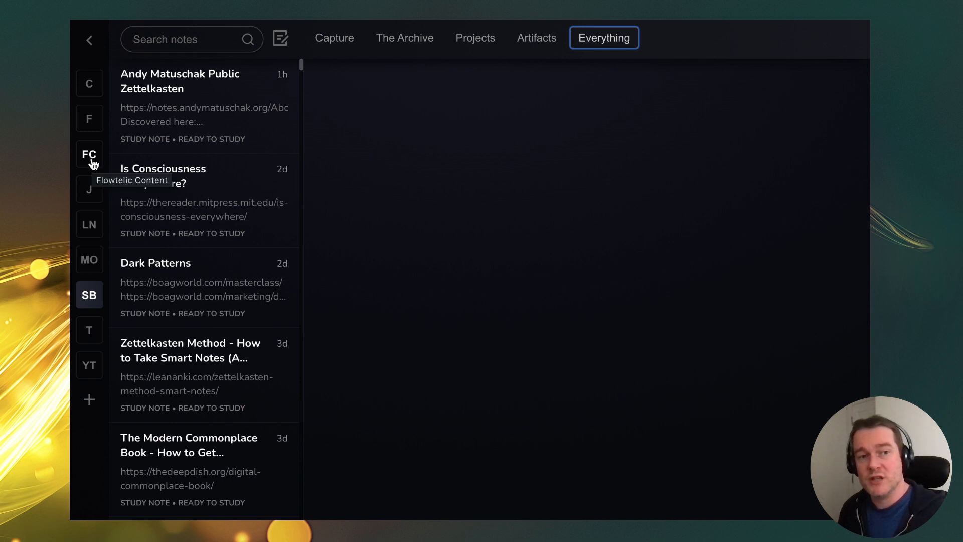
click(89, 154)
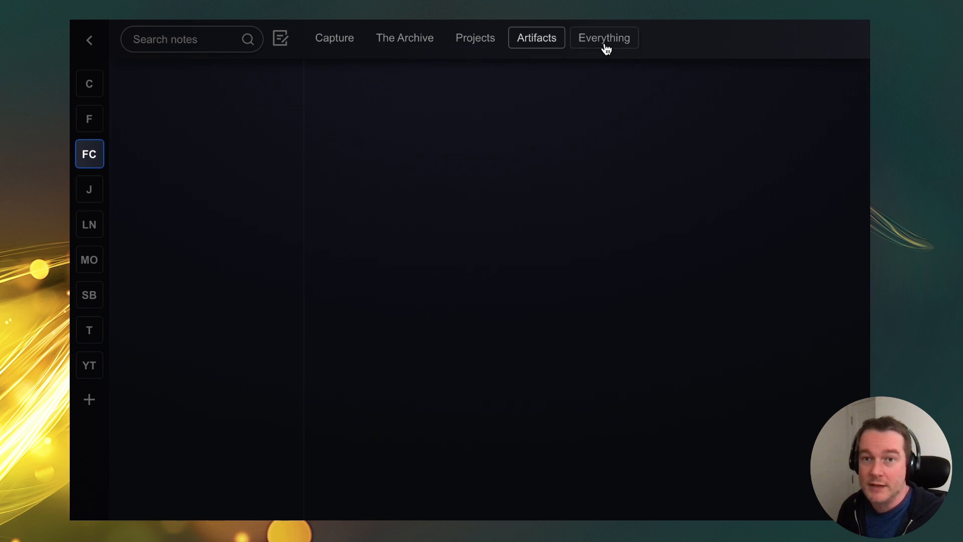
click(405, 37)
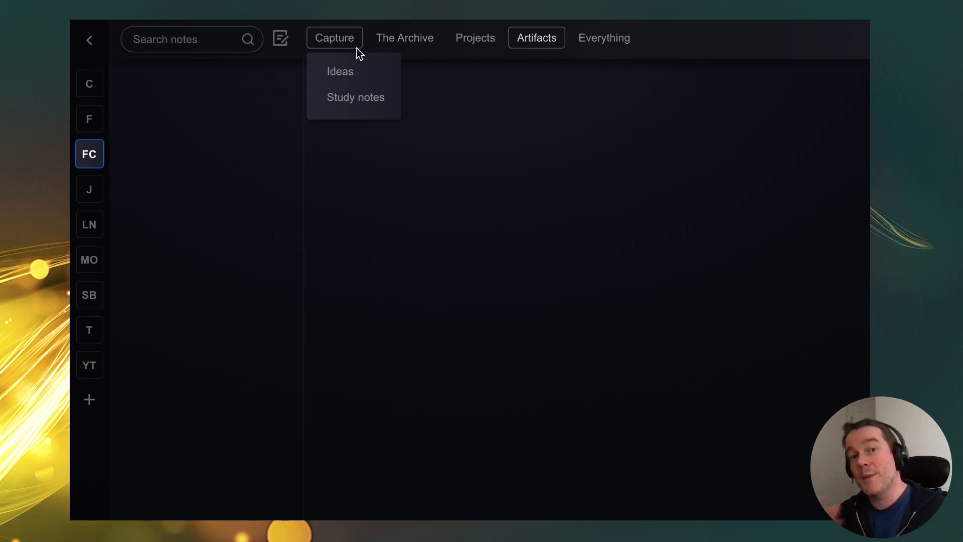
mouse_move(332, 77)
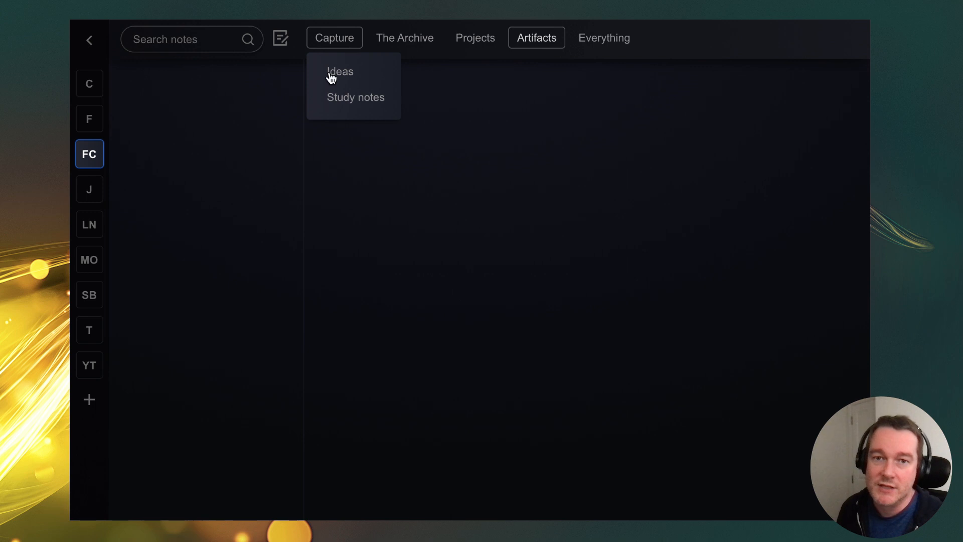
click(483, 200)
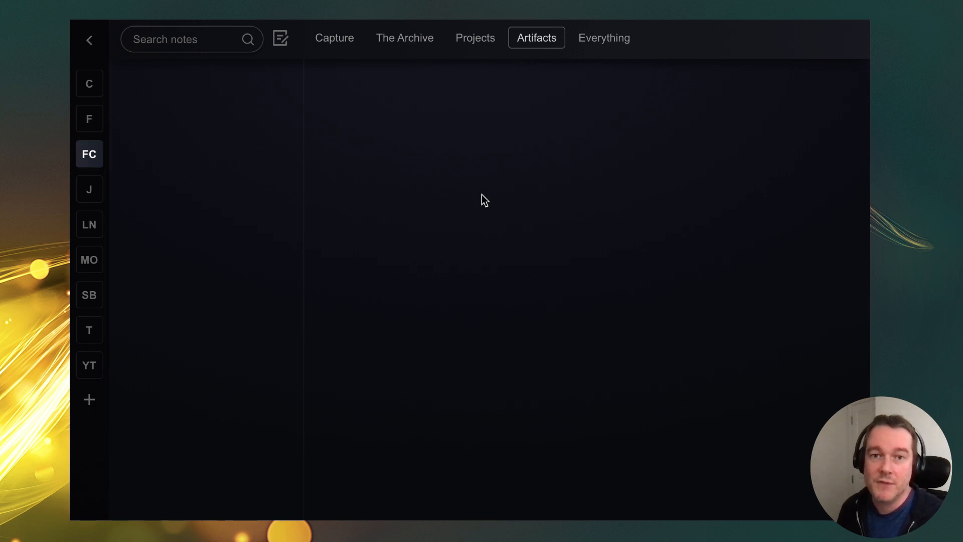
mouse_move(484, 202)
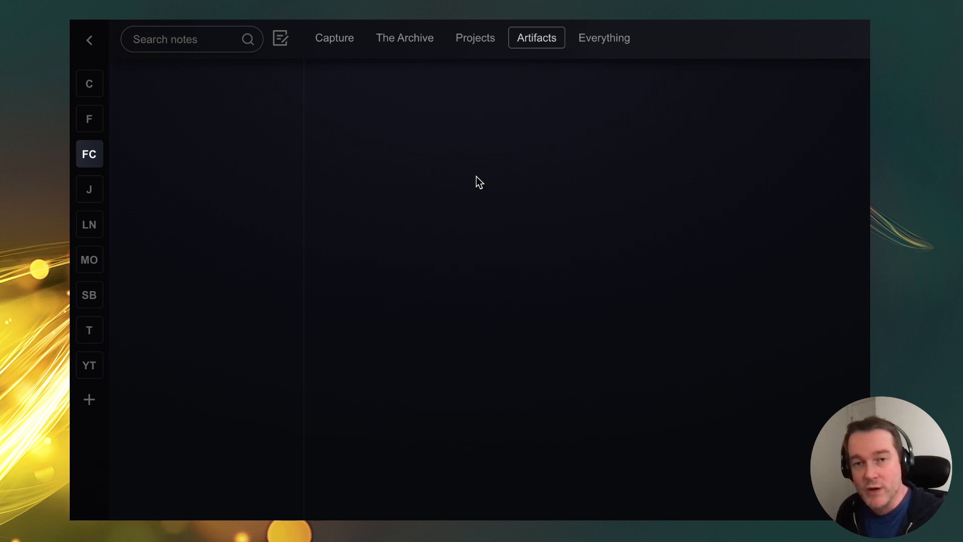
mouse_move(483, 291)
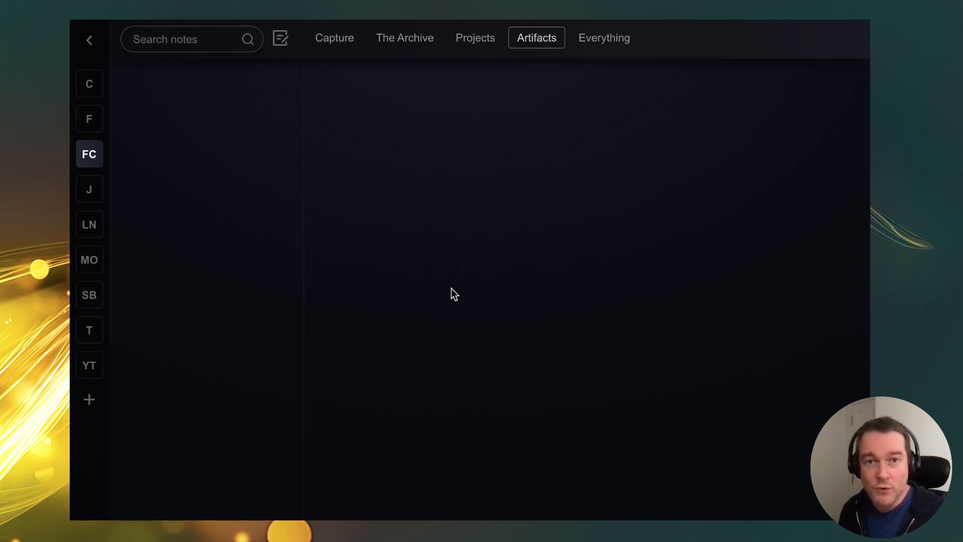
mouse_move(608, 198)
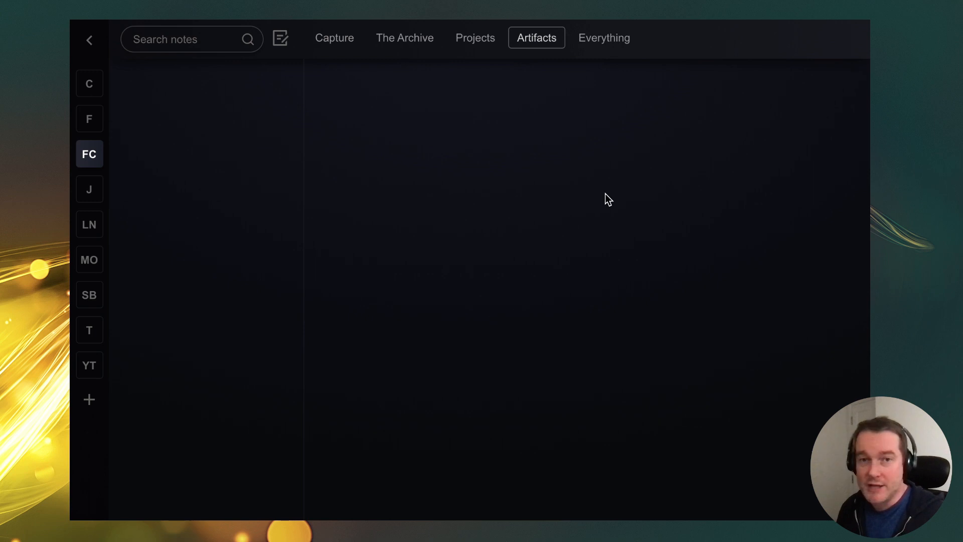
mouse_move(152, 242)
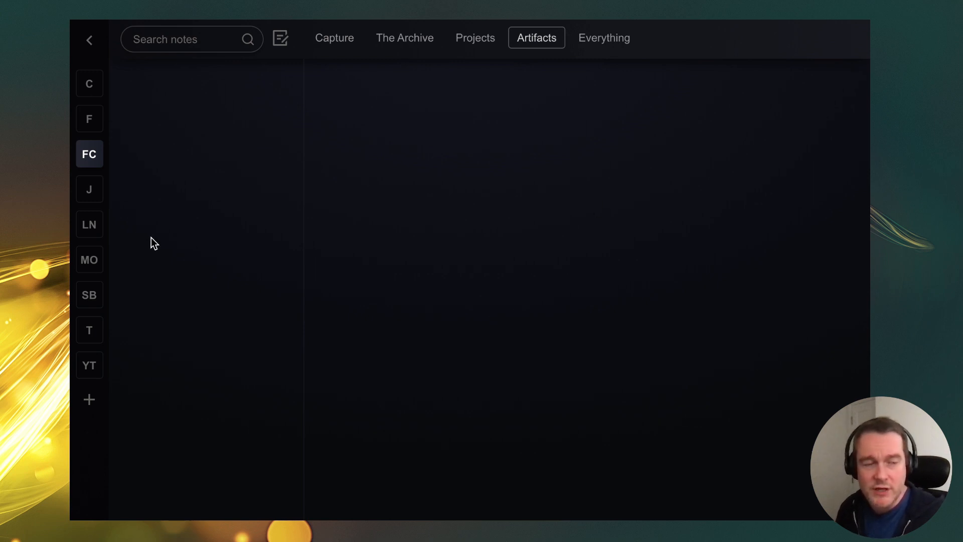
mouse_move(239, 194)
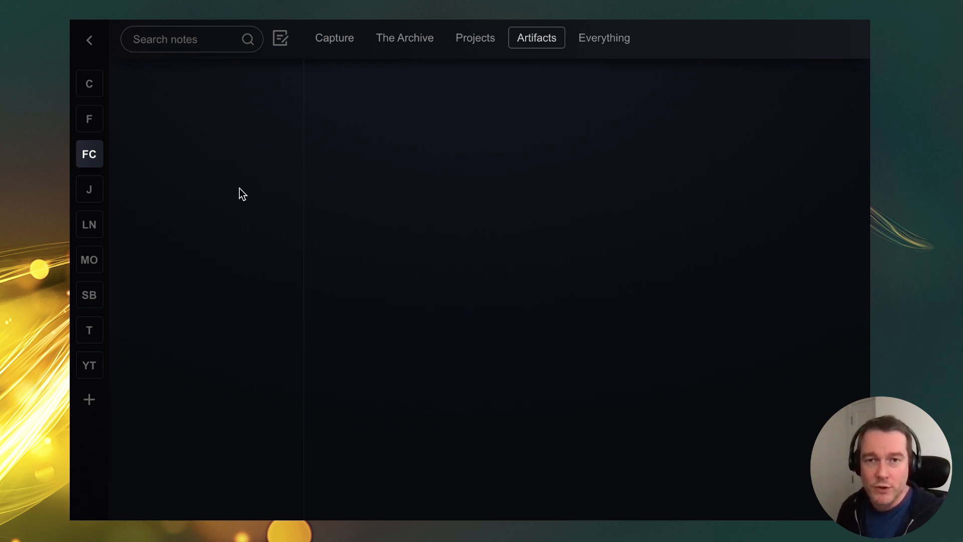
mouse_move(234, 203)
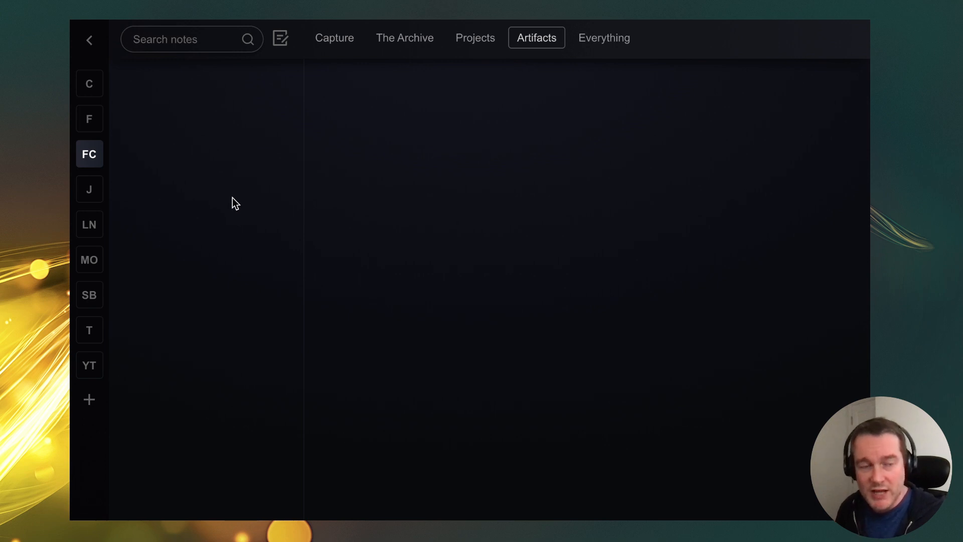
mouse_move(83, 179)
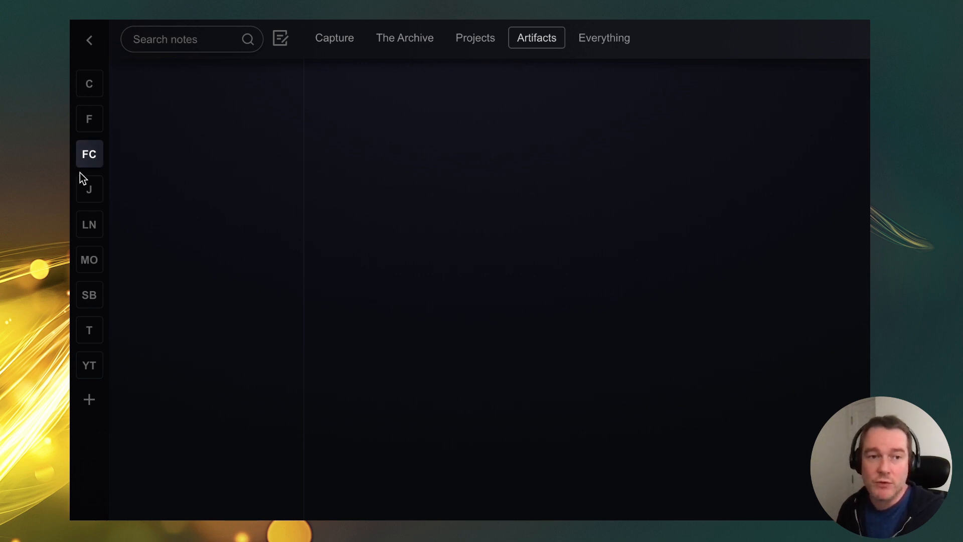
right_click(89, 154)
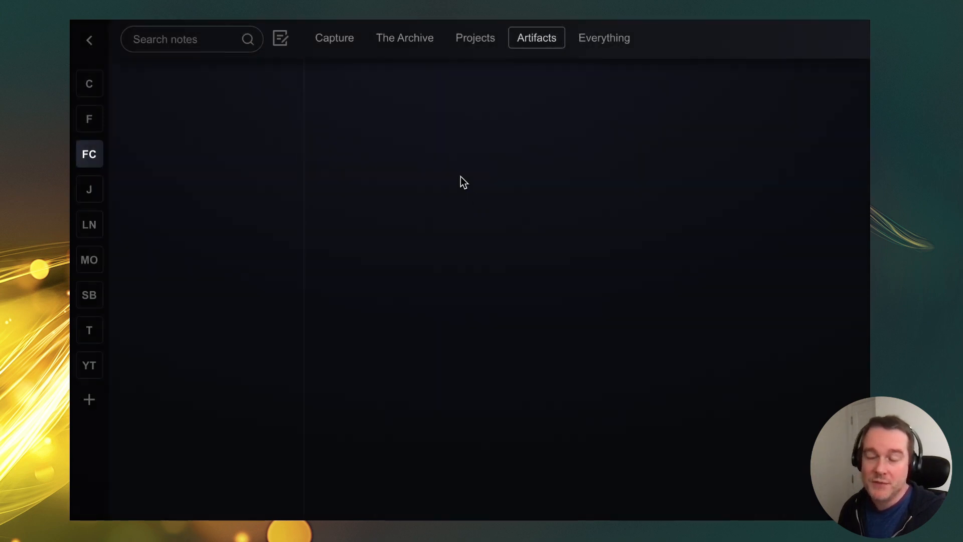
mouse_move(130, 181)
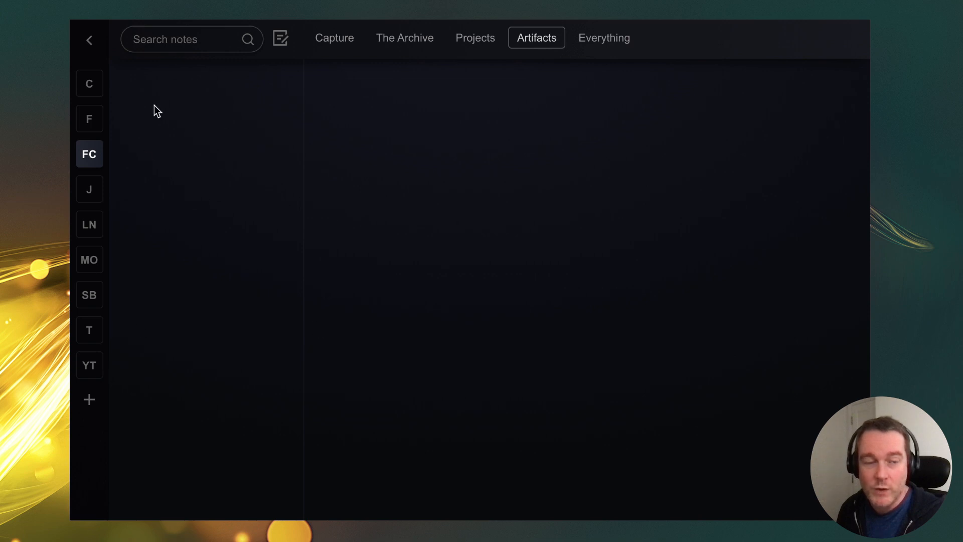
mouse_move(135, 130)
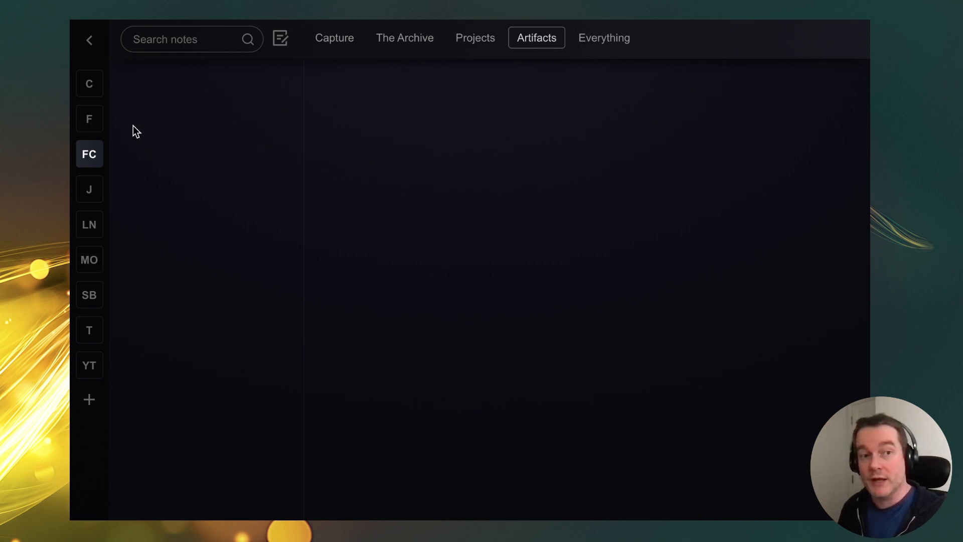
mouse_move(89, 259)
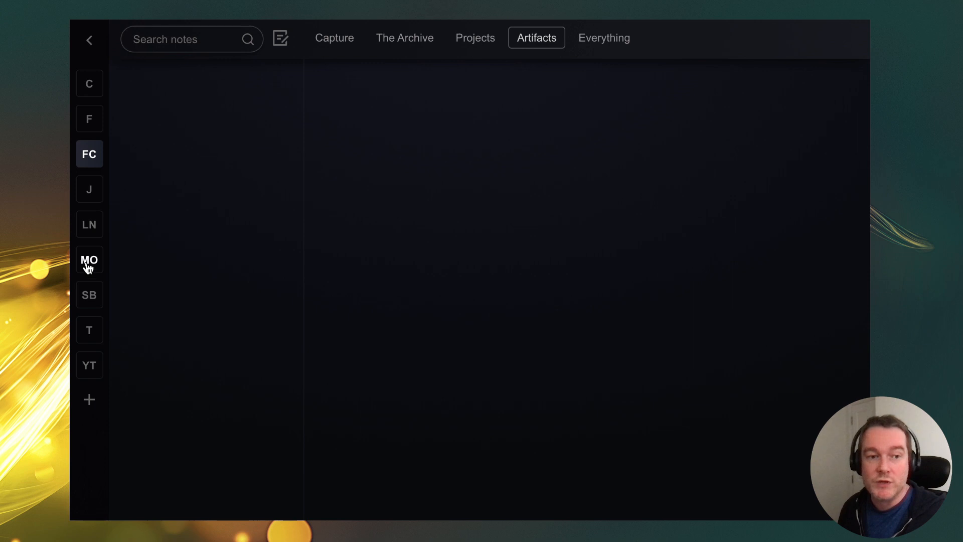
mouse_move(89, 258)
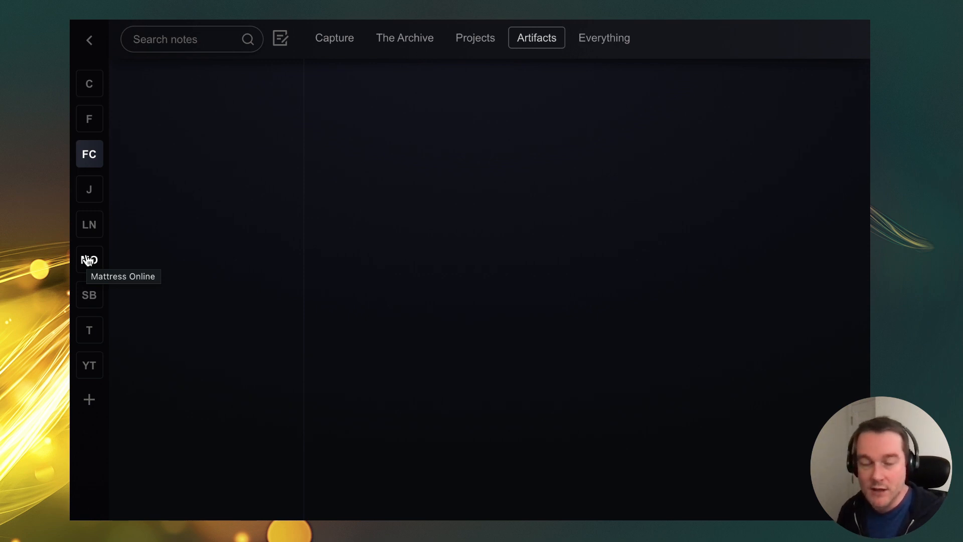
mouse_move(247, 248)
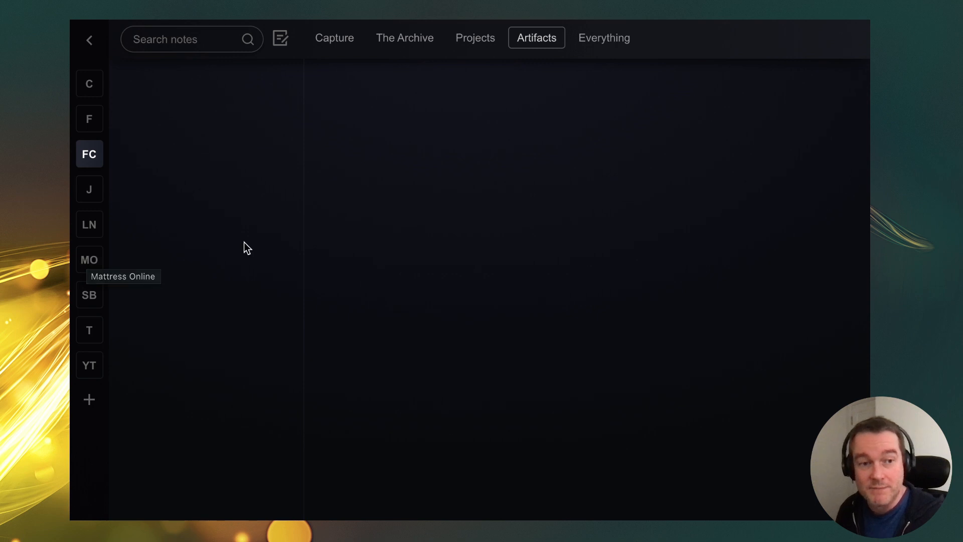
mouse_move(671, 292)
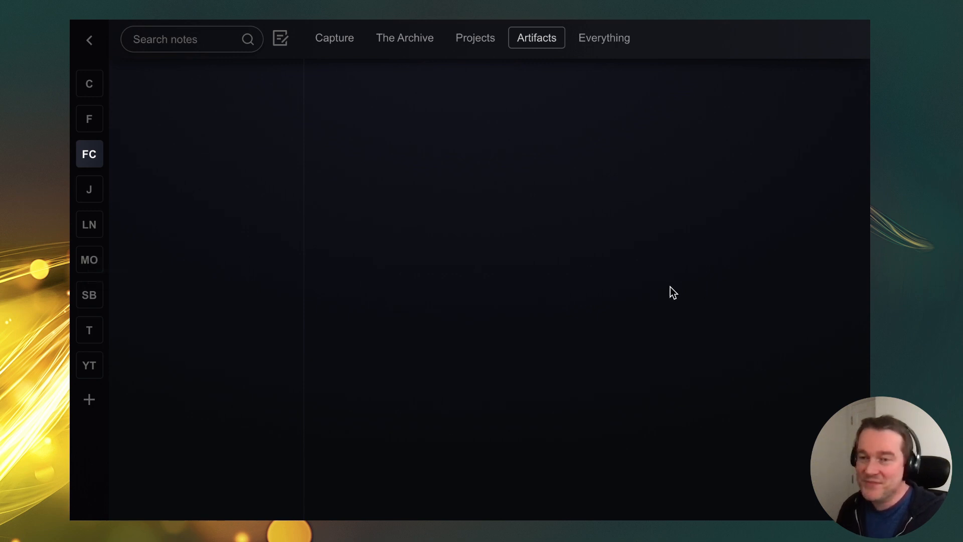